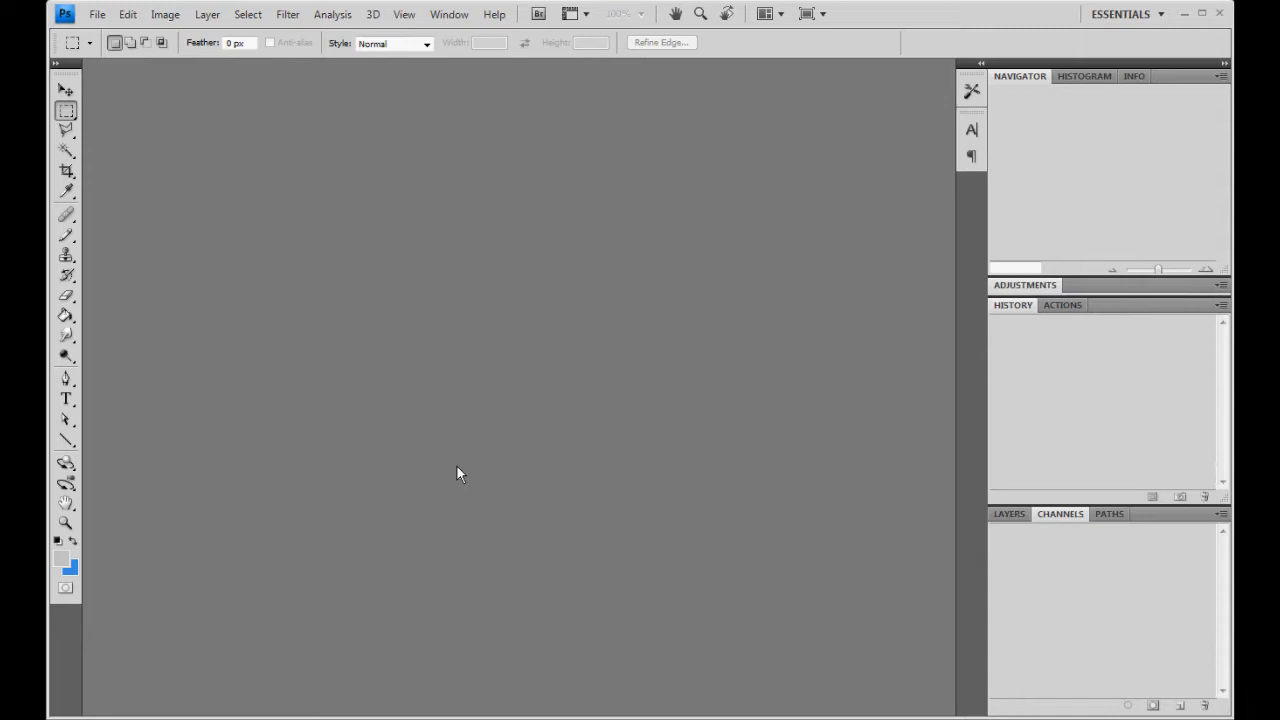
Browse the FSX alpha textures folder and select the belly alpha bitmap
{"action": "left_click", "coordinate": [468, 467]}
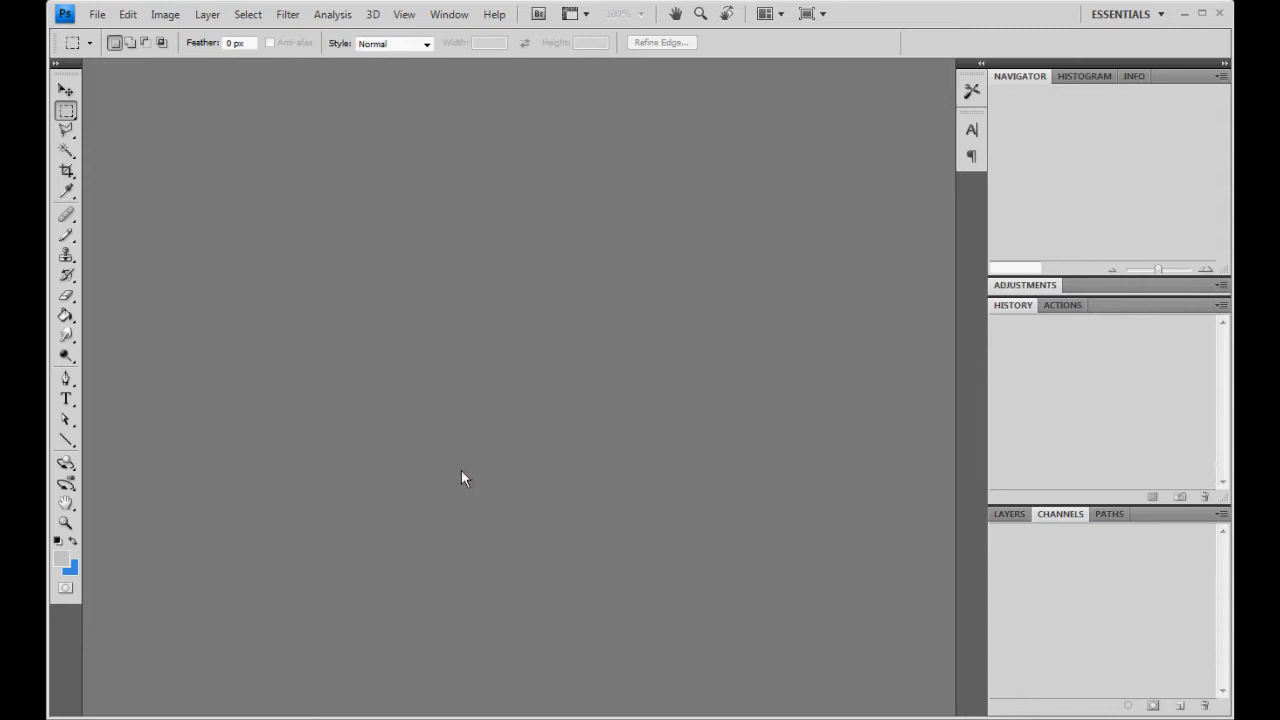
{"action": "mouse_move", "coordinate": [457, 482]}
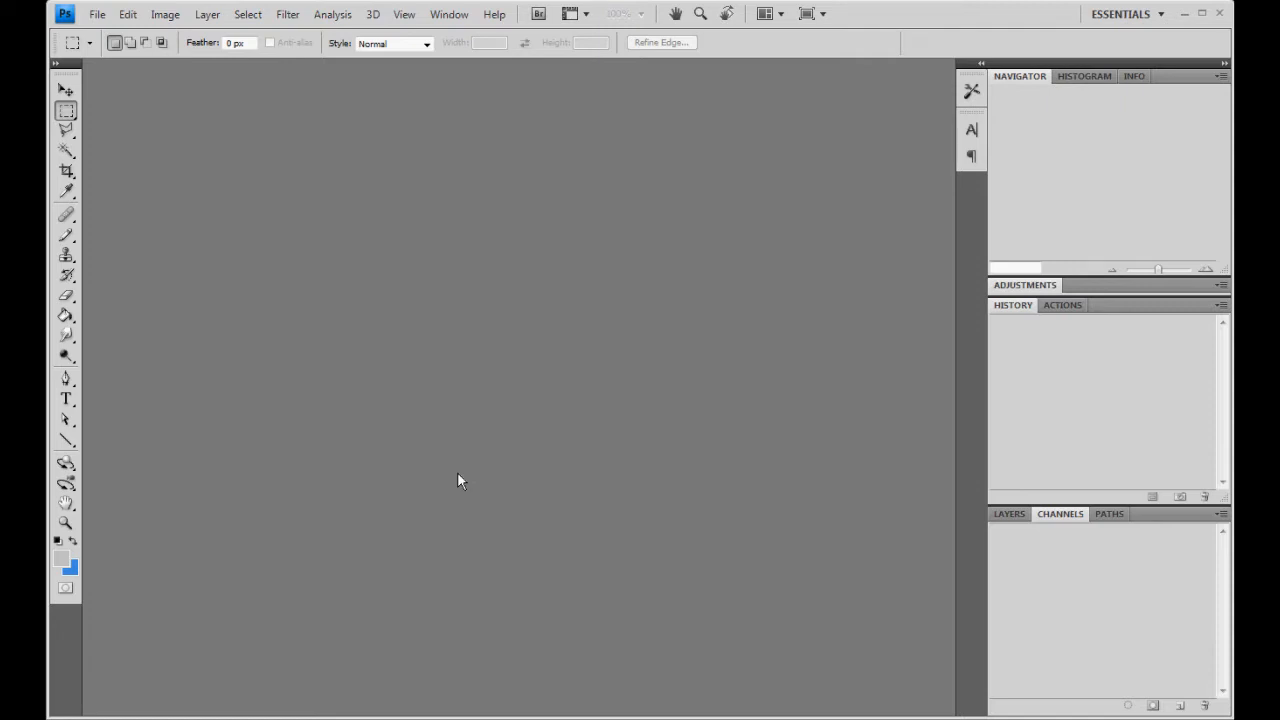
{"action": "left_click", "coordinate": [455, 474]}
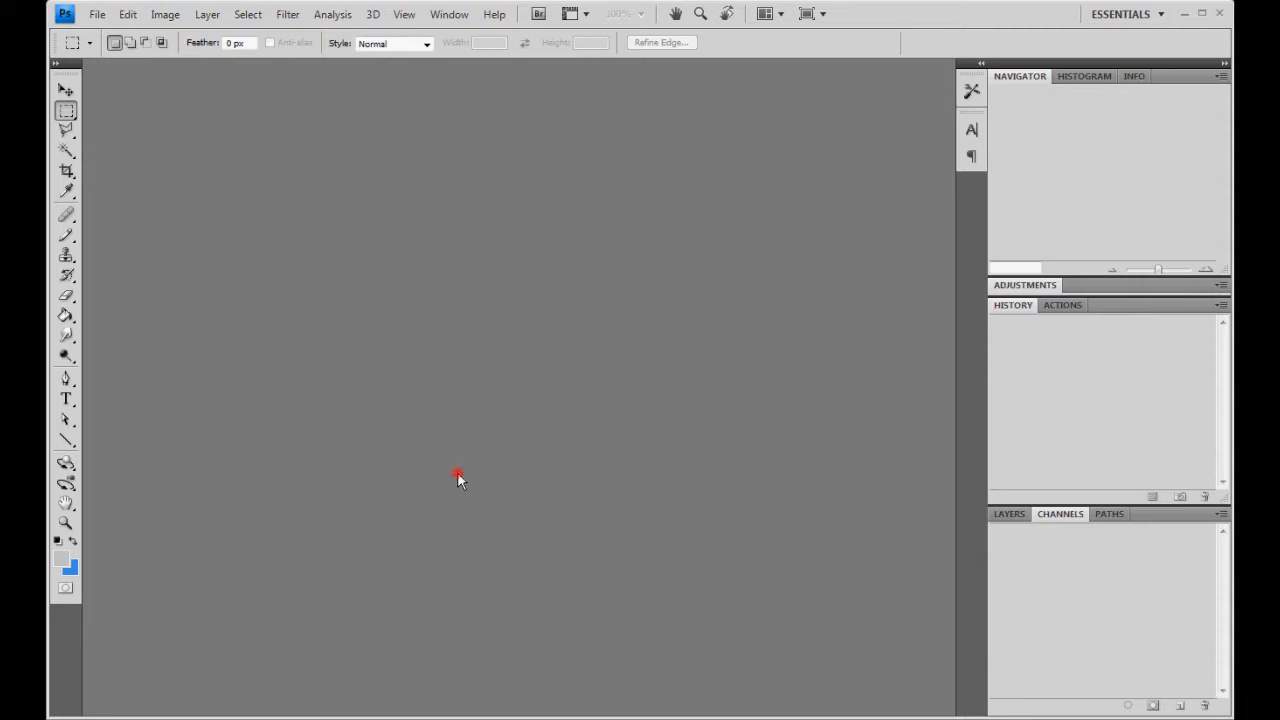
{"action": "mouse_move", "coordinate": [485, 557]}
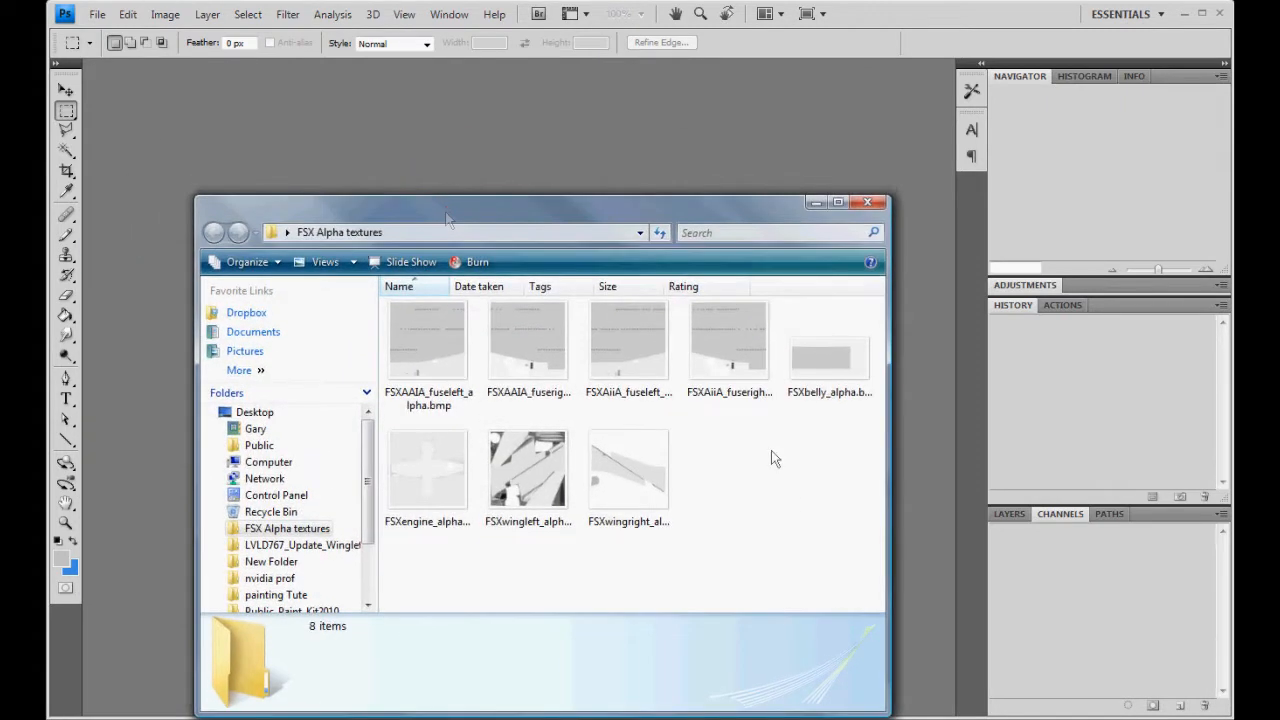
{"action": "mouse_move", "coordinate": [852, 537]}
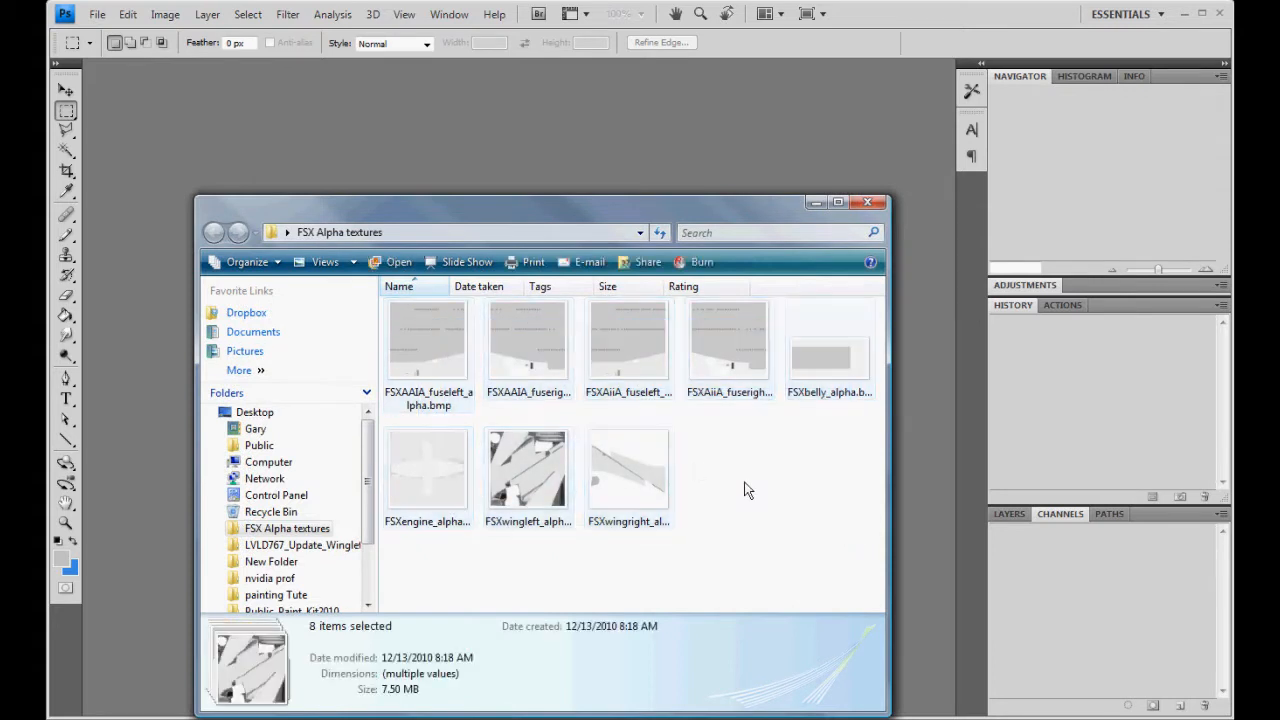
{"action": "left_click", "coordinate": [427, 340]}
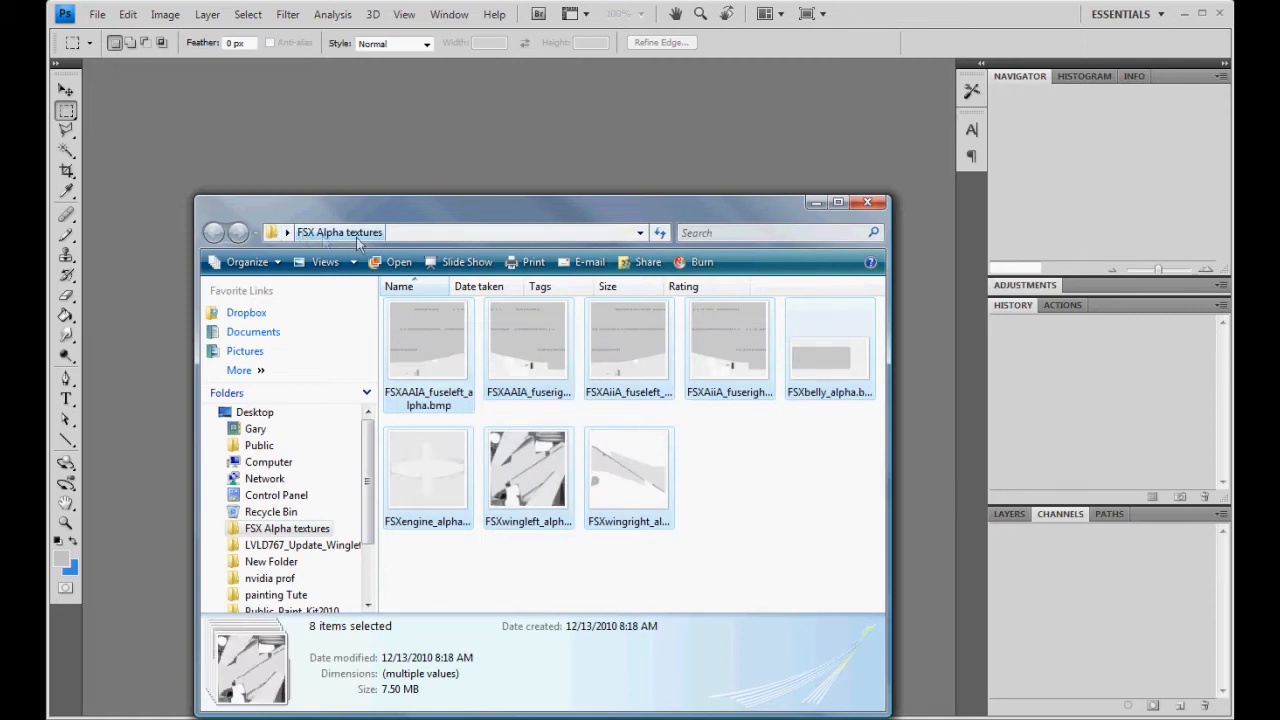
{"action": "left_click", "coordinate": [870, 562]}
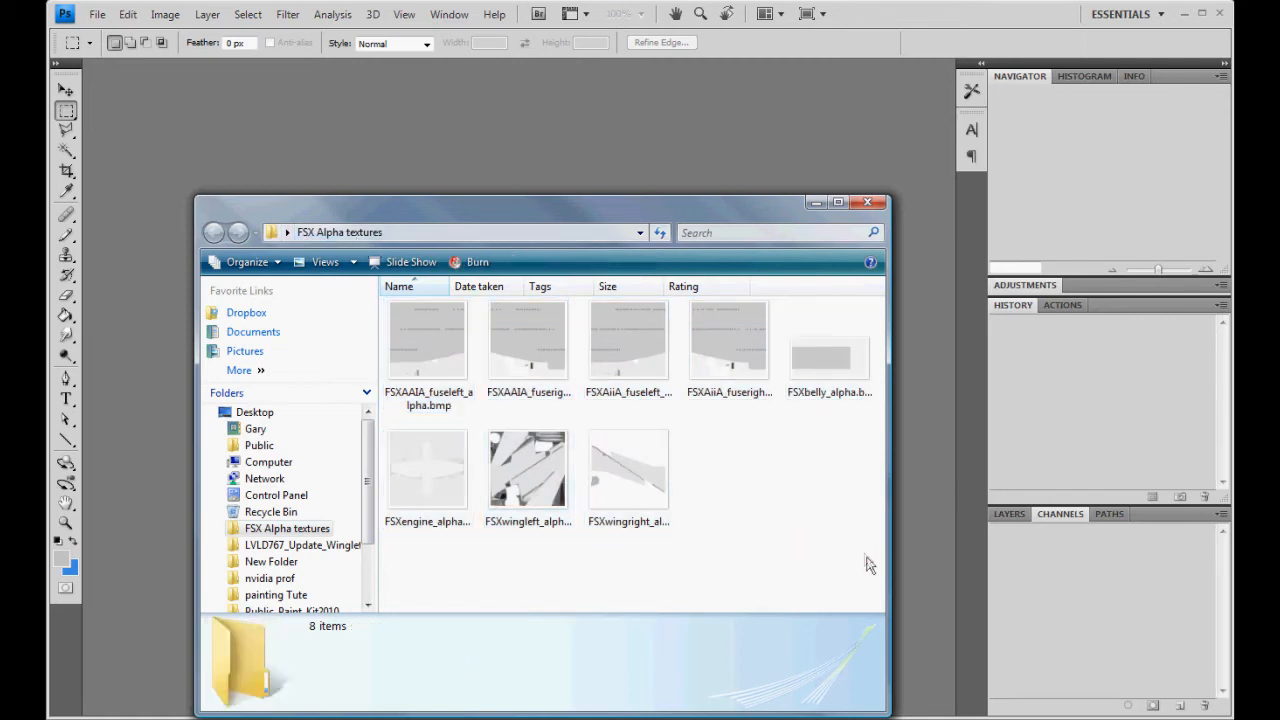
{"action": "key", "text": "ctrl+a"}
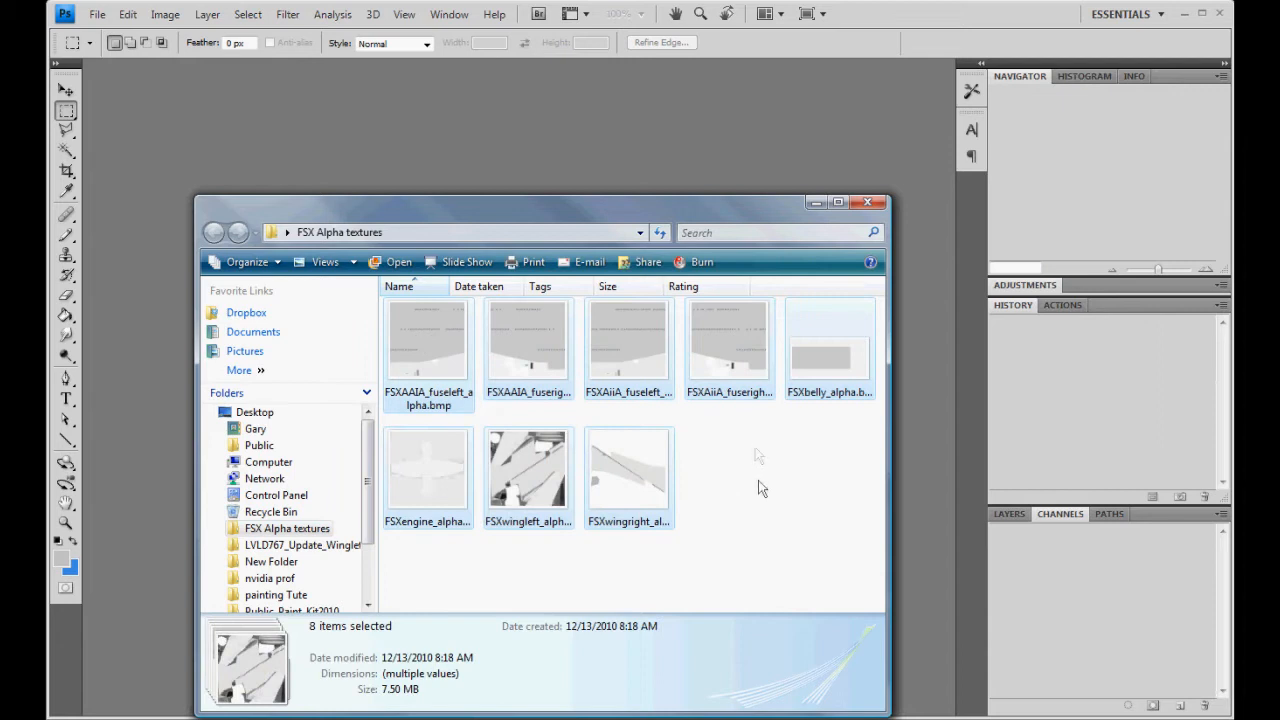
{"action": "left_click", "coordinate": [628, 345]}
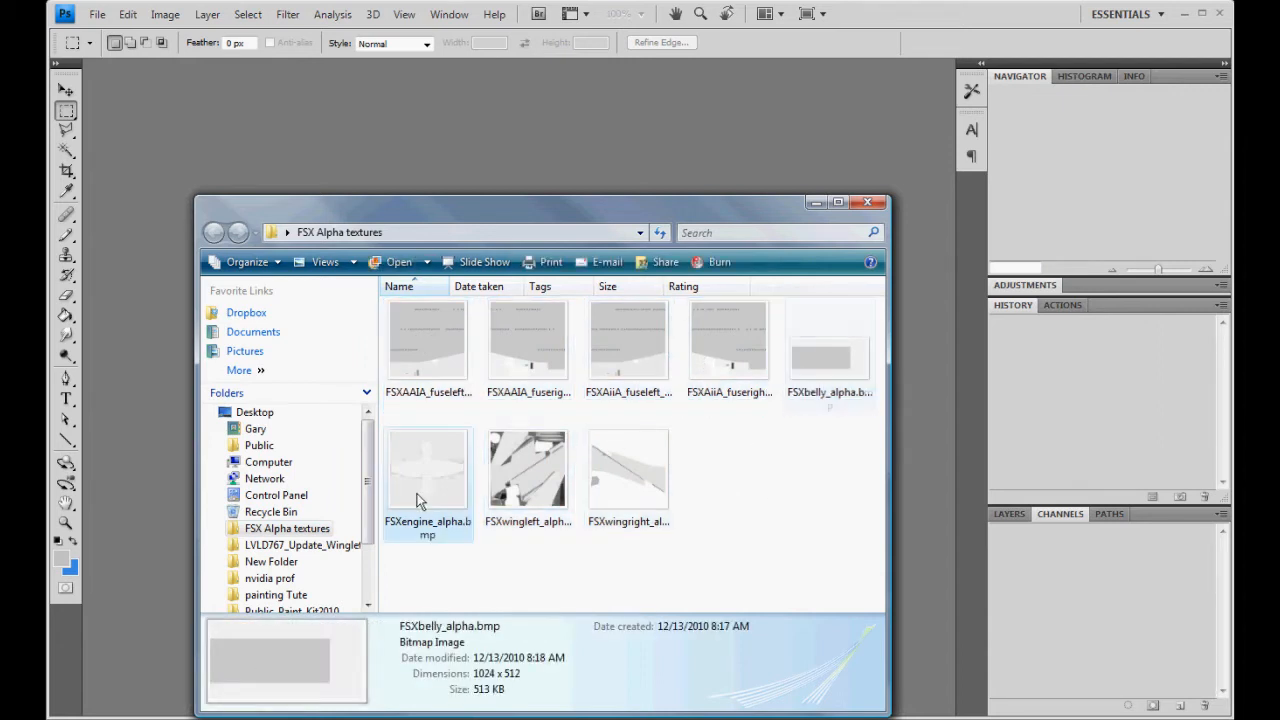
{"action": "left_click", "coordinate": [528, 340]}
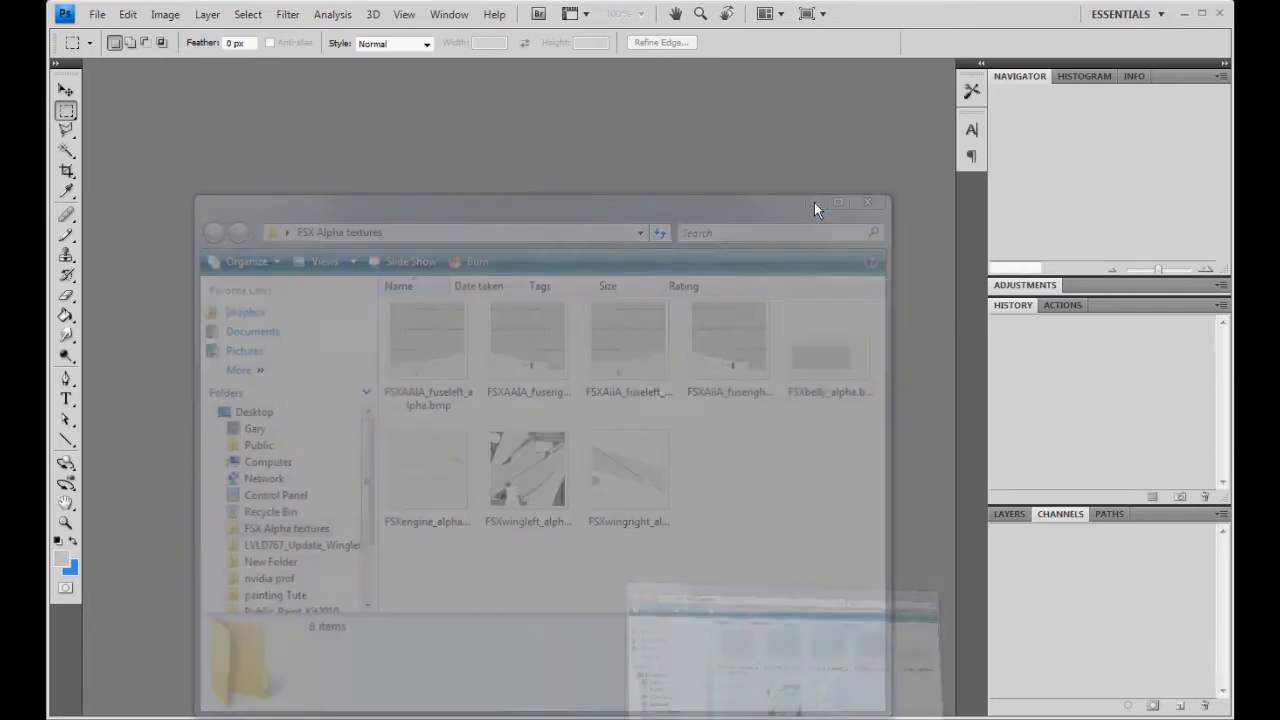
Close the alpha textures folder and copy Texture.OS into the FSX LVLD_B763_Winglet folder
{"action": "left_click", "coordinate": [867, 202]}
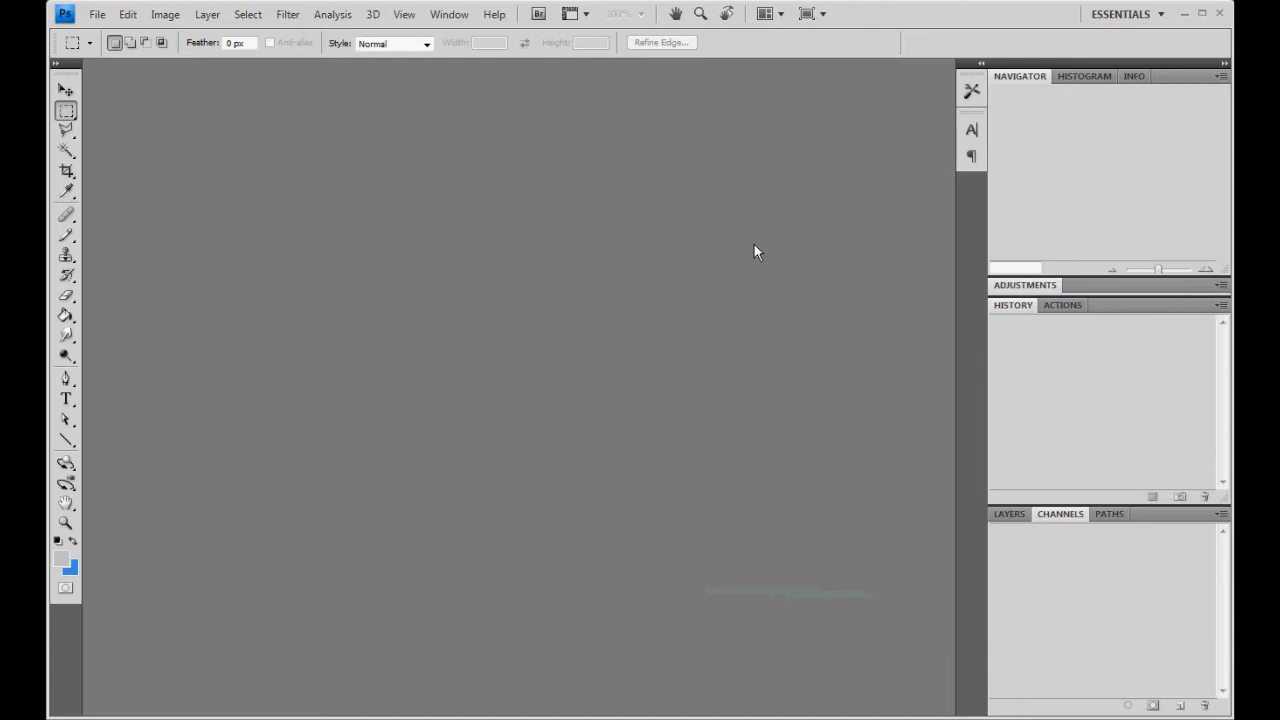
{"action": "mouse_move", "coordinate": [704, 270]}
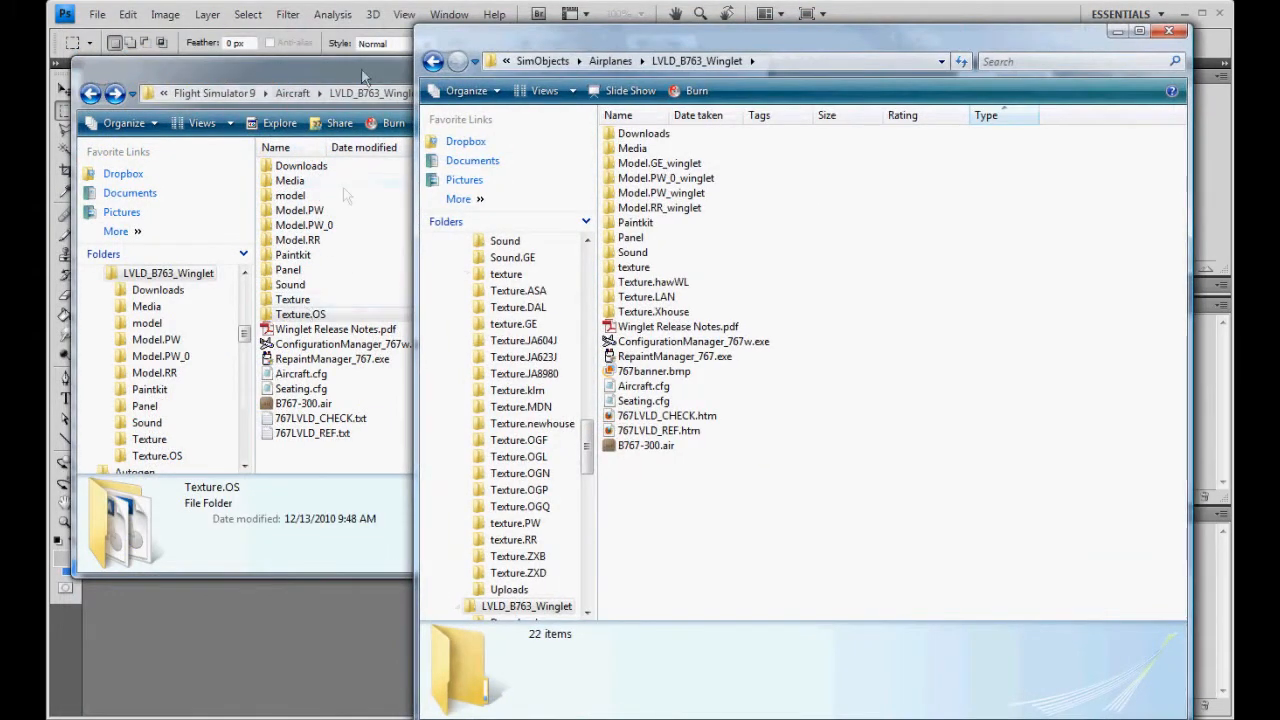
{"action": "double_click", "coordinate": [300, 313]}
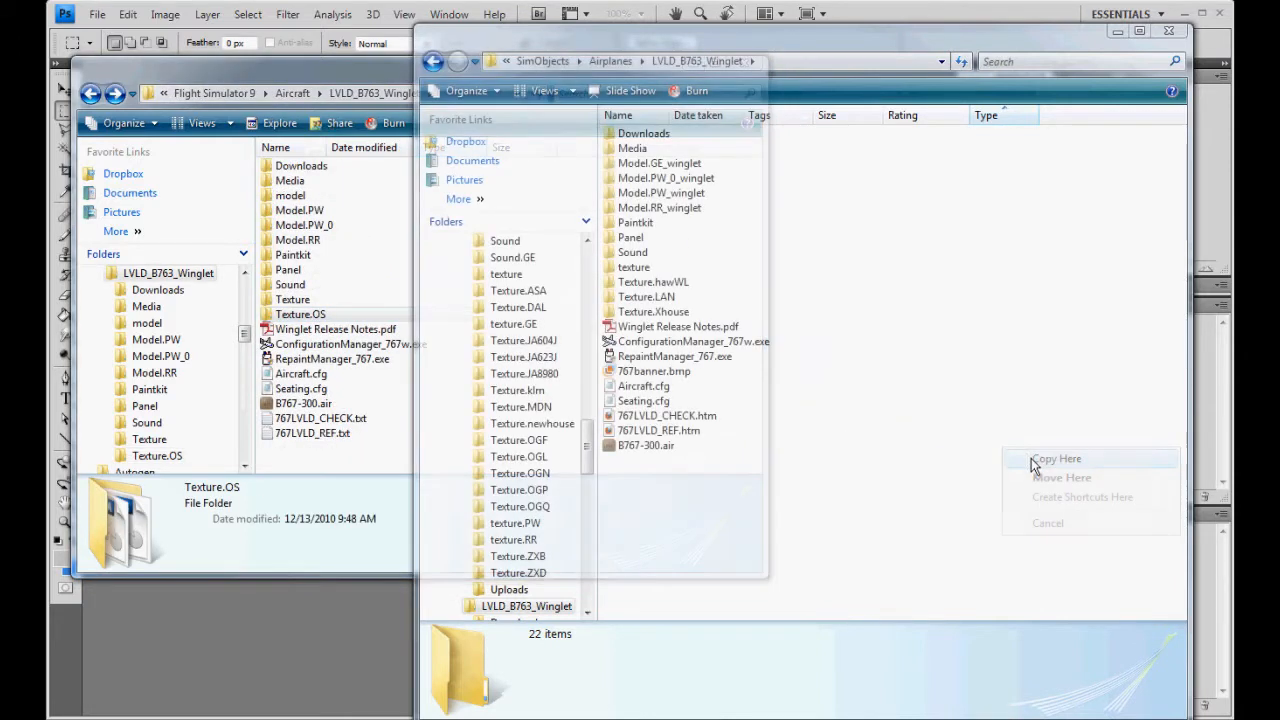
{"action": "left_click", "coordinate": [1056, 458]}
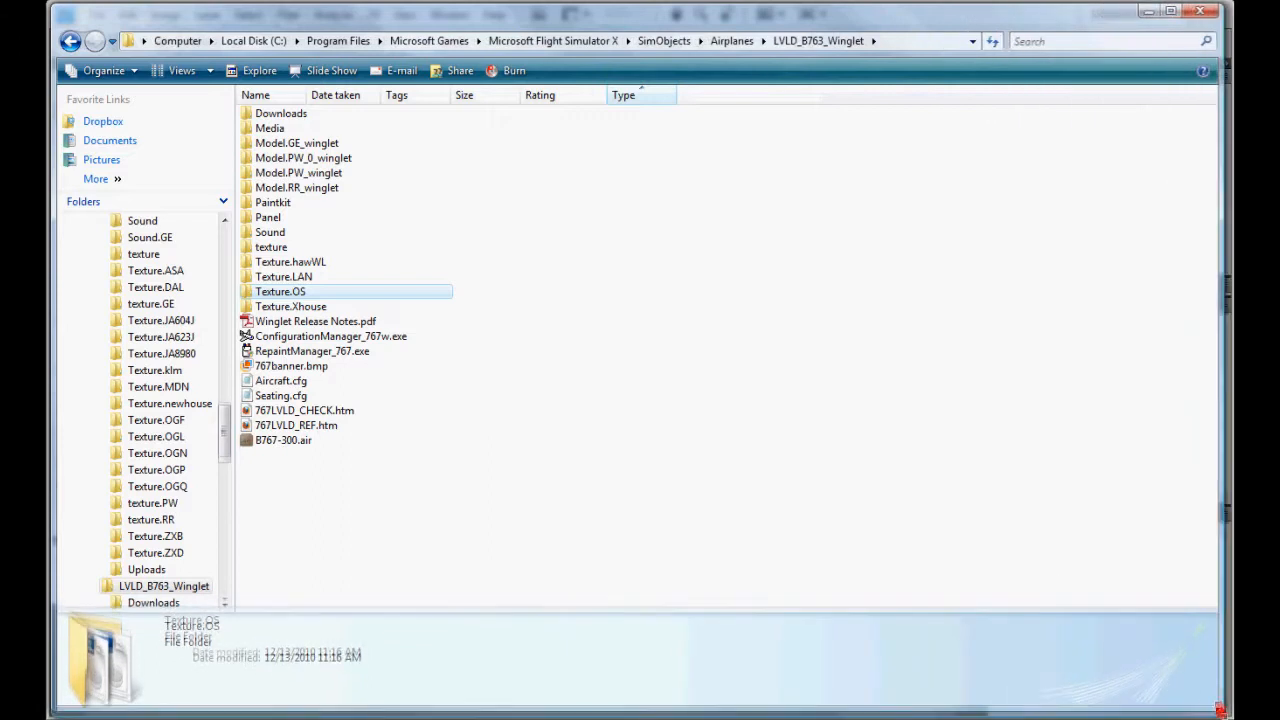
Open the copied Texture.OS folder and delete the lvld_b6 virtual-cockpit bitmaps
{"action": "double_click", "coordinate": [280, 291]}
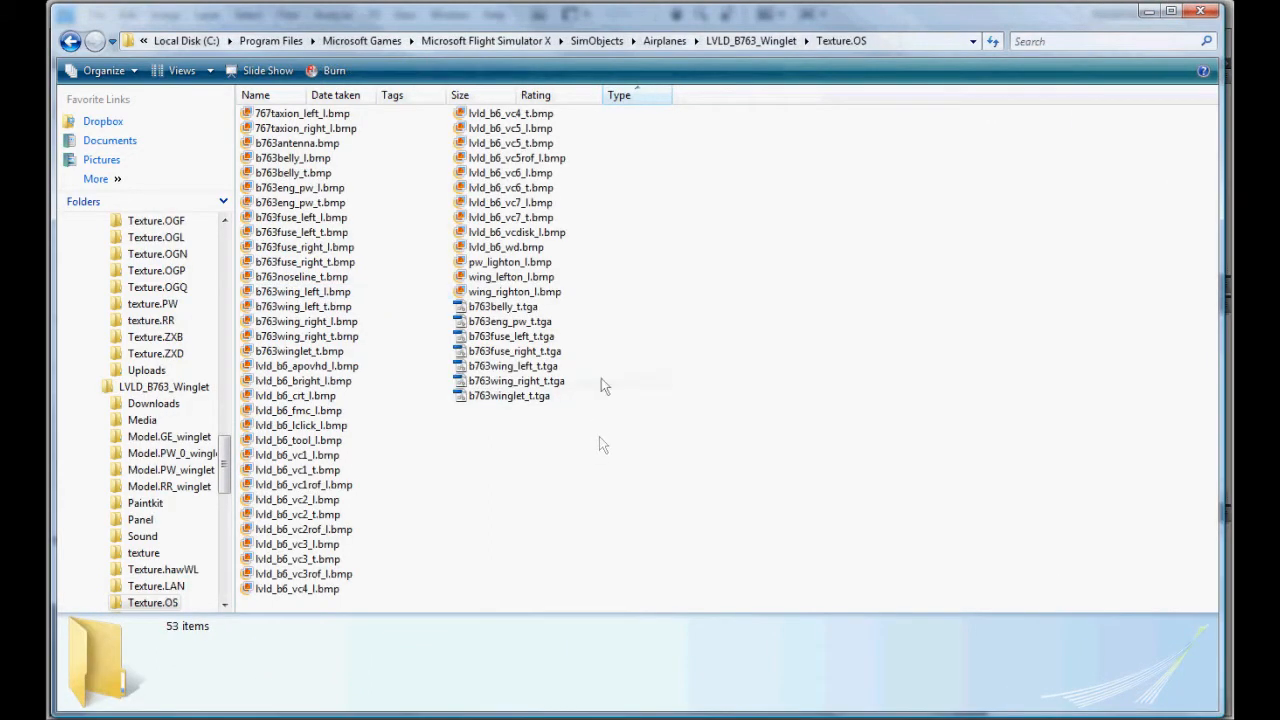
{"action": "mouse_move", "coordinate": [730, 464]}
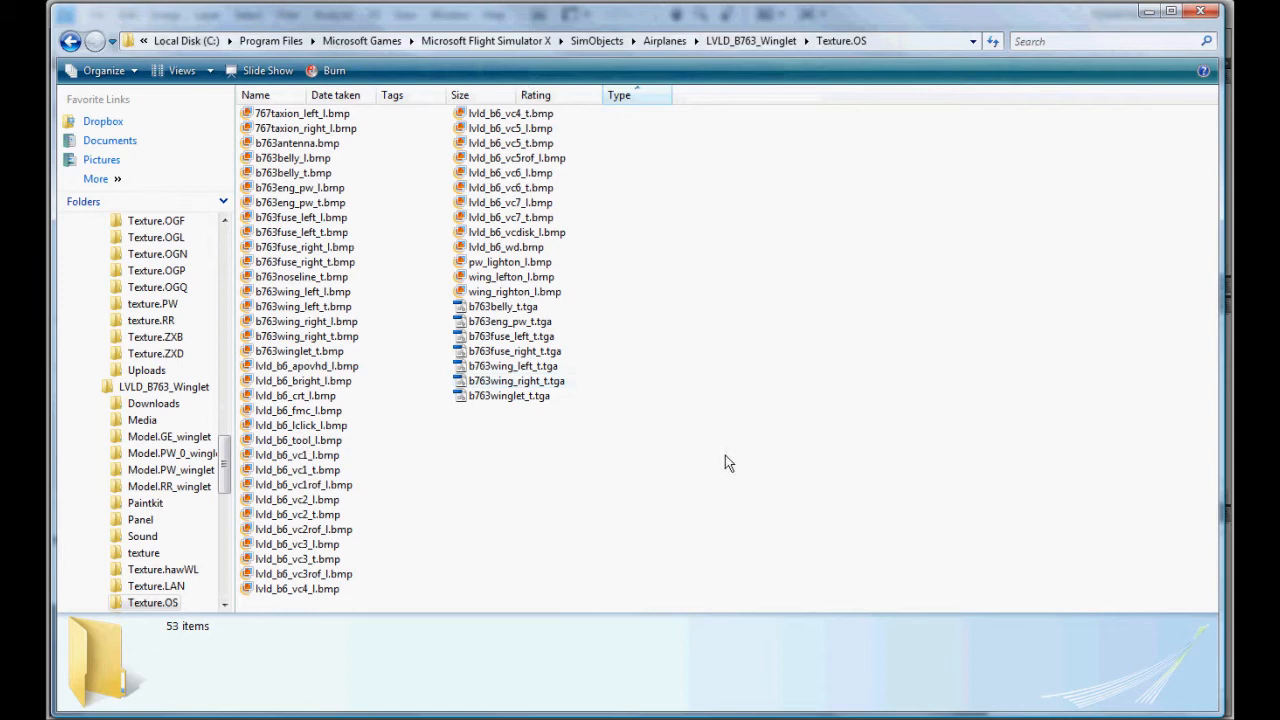
{"action": "left_click", "coordinate": [305, 365]}
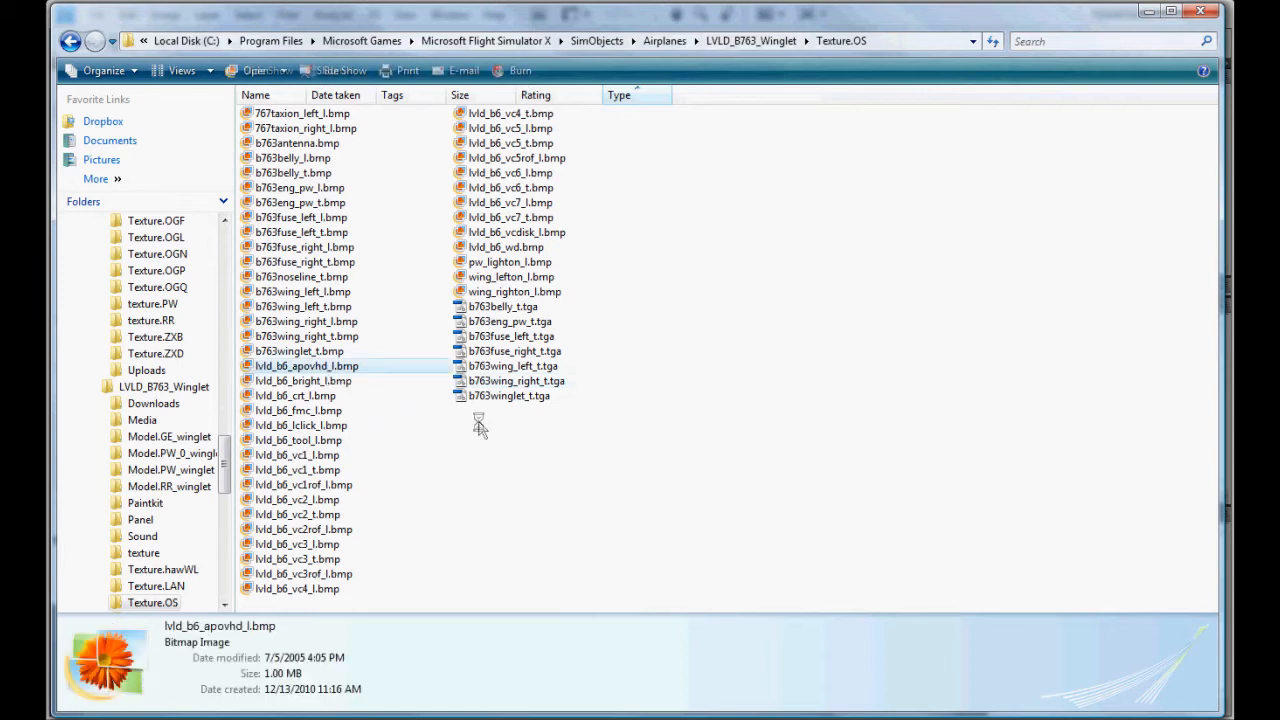
{"action": "key", "text": "ctrl+a"}
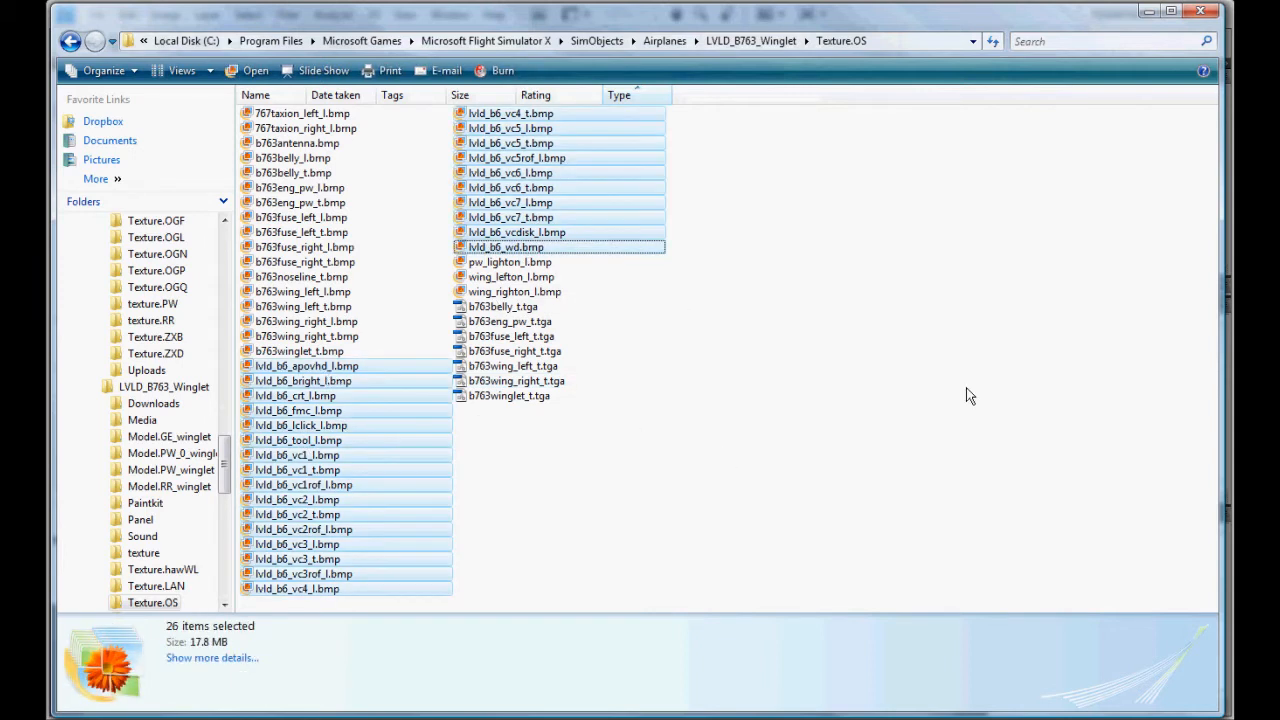
{"action": "mouse_move", "coordinate": [265, 424]}
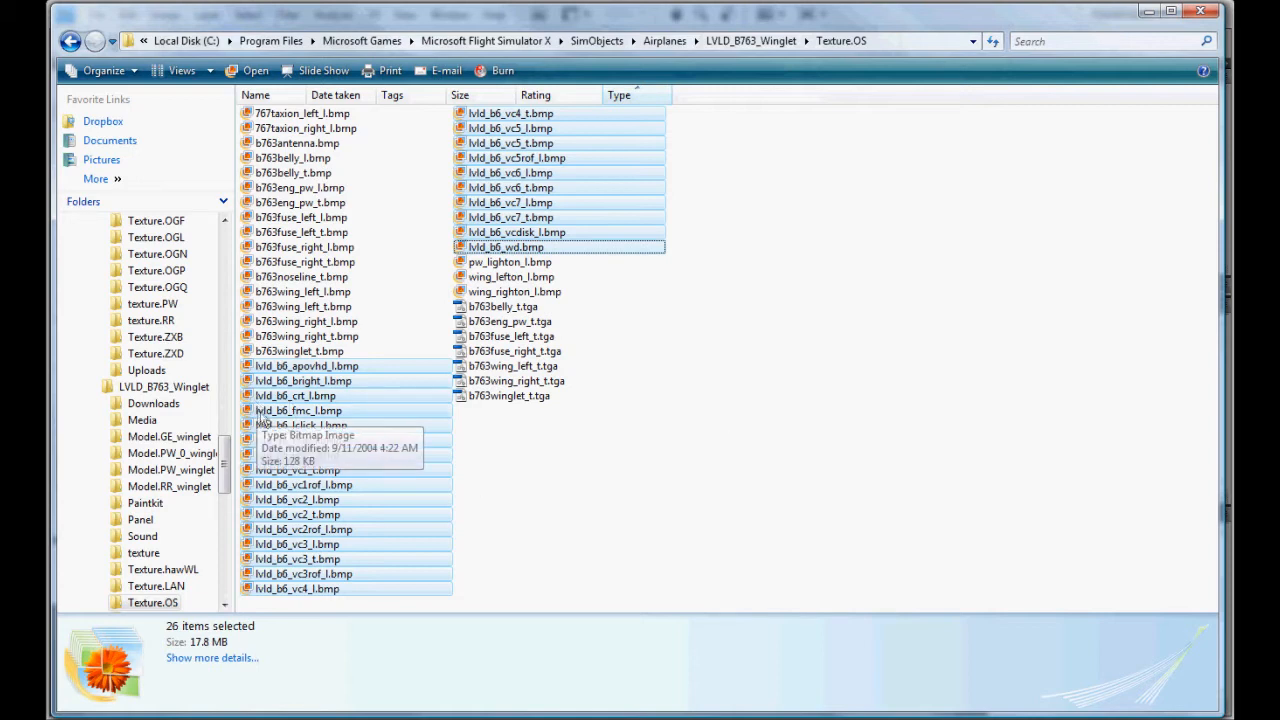
{"action": "mouse_move", "coordinate": [795, 457]}
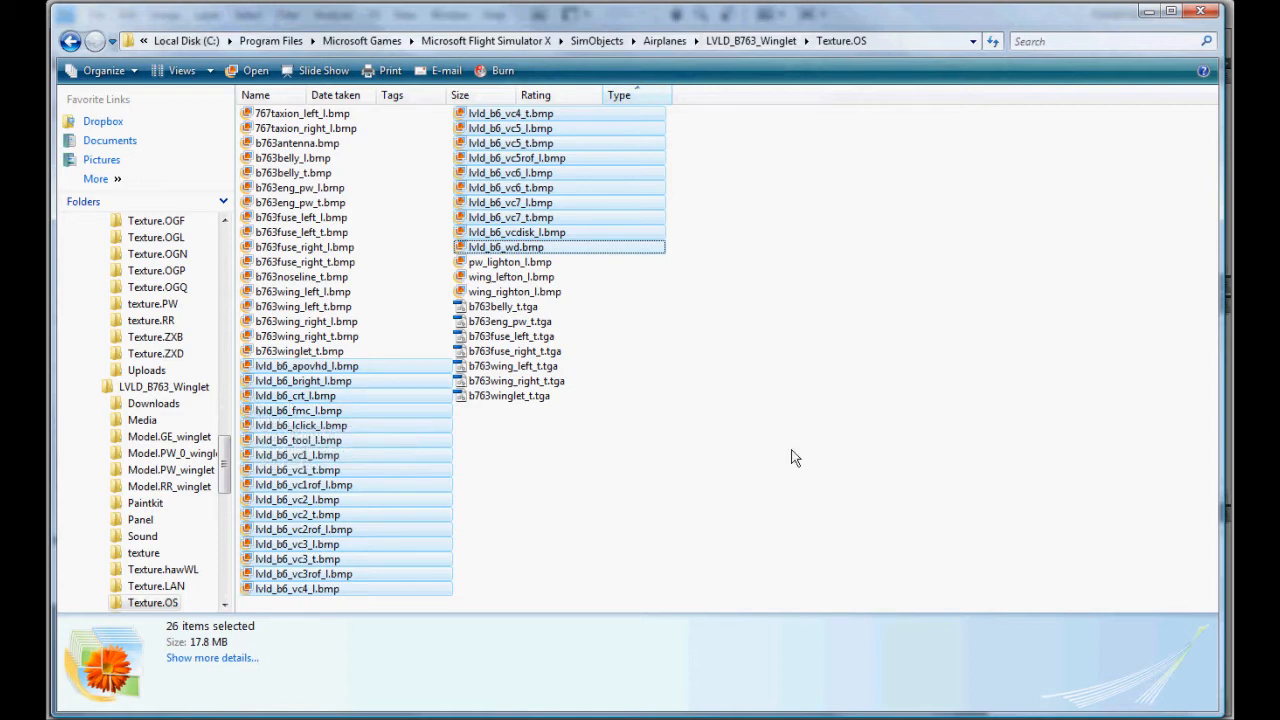
{"action": "key", "text": "Delete"}
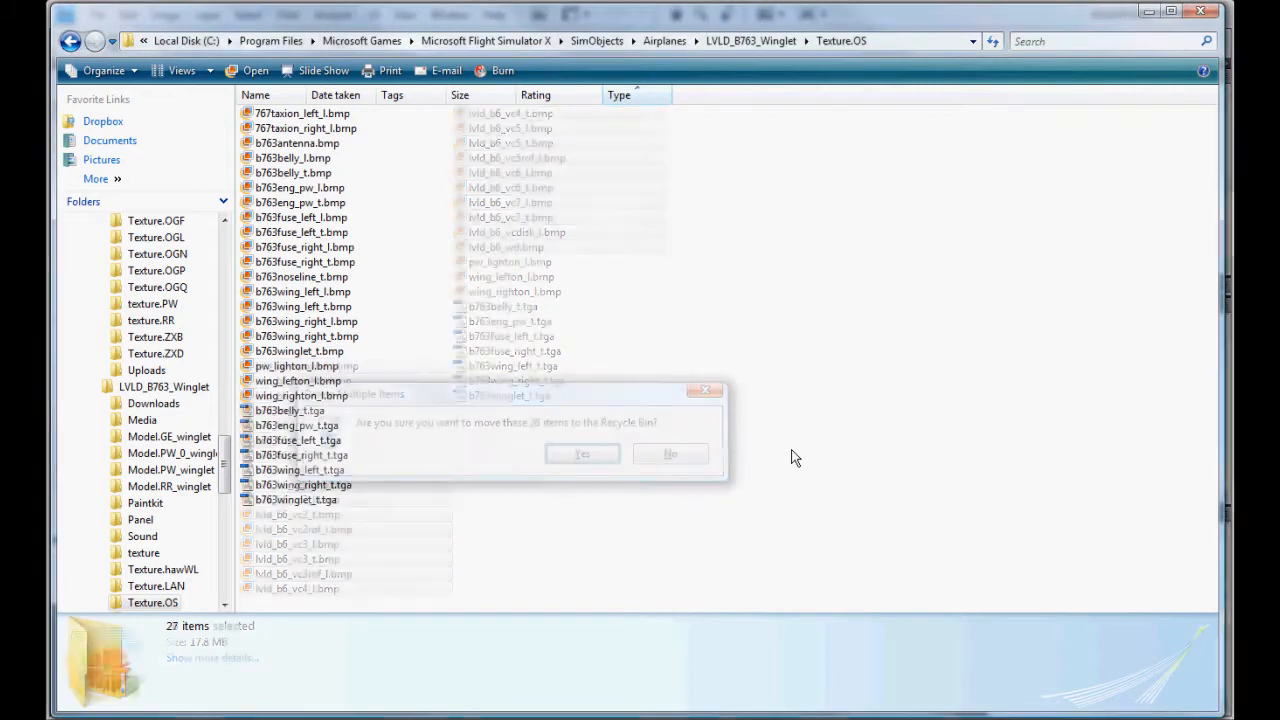
{"action": "left_click", "coordinate": [582, 454]}
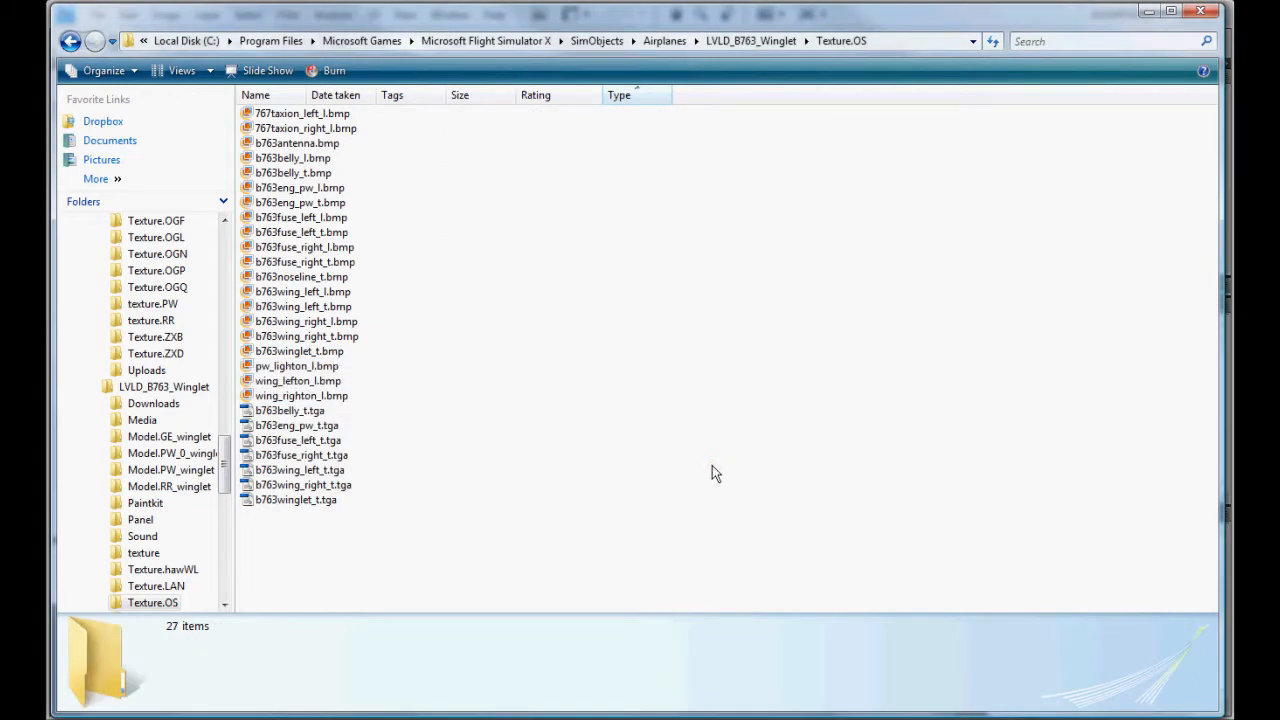
Delete both 767taxion taxi-light bitmaps and begin selecting the b763belly_l bitmap
{"action": "left_click", "coordinate": [301, 113]}
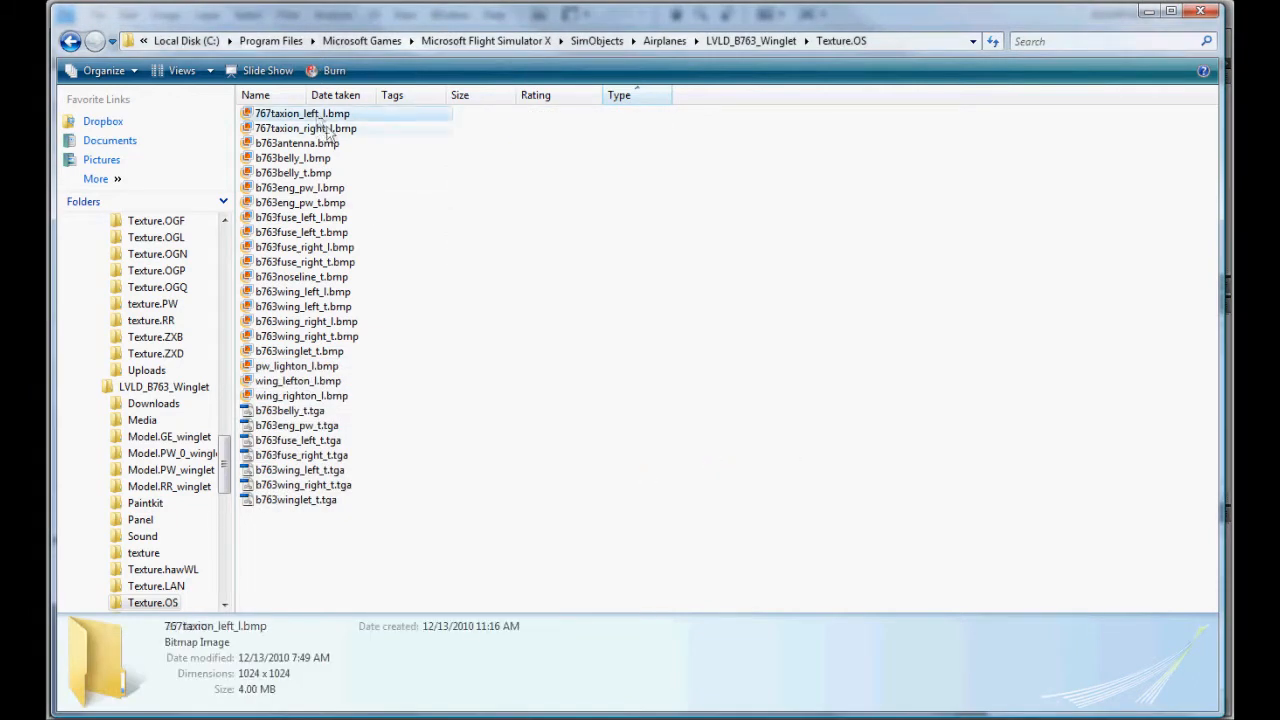
{"action": "key", "text": "Delete"}
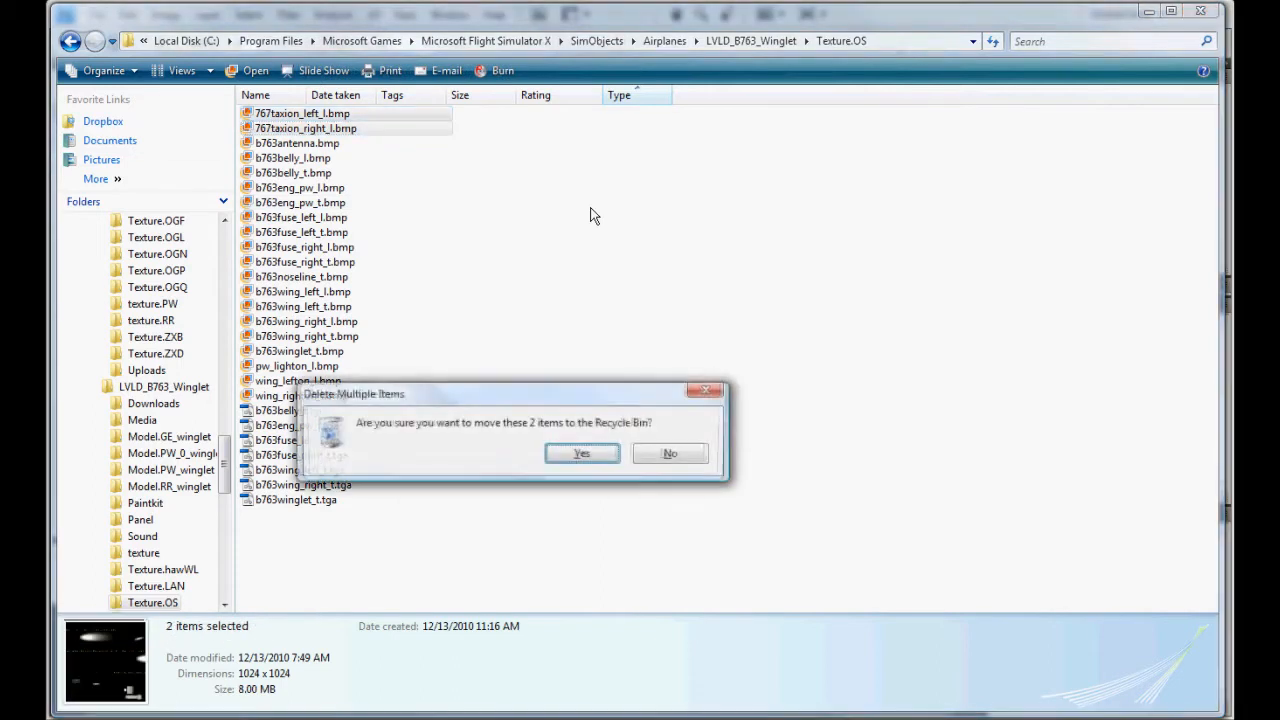
{"action": "left_click", "coordinate": [581, 453]}
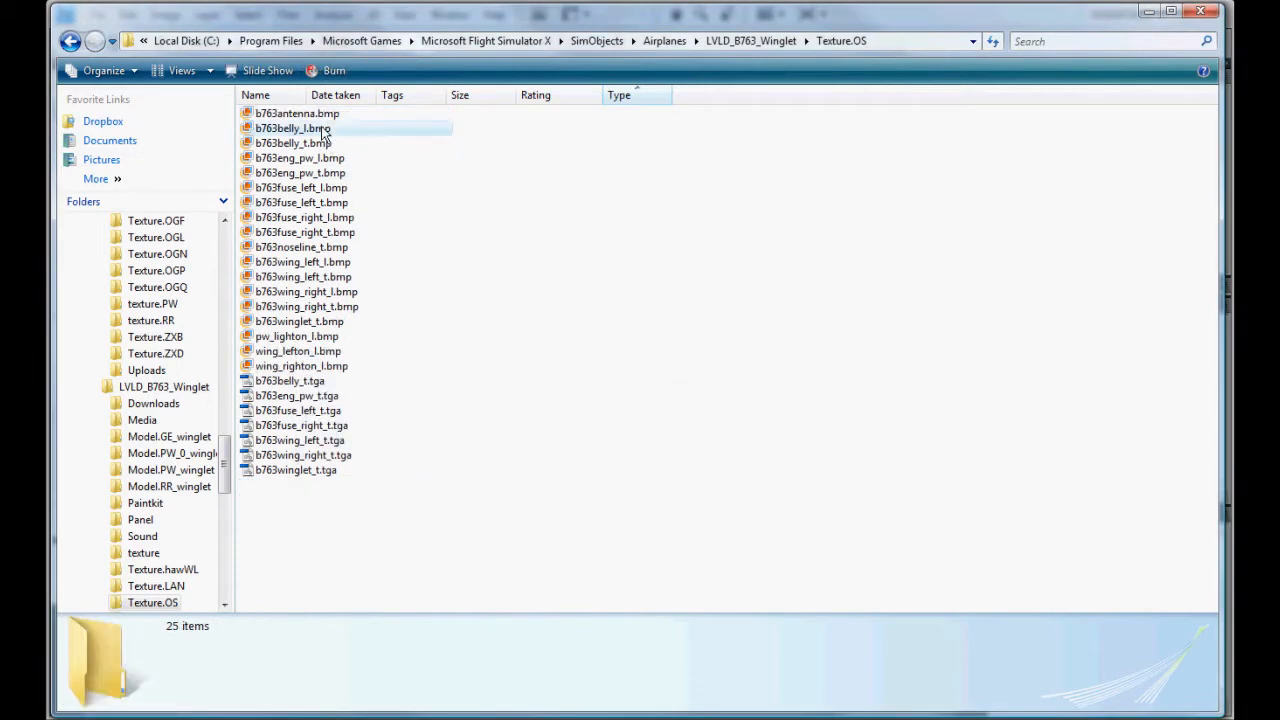
{"action": "left_click", "coordinate": [293, 128]}
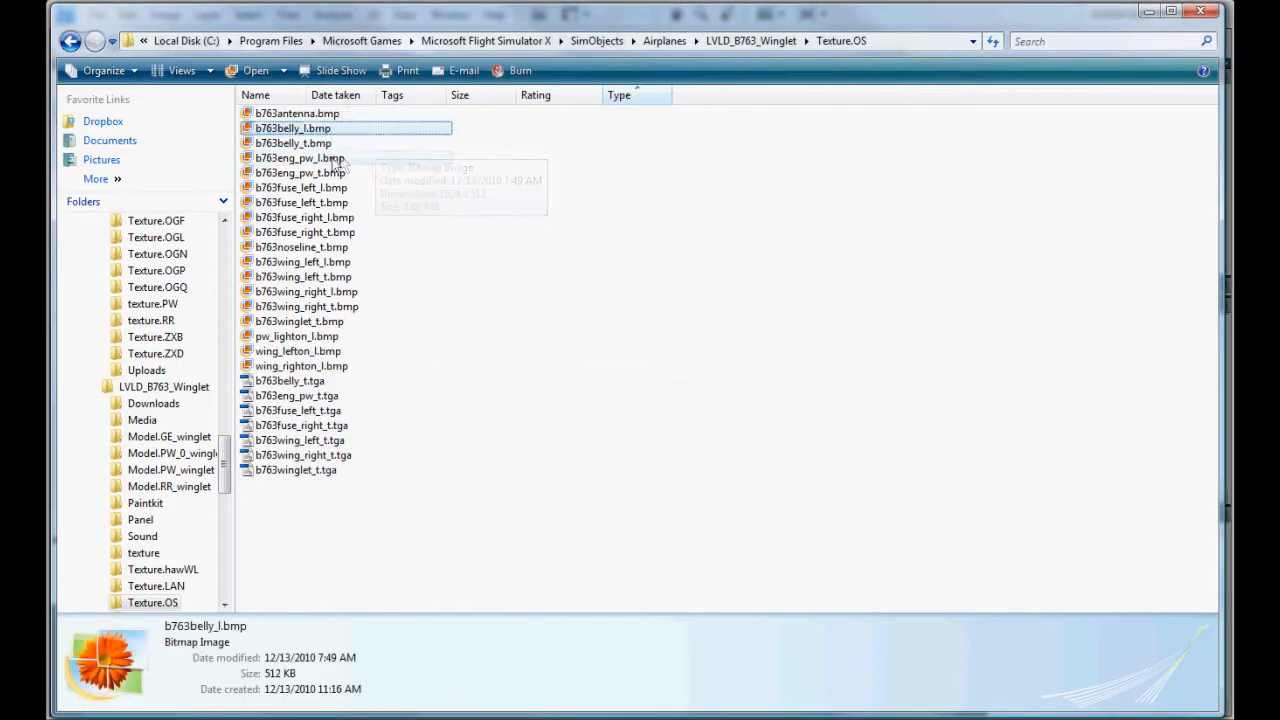
{"action": "left_click", "coordinate": [300, 187]}
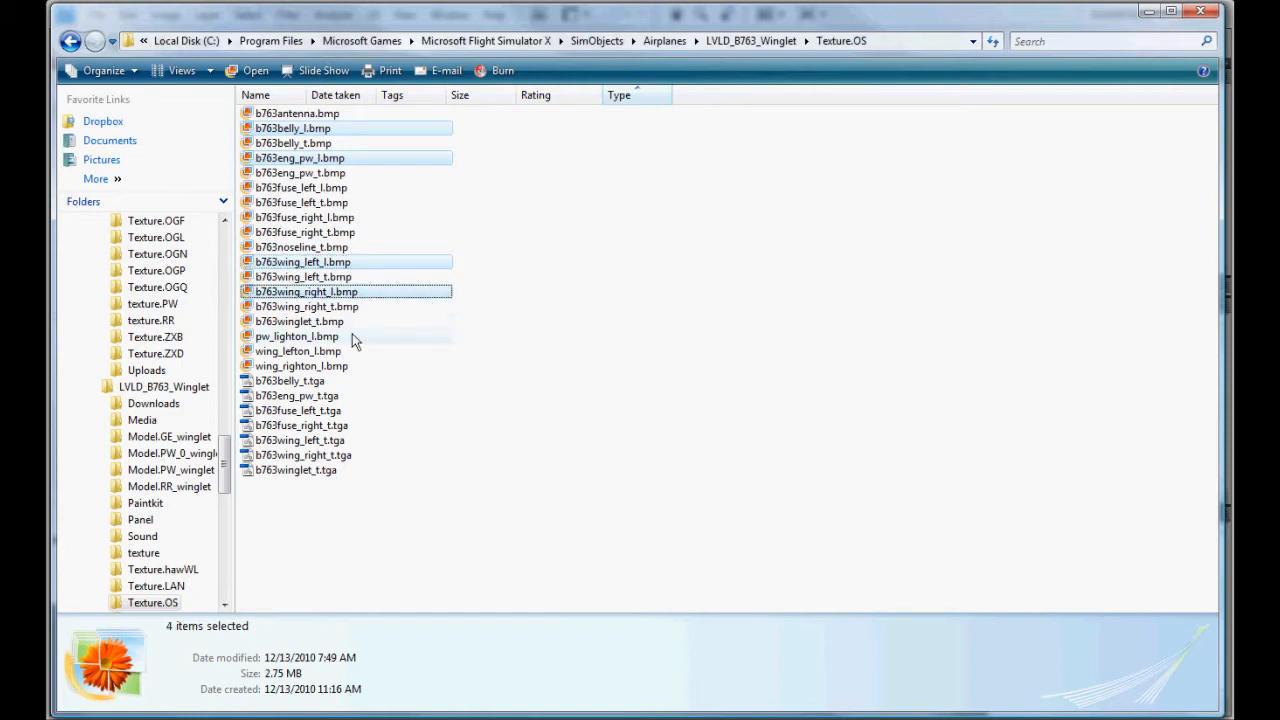
{"action": "mouse_move", "coordinate": [775, 398]}
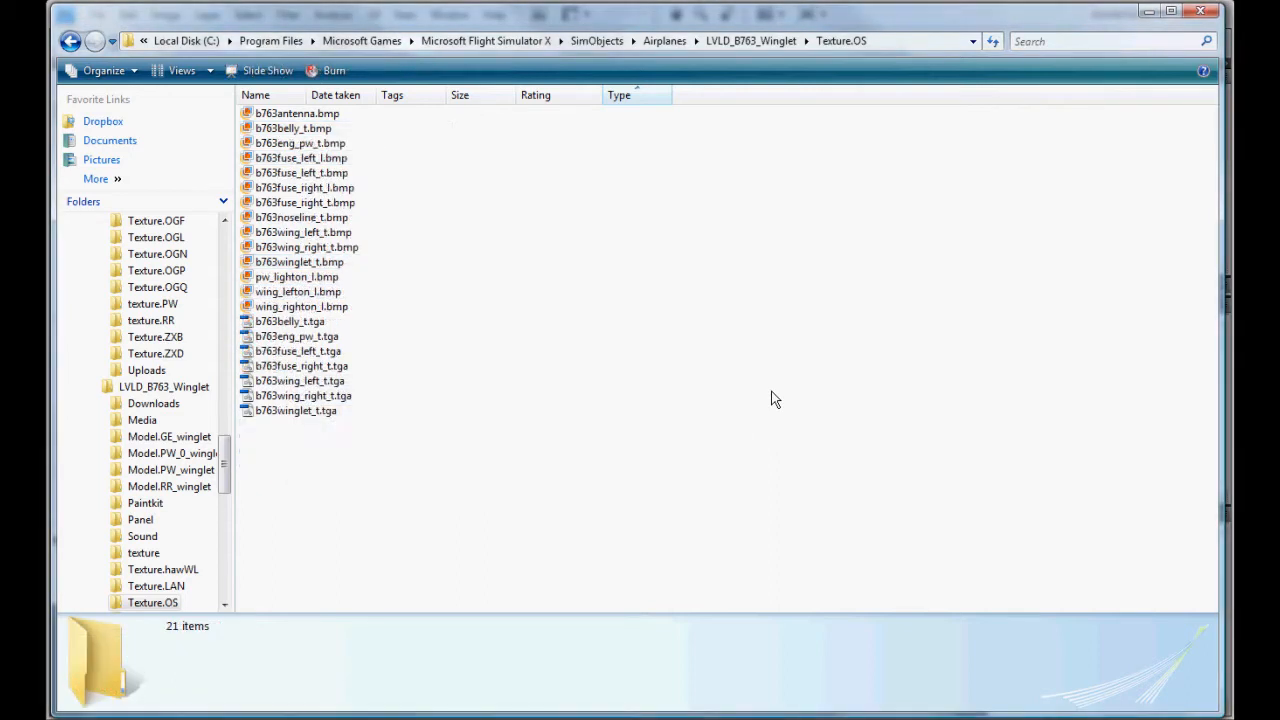
{"action": "mouse_move", "coordinate": [457, 308]}
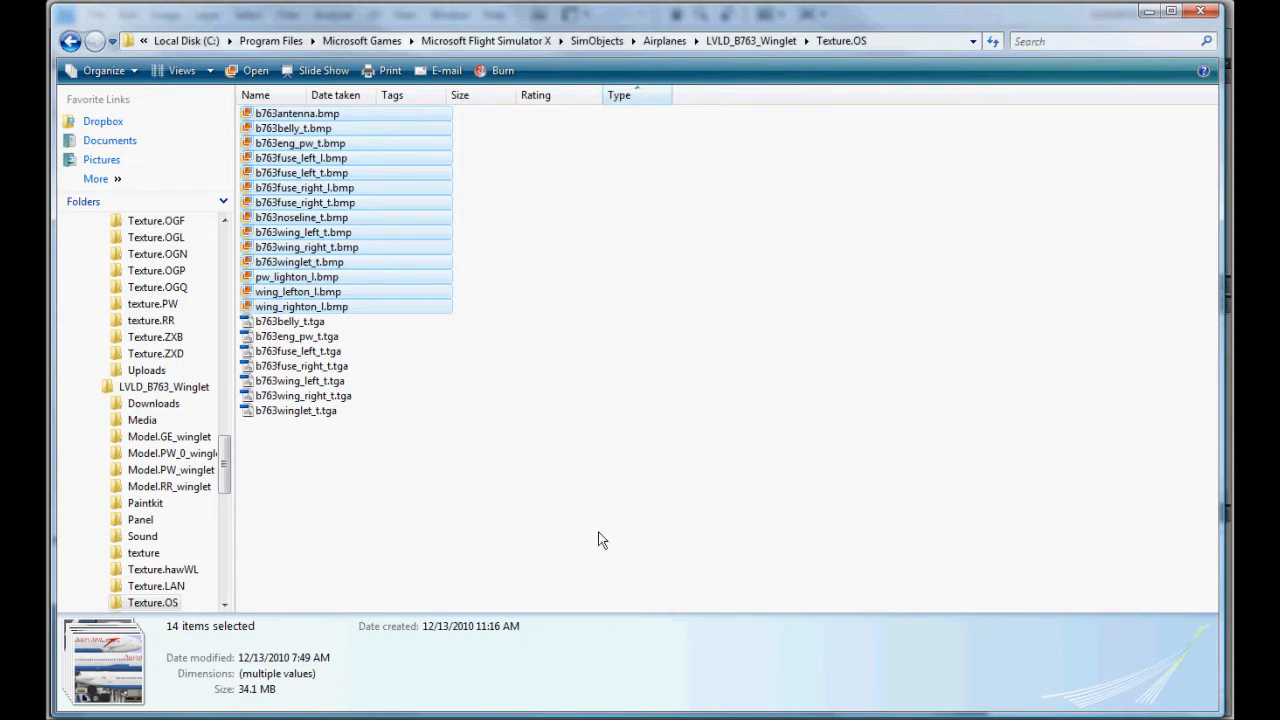
Review Texture.OS by selecting and deselecting the bitmaps and the seven TGA textures
{"action": "left_click", "coordinate": [462, 513]}
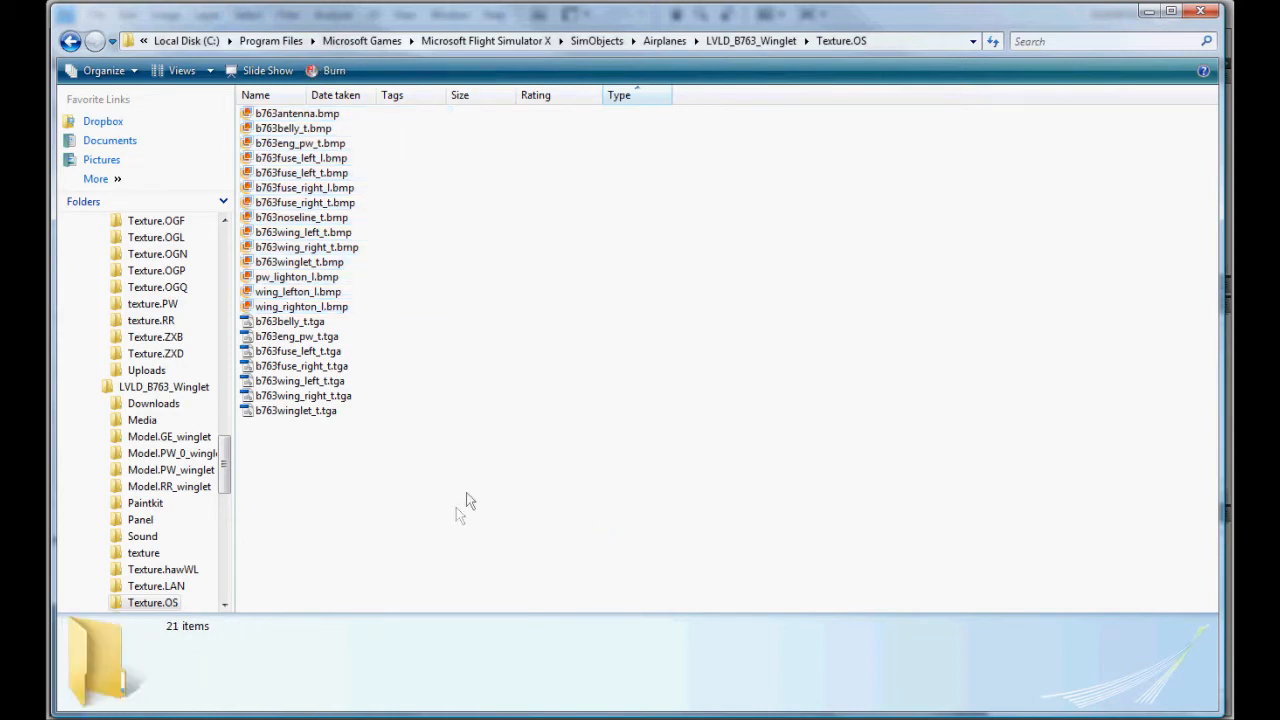
{"action": "mouse_move", "coordinate": [465, 500]}
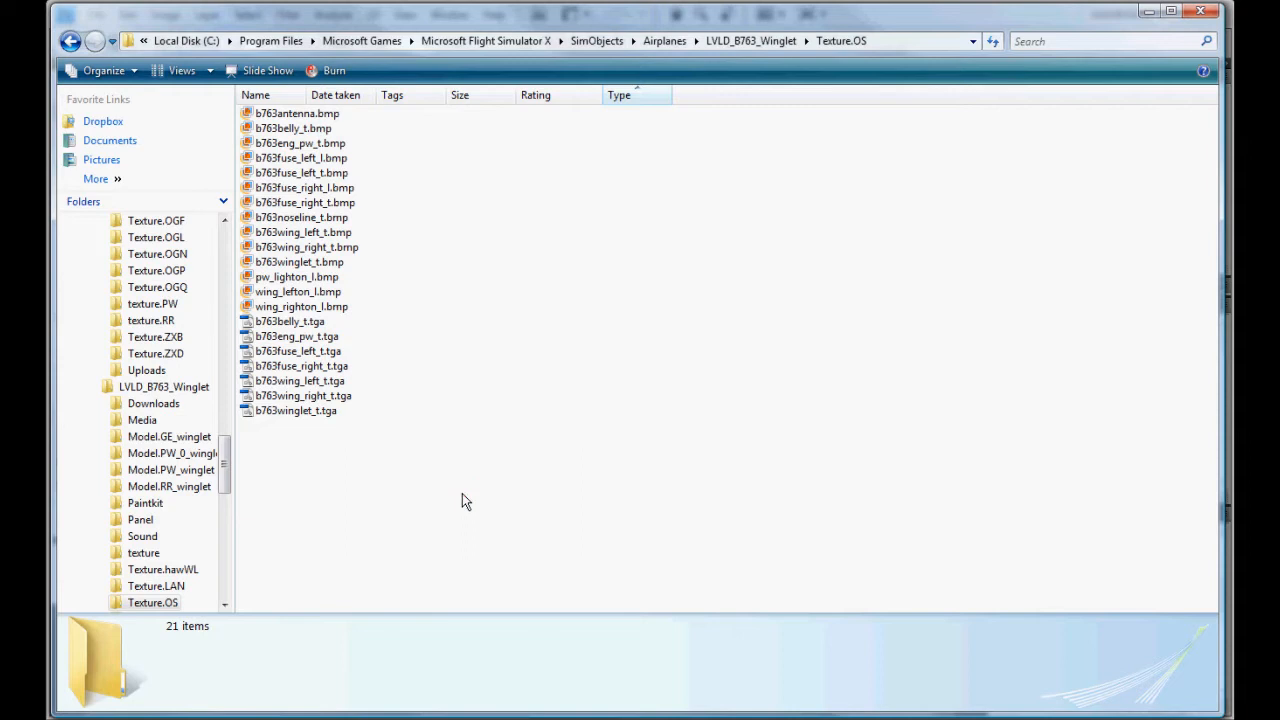
{"action": "mouse_move", "coordinate": [465, 499]}
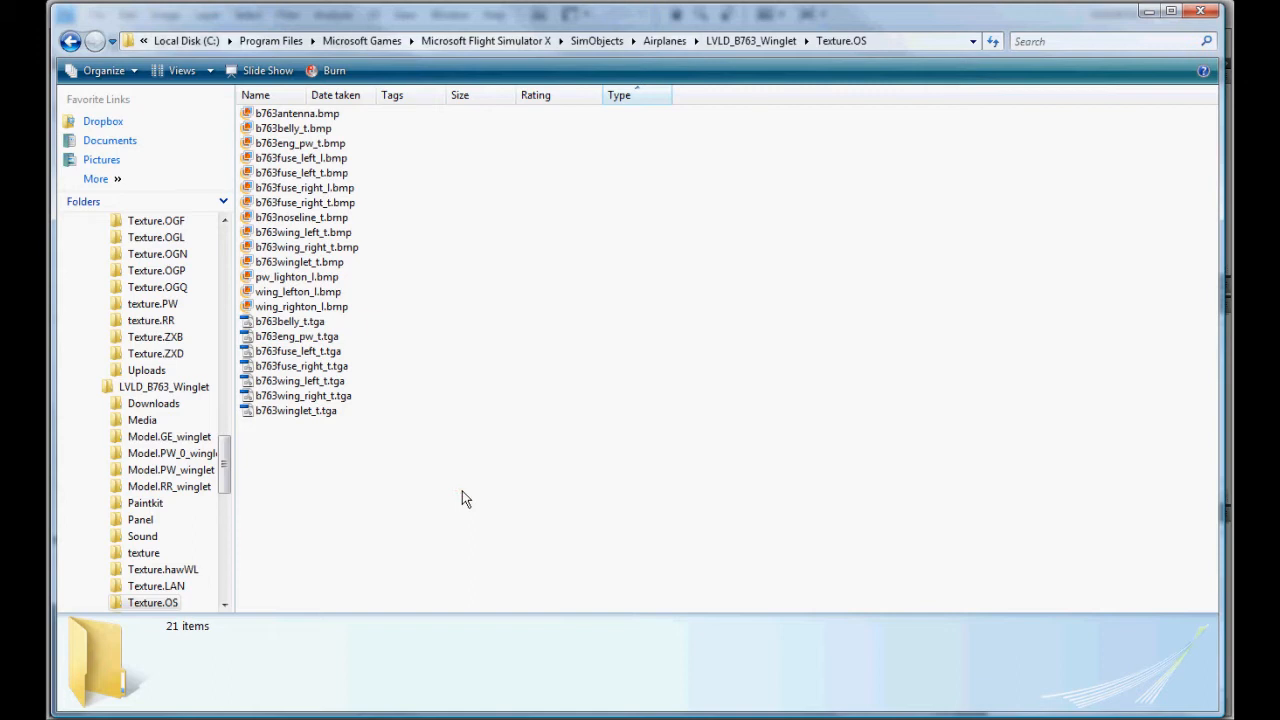
{"action": "mouse_move", "coordinate": [285, 321]}
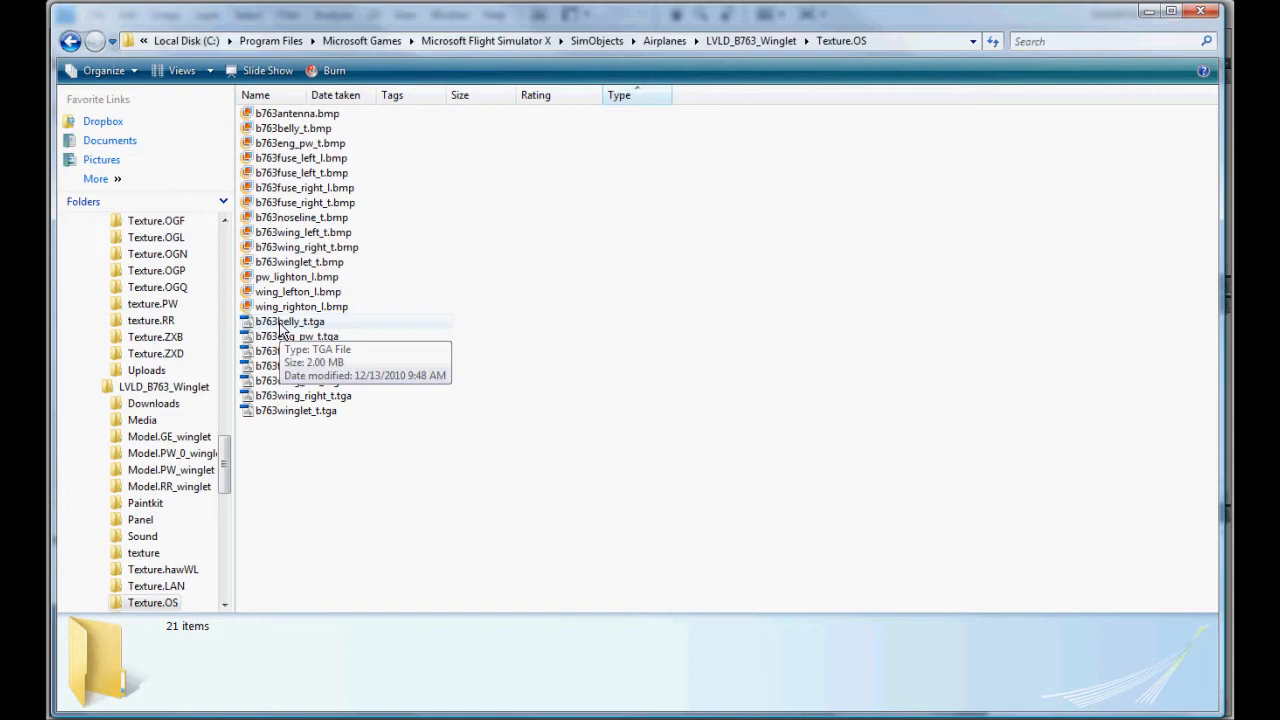
{"action": "mouse_move", "coordinate": [385, 373]}
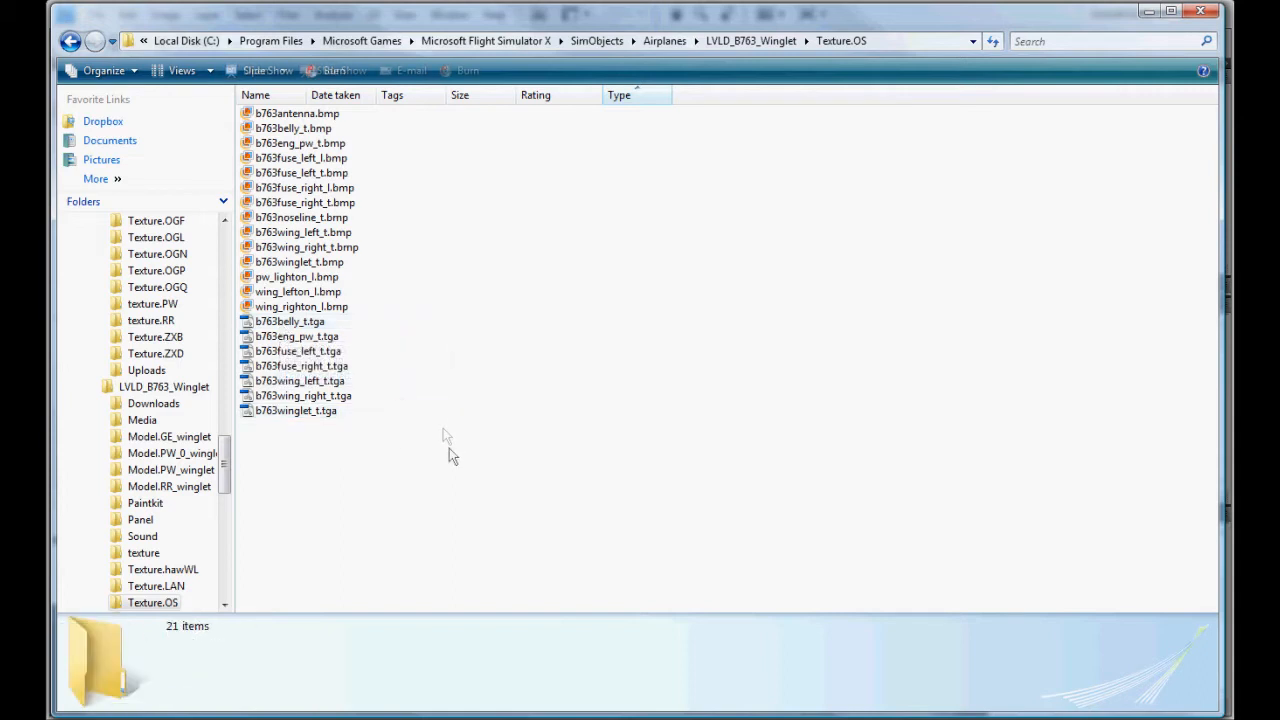
{"action": "left_click_drag", "start_coordinate": [471, 270], "coordinate": [651, 323]}
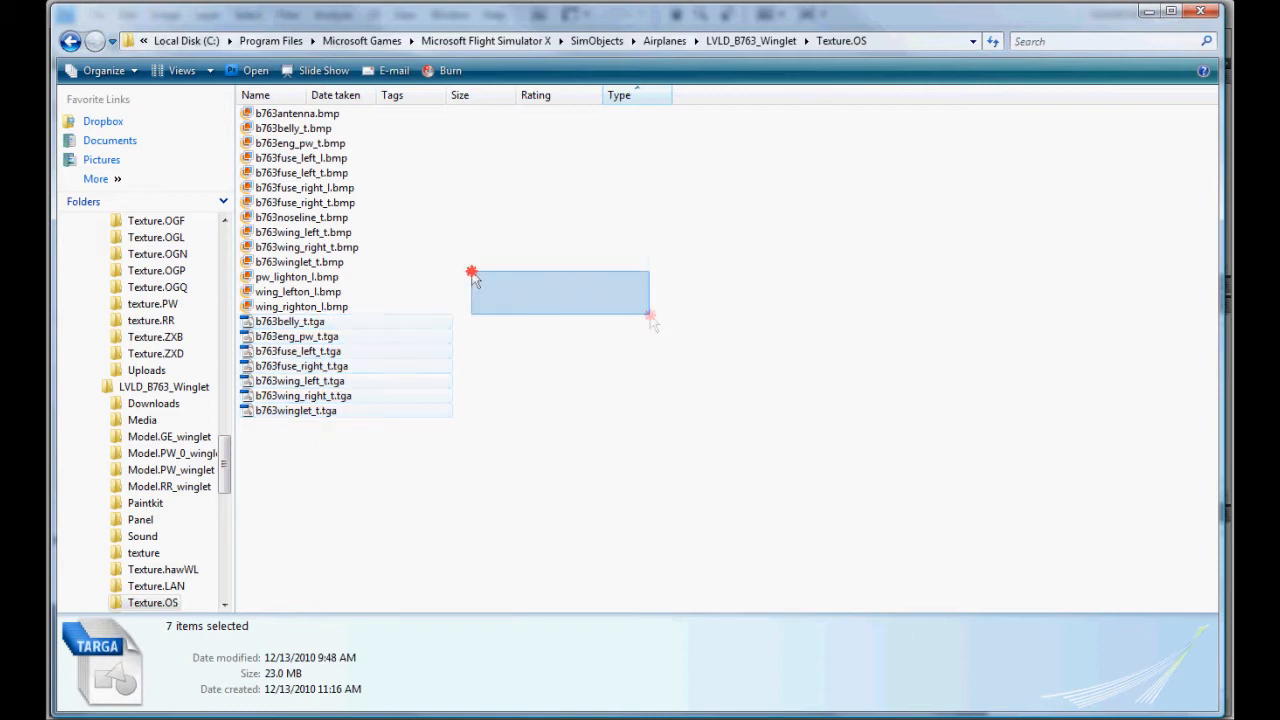
{"action": "left_click", "coordinate": [500, 462]}
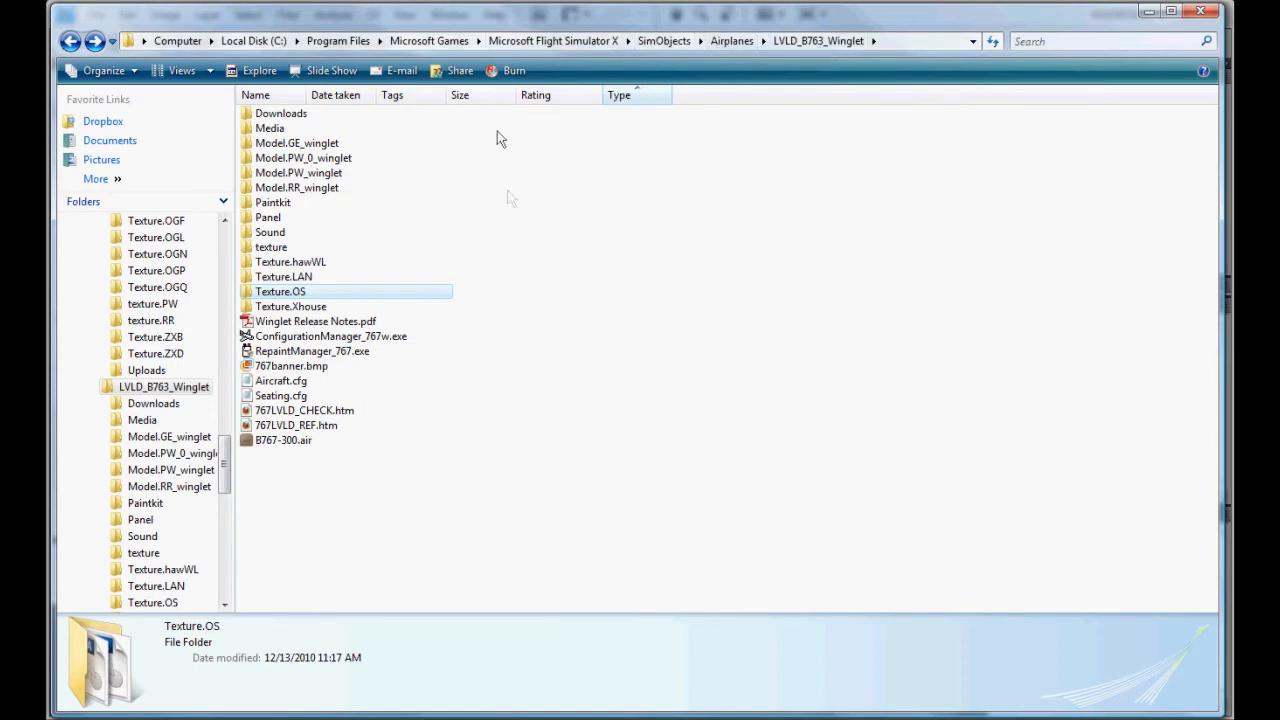
{"action": "mouse_move", "coordinate": [258, 320]}
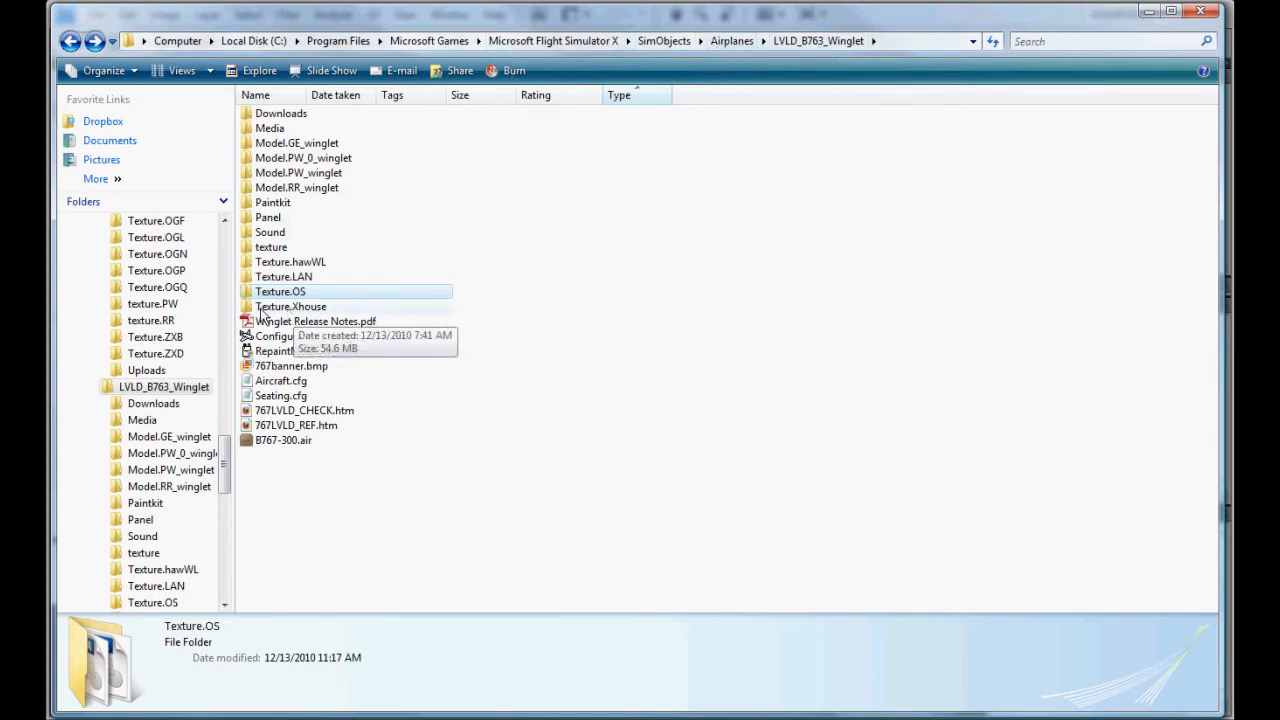
Gather texture.cfg, fresnel, bump, spec and thumbnail files from Texture.Xhouse, back in Texture.OS
{"action": "double_click", "coordinate": [290, 306]}
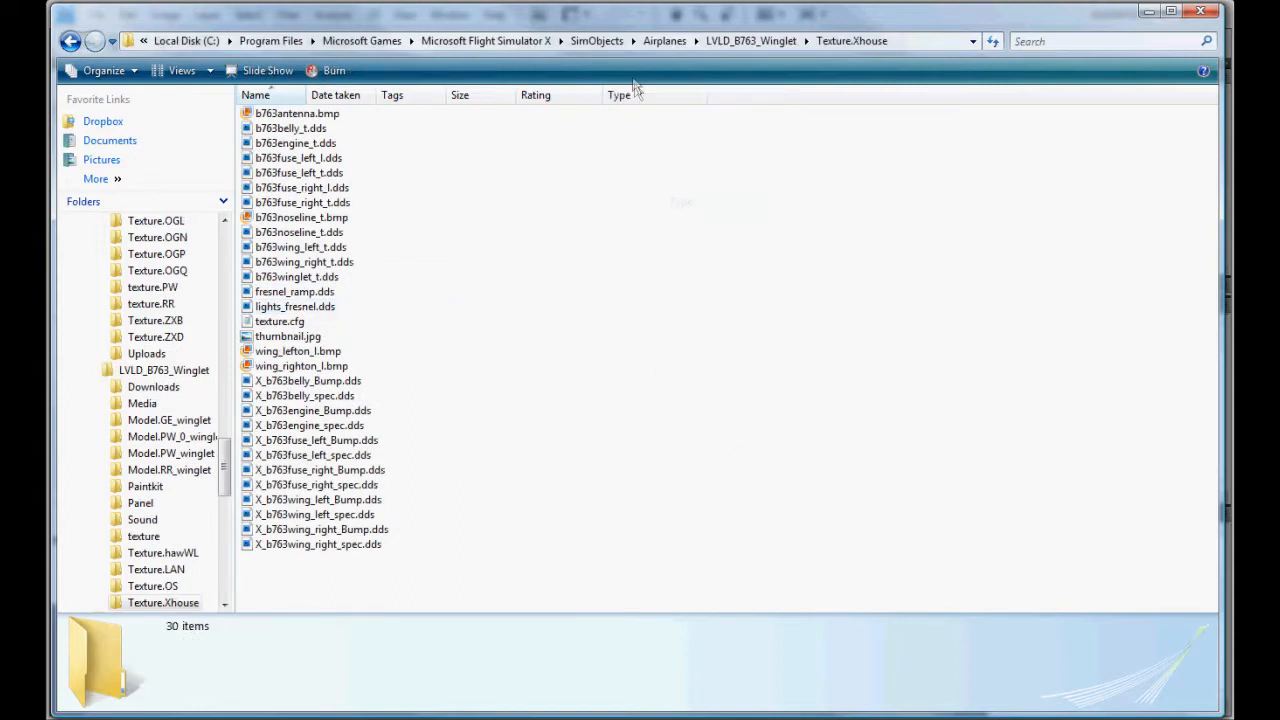
{"action": "left_click", "coordinate": [621, 94]}
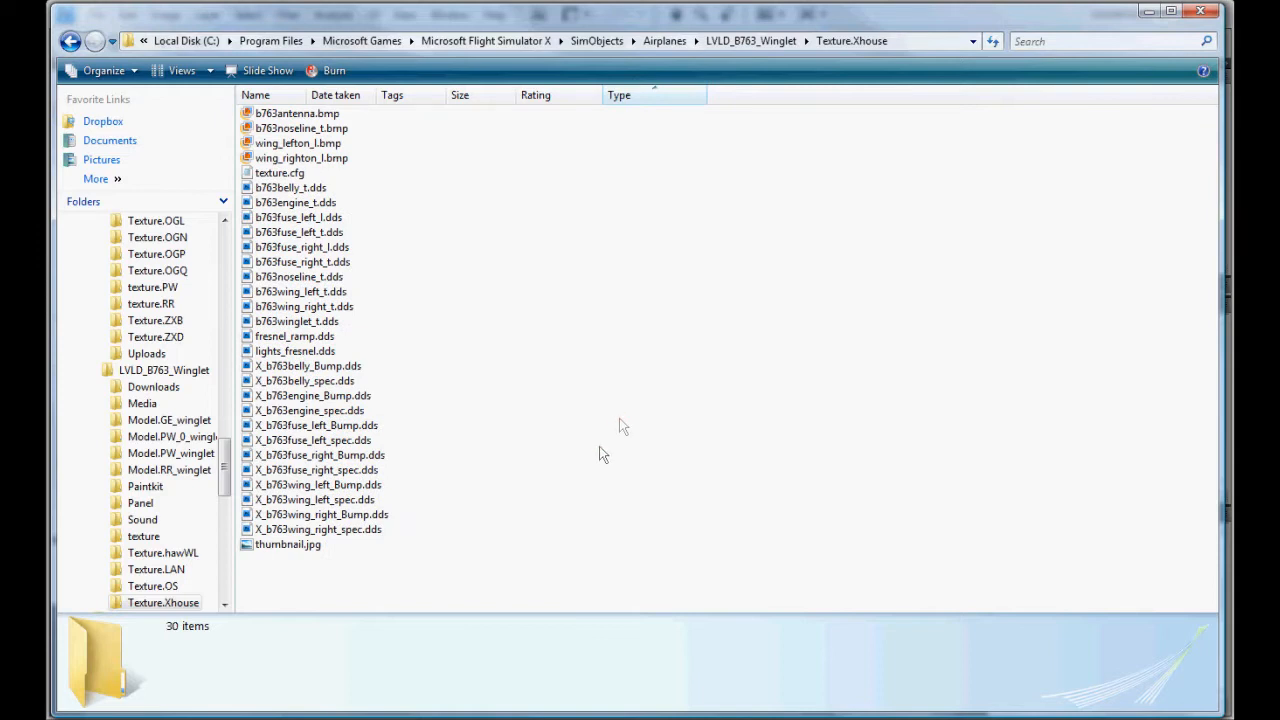
{"action": "mouse_move", "coordinate": [447, 586]}
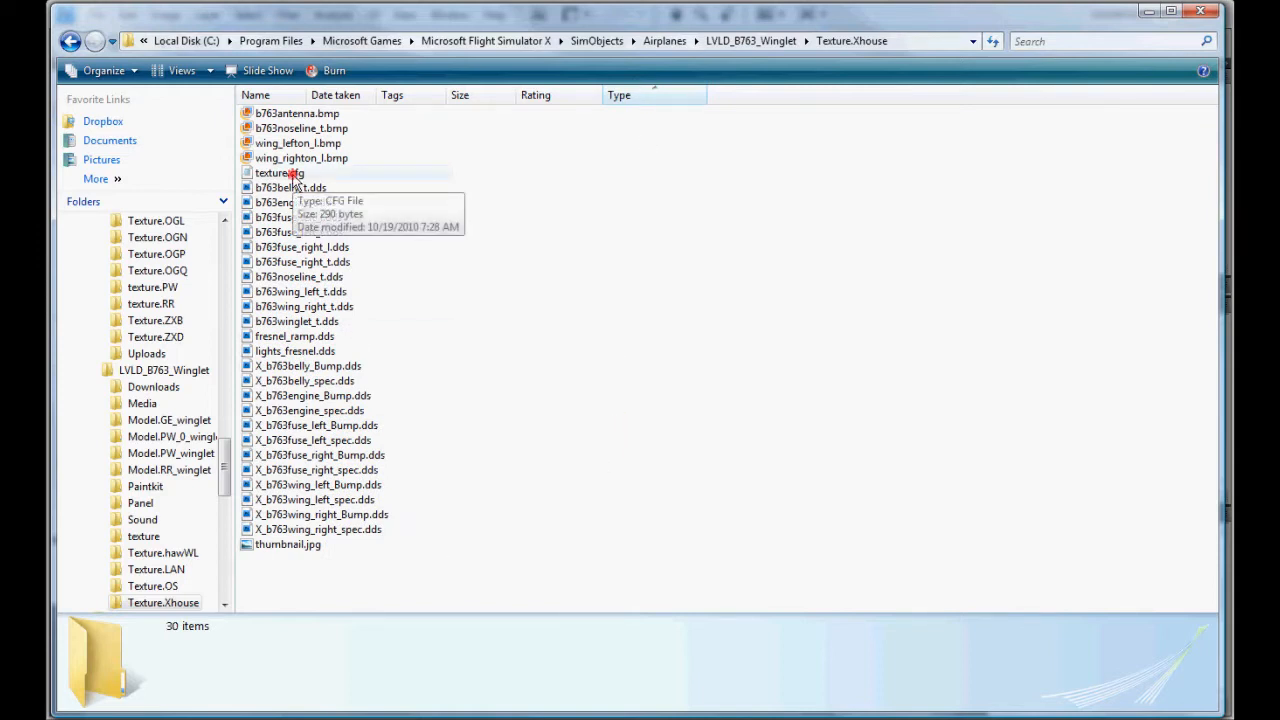
{"action": "left_click", "coordinate": [279, 172]}
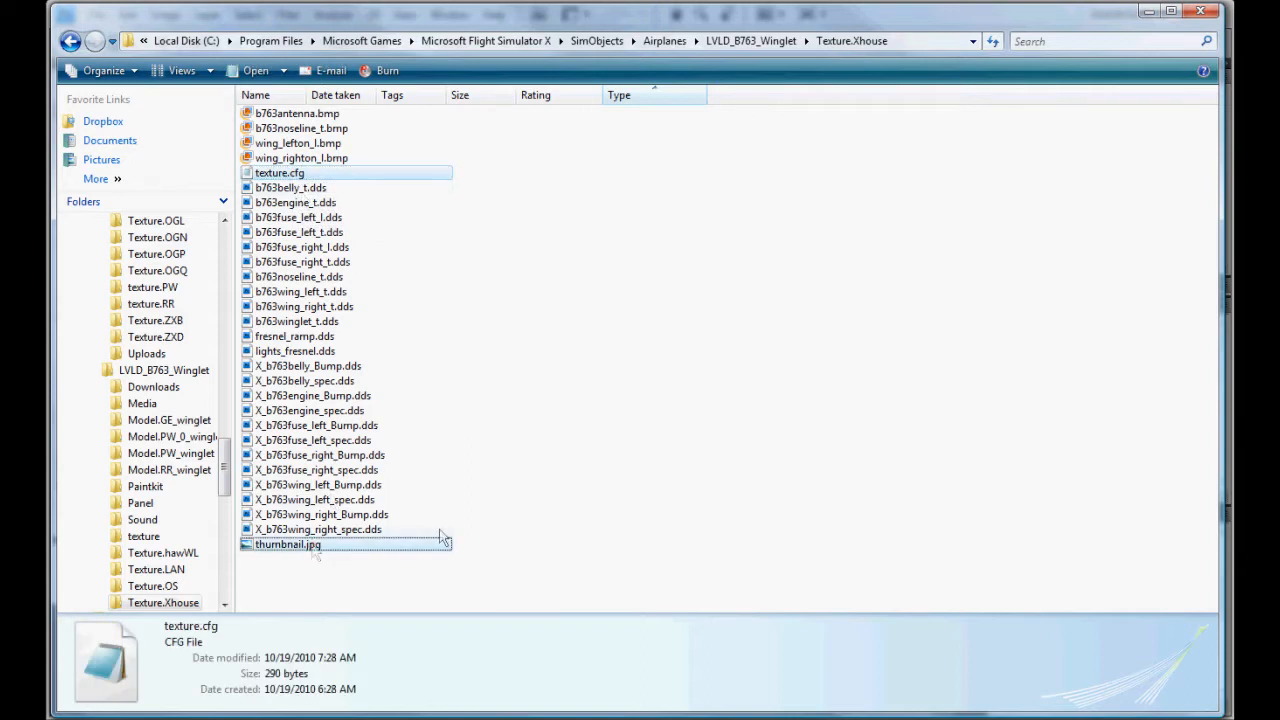
{"action": "left_click", "coordinate": [287, 544]}
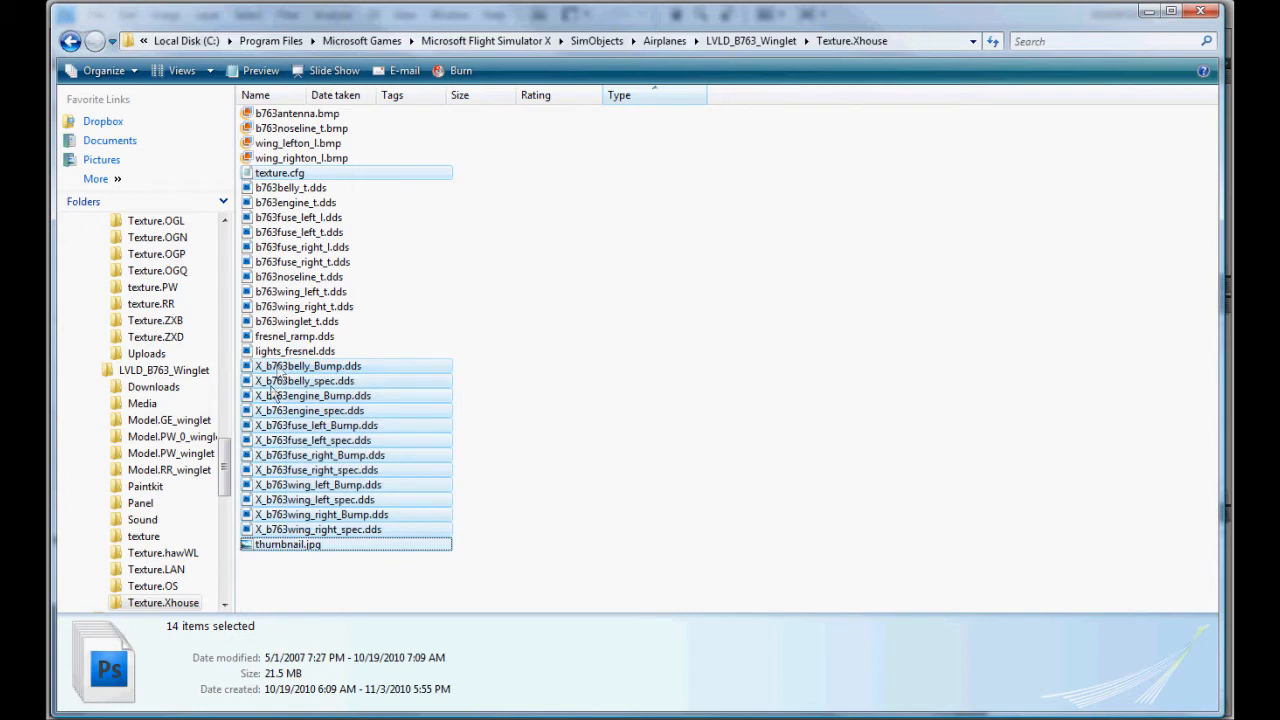
{"action": "mouse_move", "coordinate": [291, 544]}
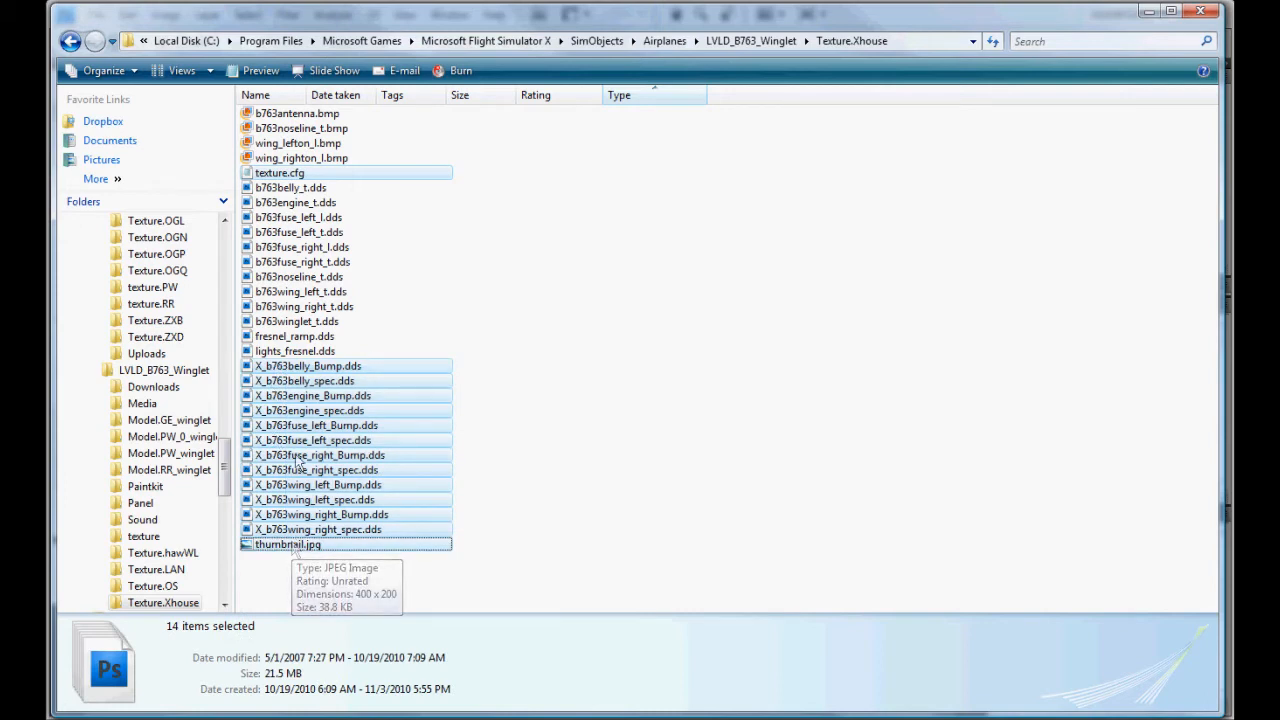
{"action": "mouse_move", "coordinate": [328, 514]}
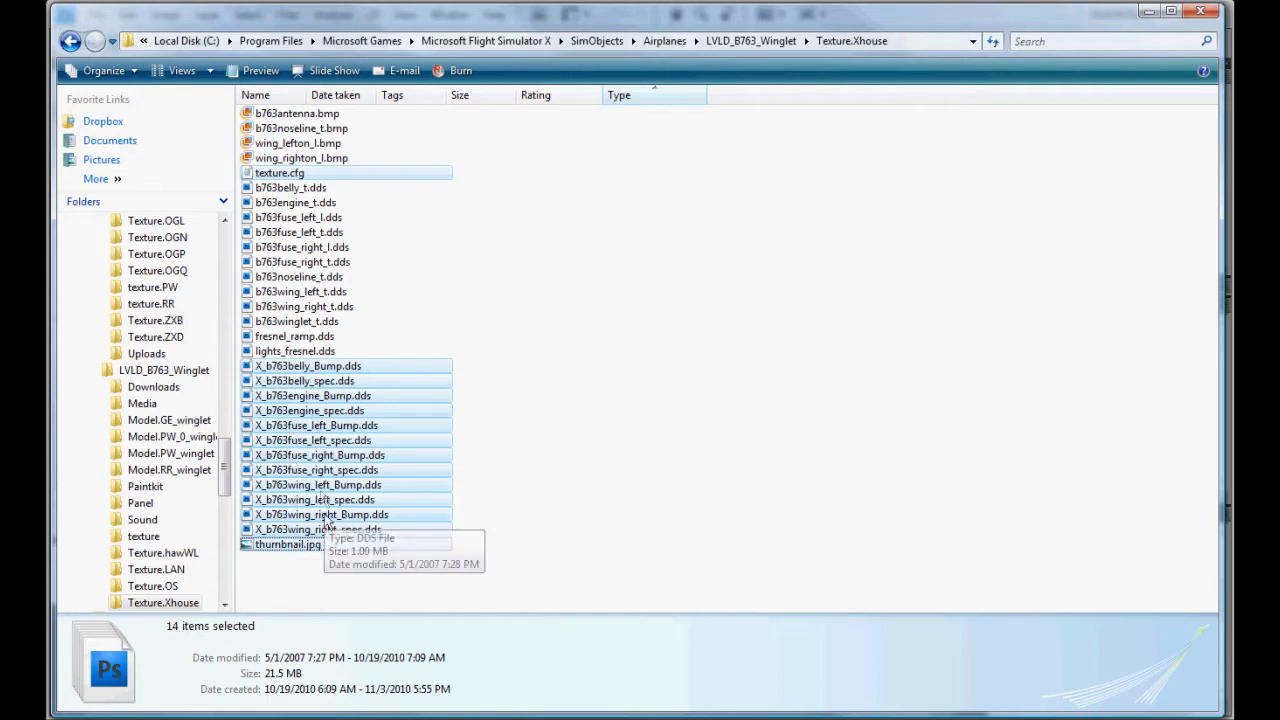
{"action": "mouse_move", "coordinate": [332, 515]}
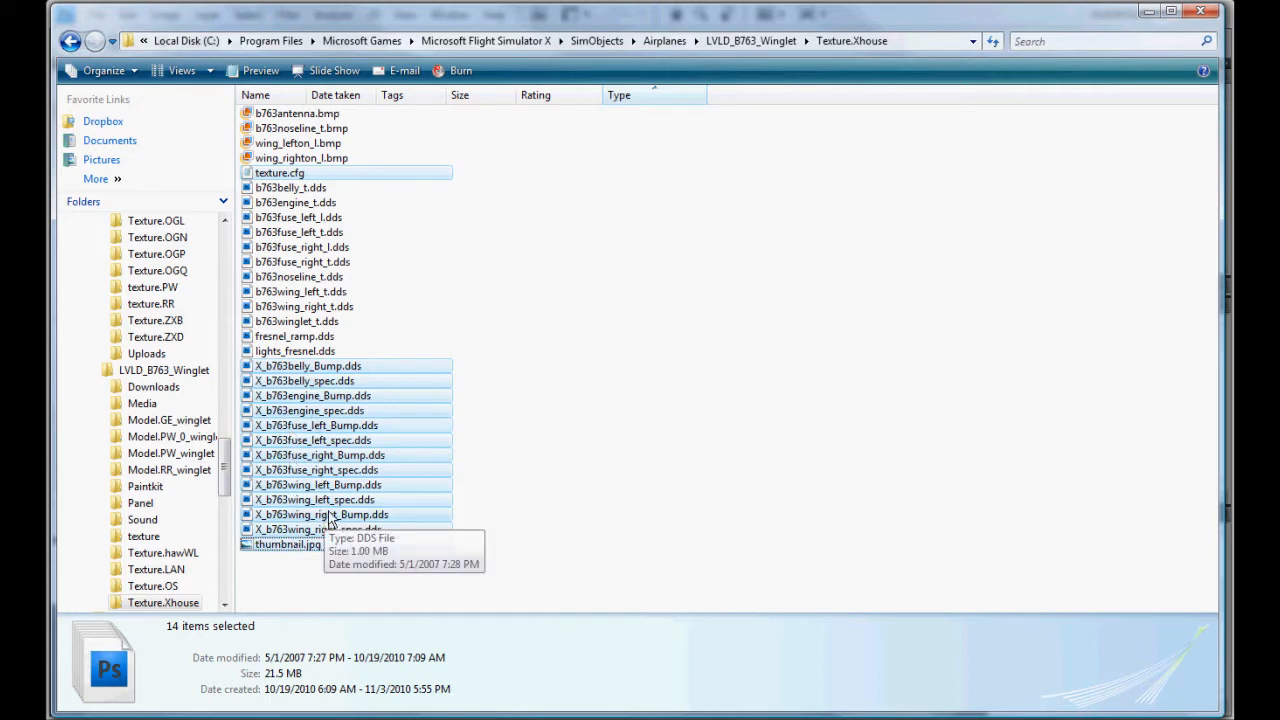
{"action": "mouse_move", "coordinate": [307, 385]}
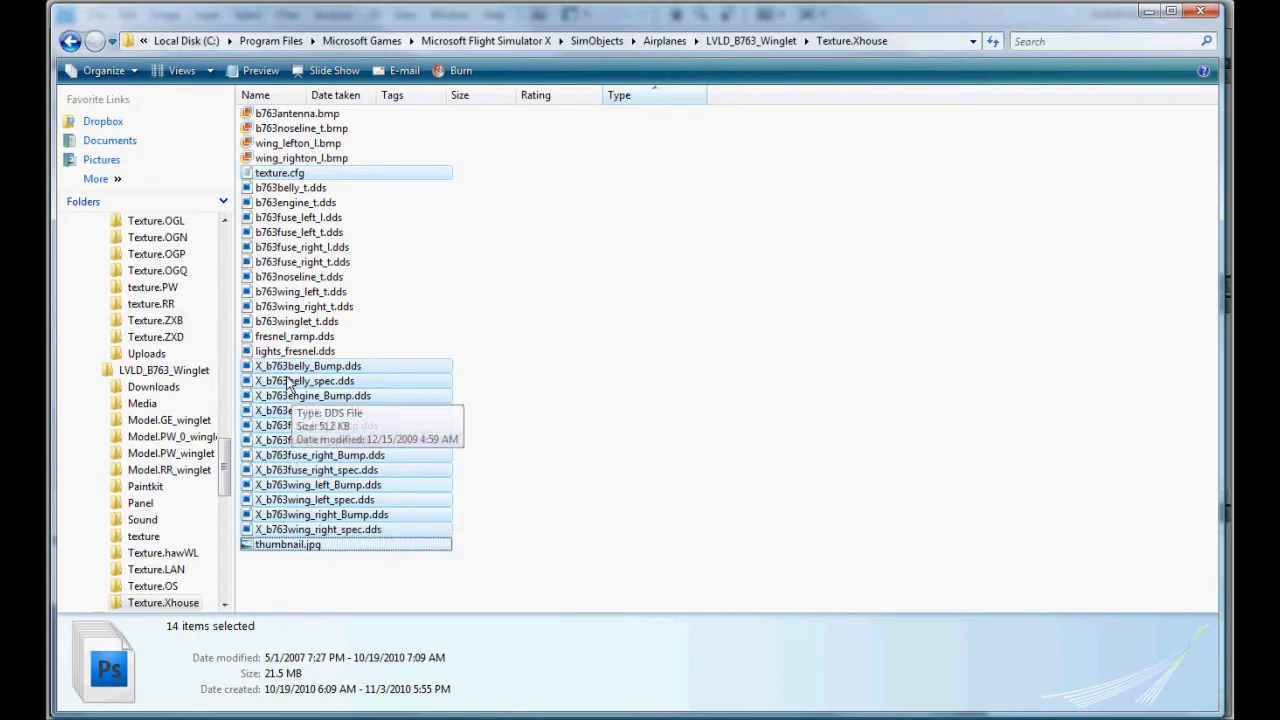
{"action": "mouse_move", "coordinate": [403, 425]}
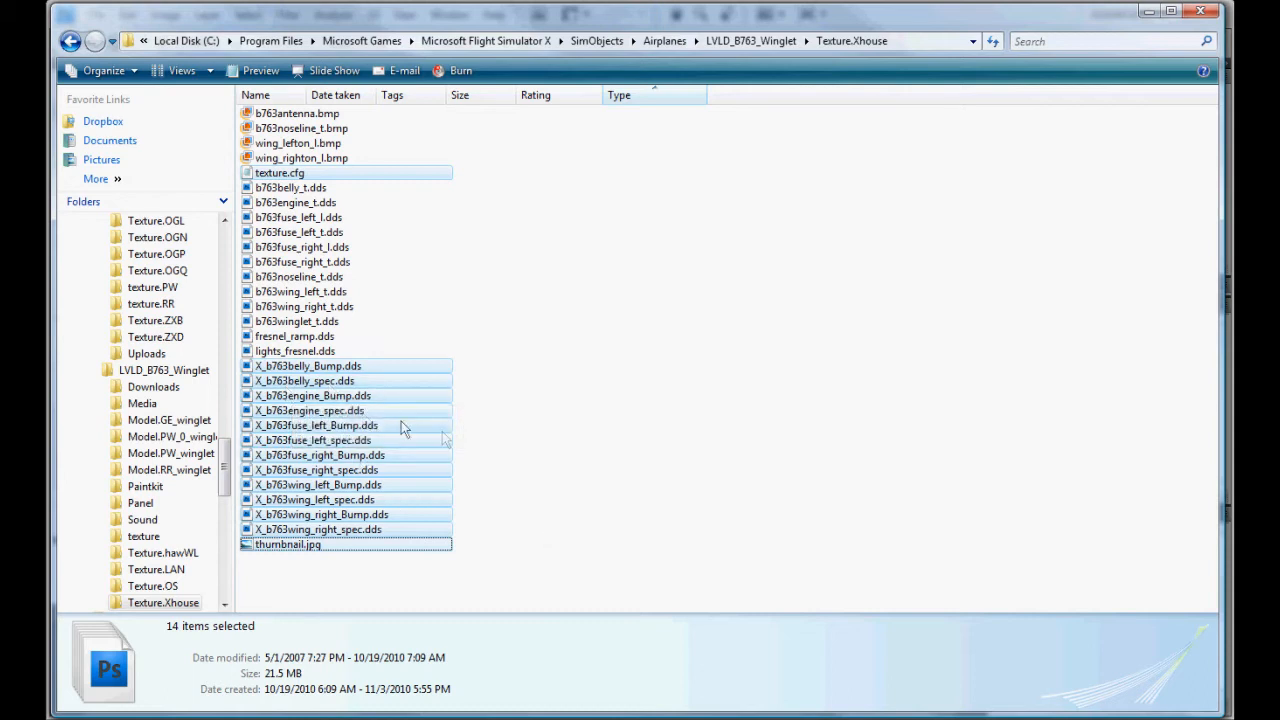
{"action": "left_click", "coordinate": [294, 351]}
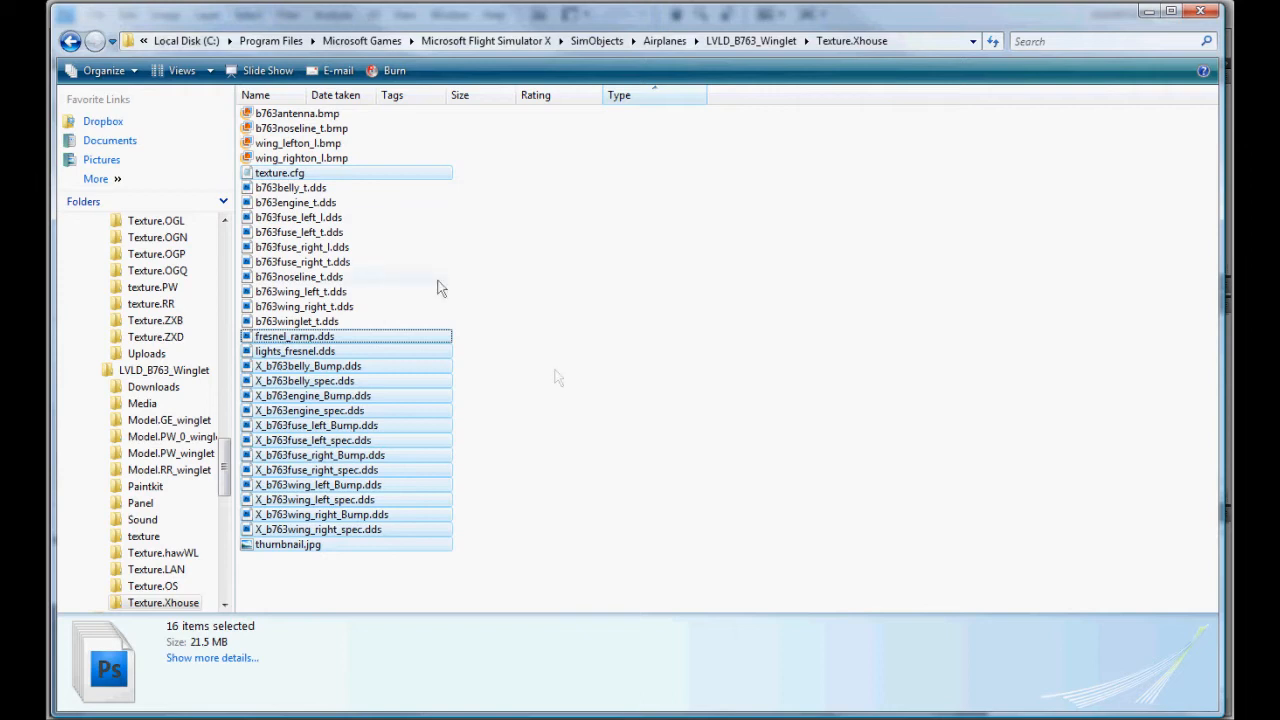
{"action": "mouse_move", "coordinate": [679, 277]}
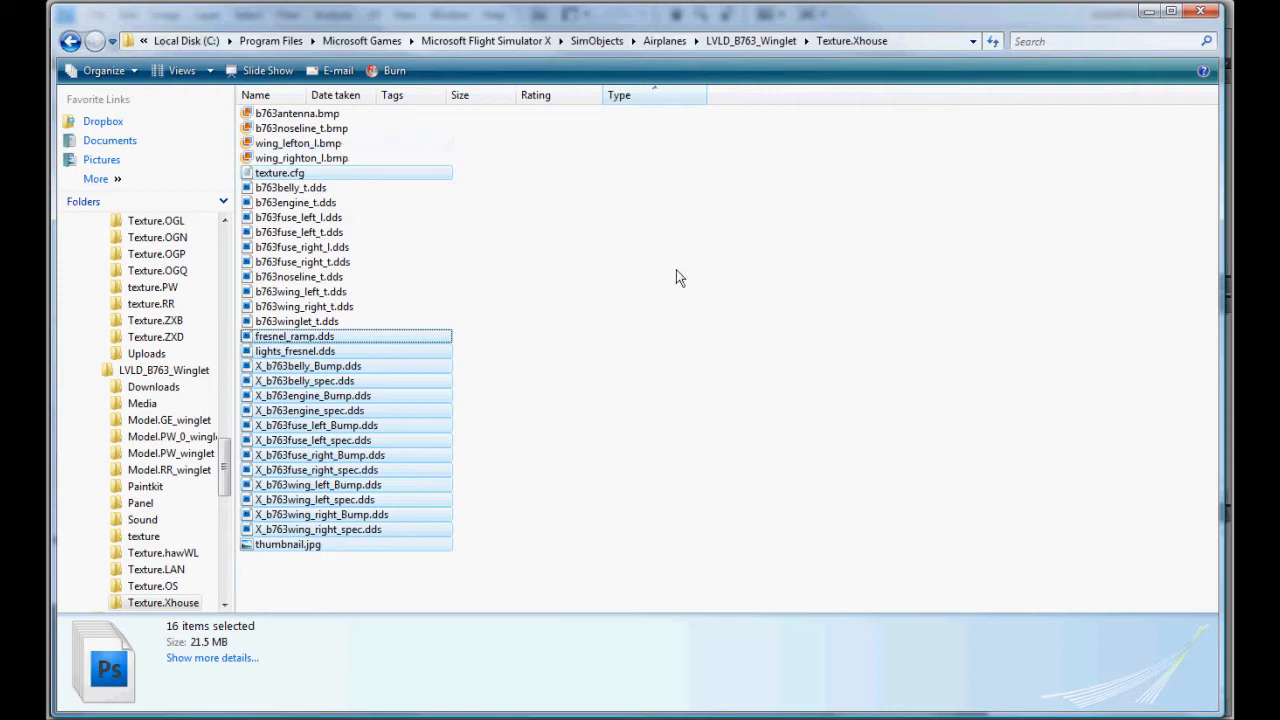
{"action": "left_click", "coordinate": [152, 585]}
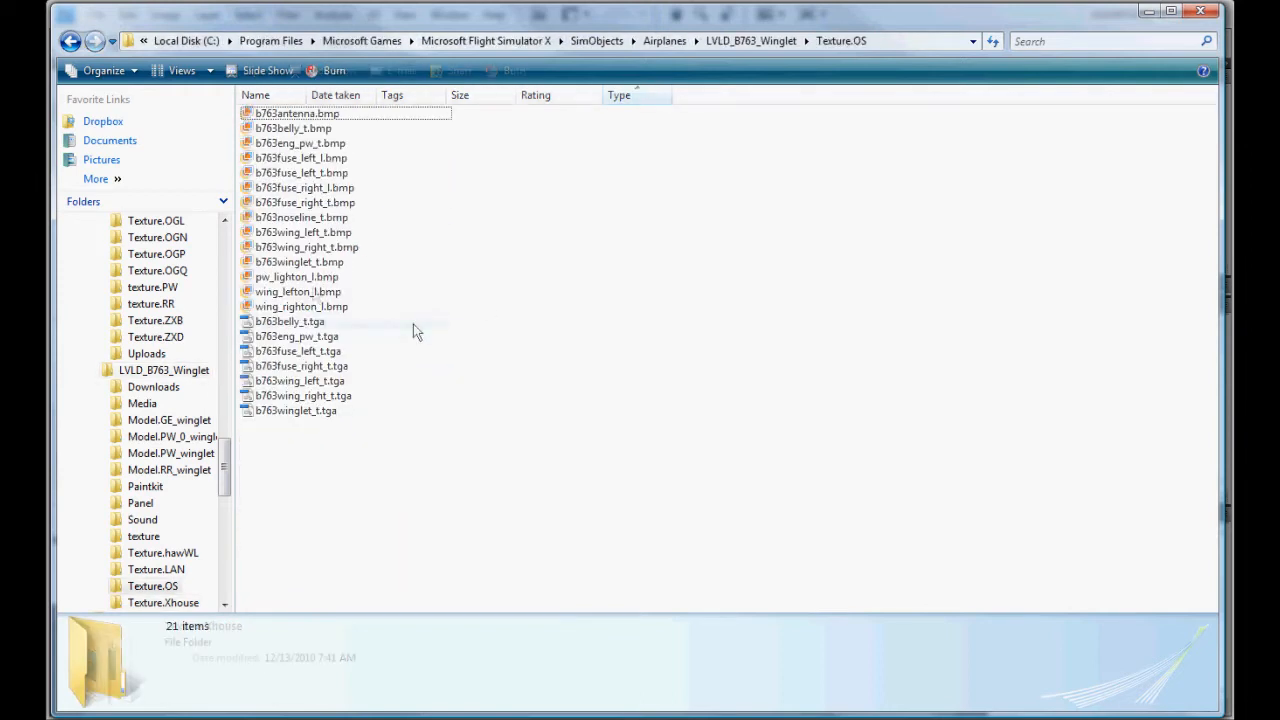
Put the gathered Xhouse files into Texture.OS and delete the seven _t bitmaps
{"action": "left_click", "coordinate": [736, 455]}
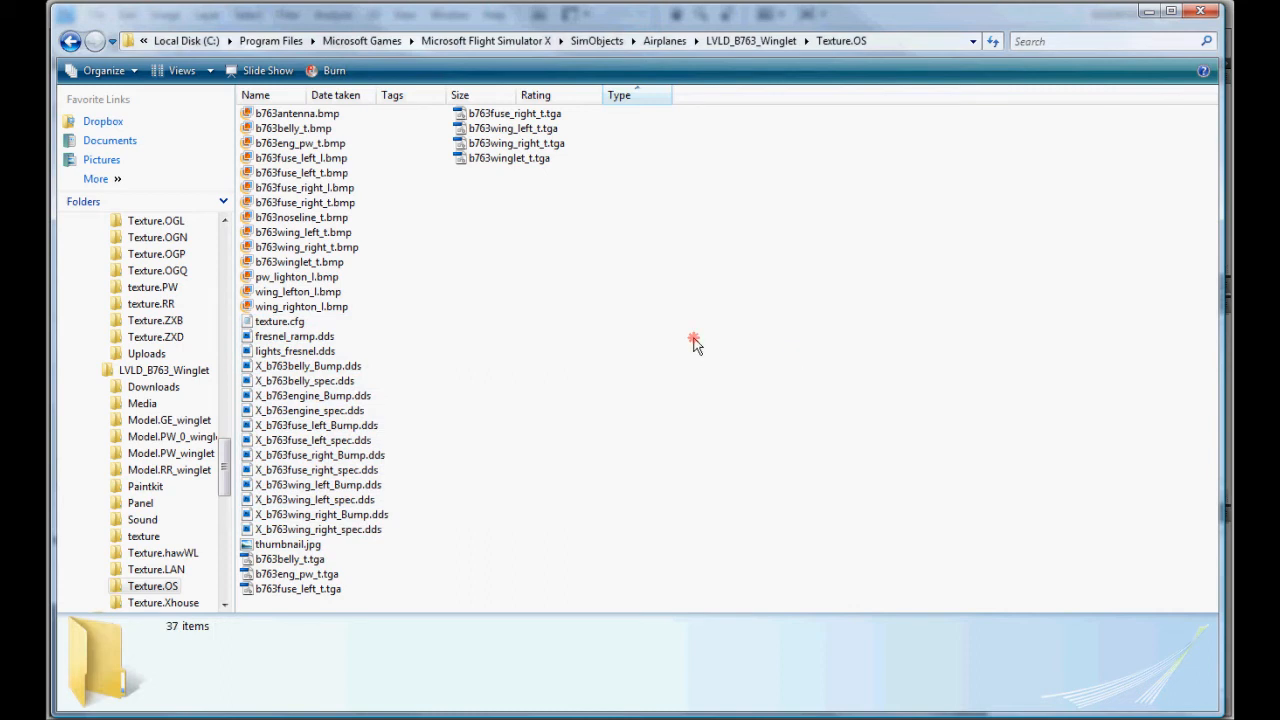
{"action": "mouse_move", "coordinate": [565, 368]}
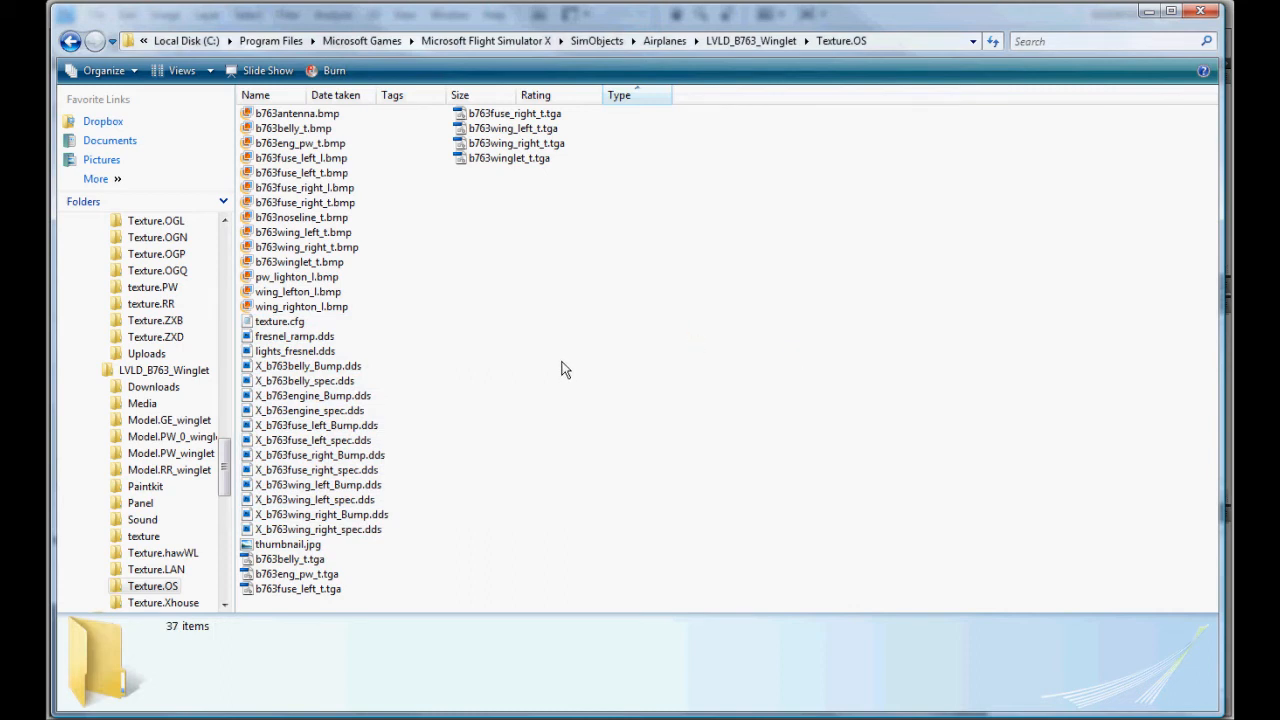
{"action": "left_click", "coordinate": [293, 128]}
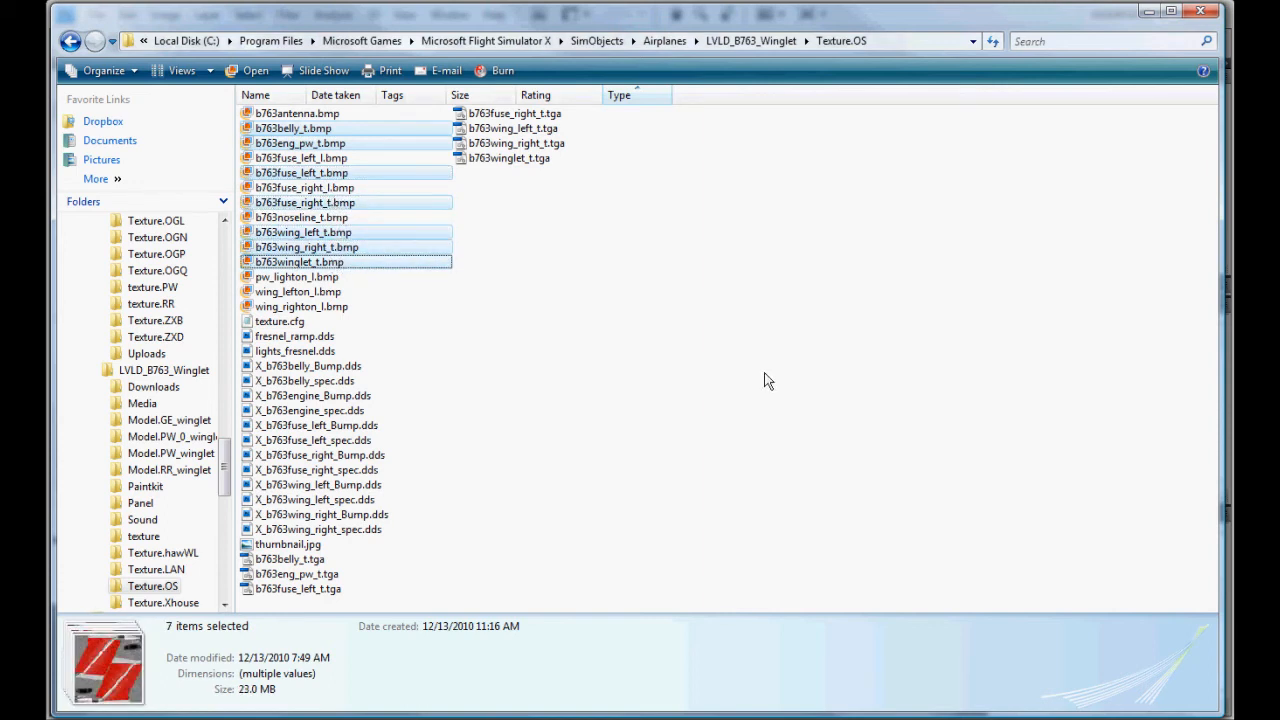
{"action": "key", "text": "Delete"}
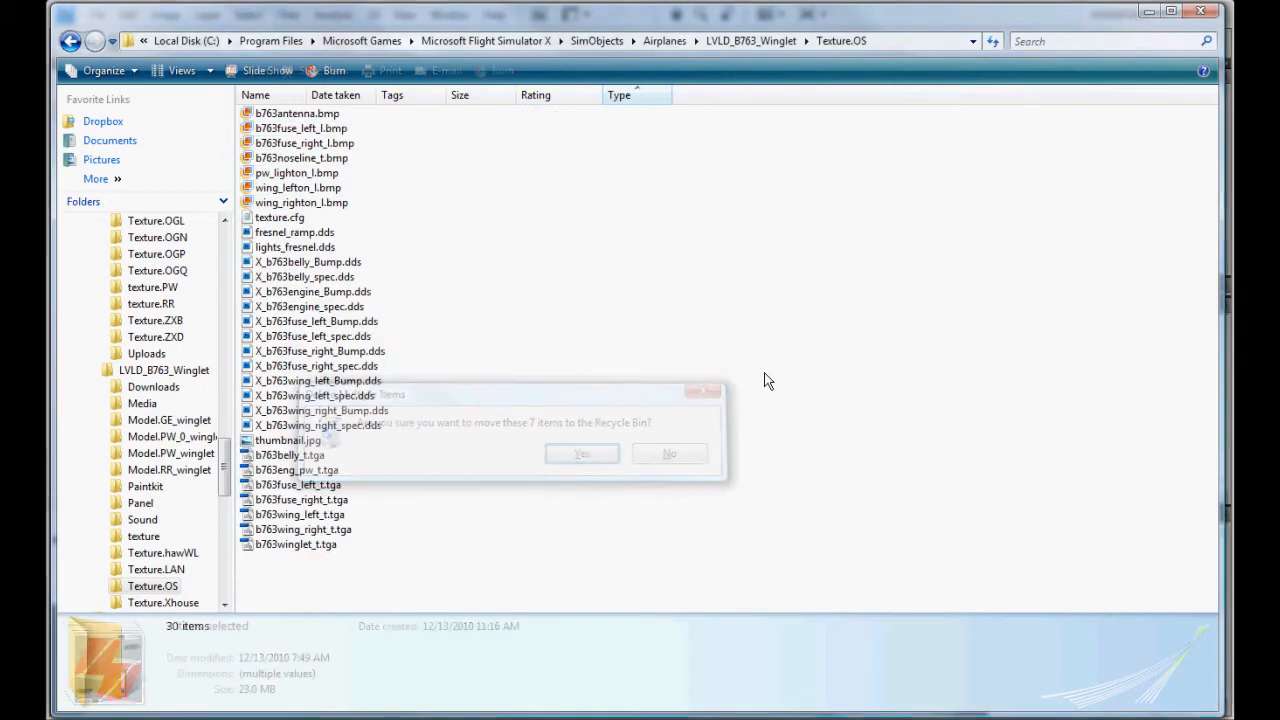
{"action": "left_click", "coordinate": [582, 454]}
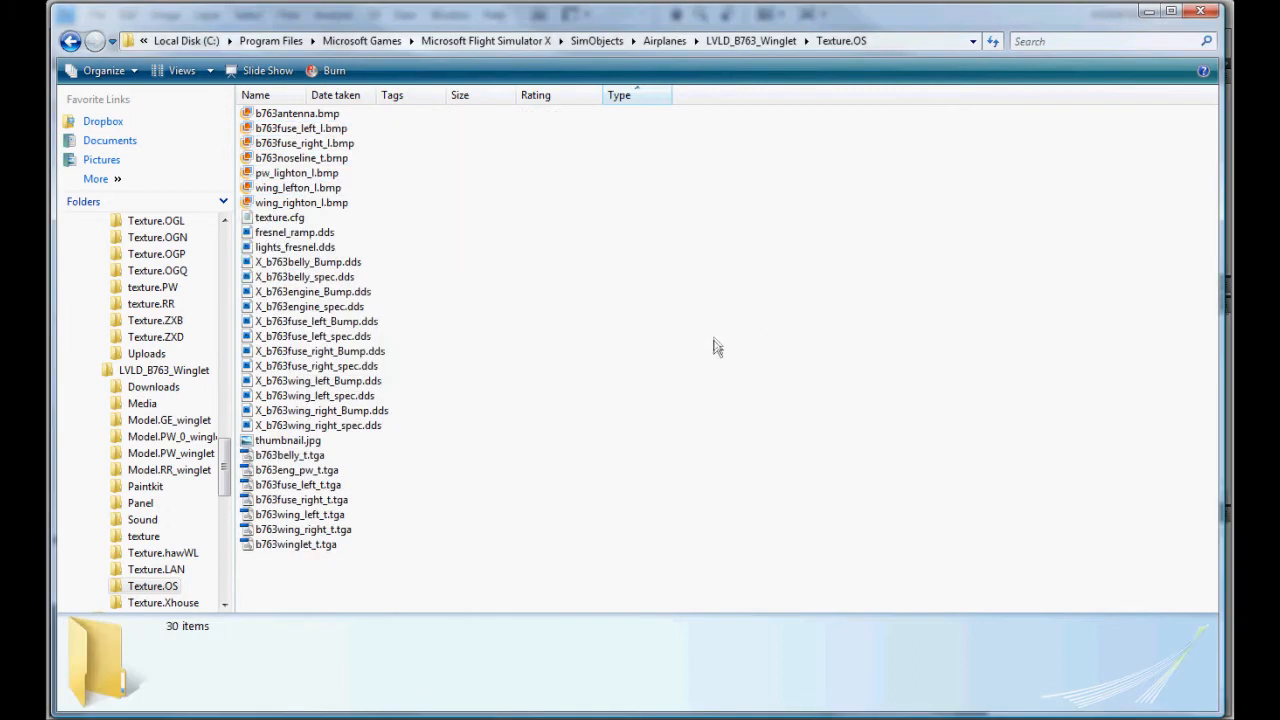
{"action": "mouse_move", "coordinate": [465, 264]}
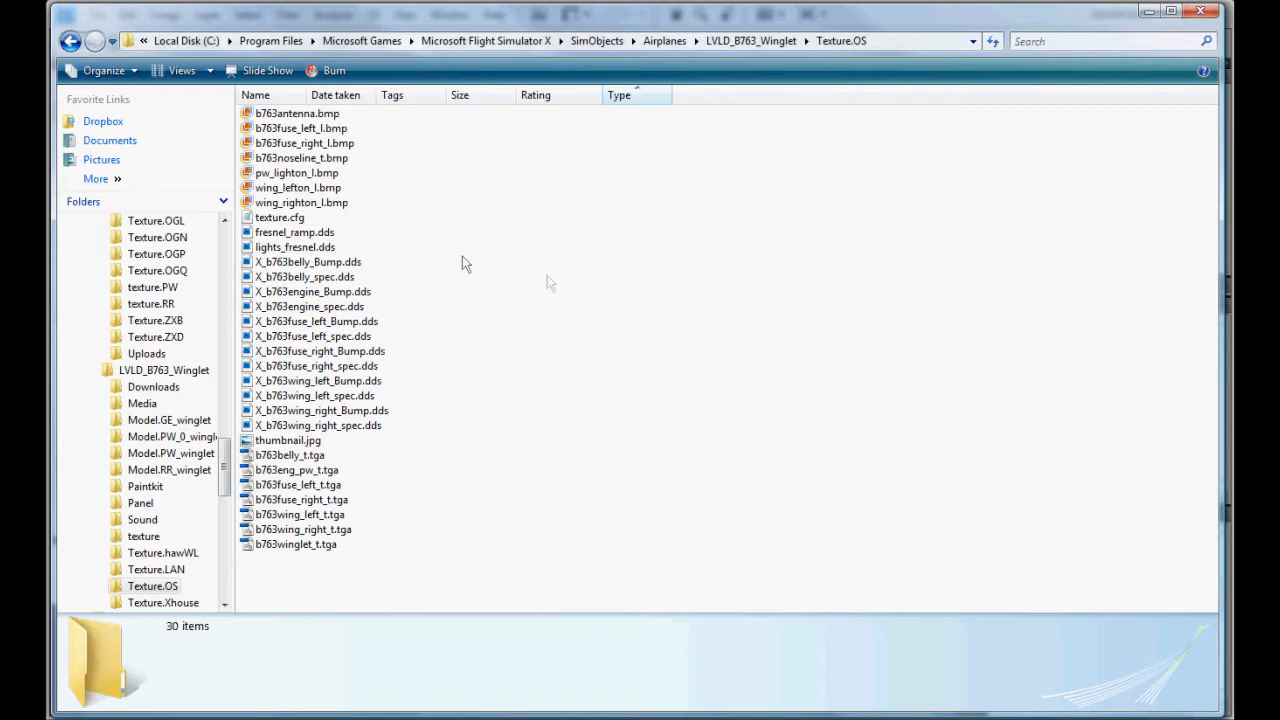
{"action": "double_click", "coordinate": [279, 217]}
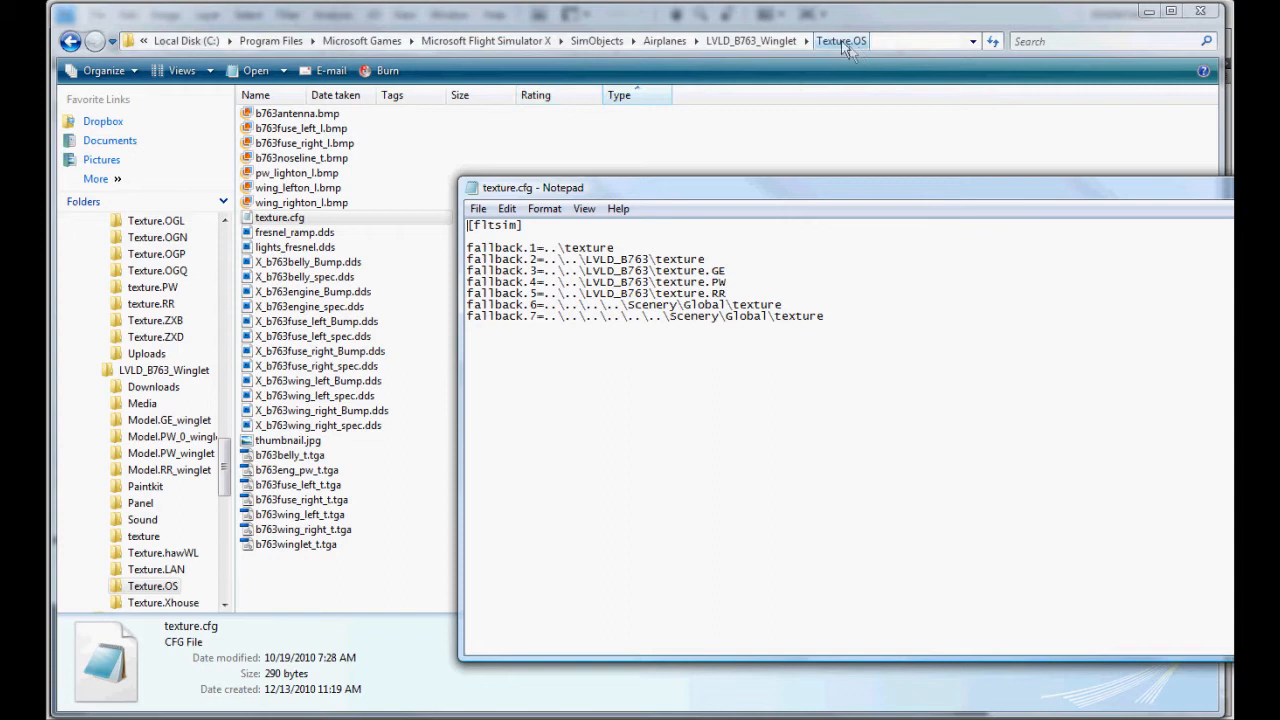
{"action": "mouse_move", "coordinate": [851, 54]}
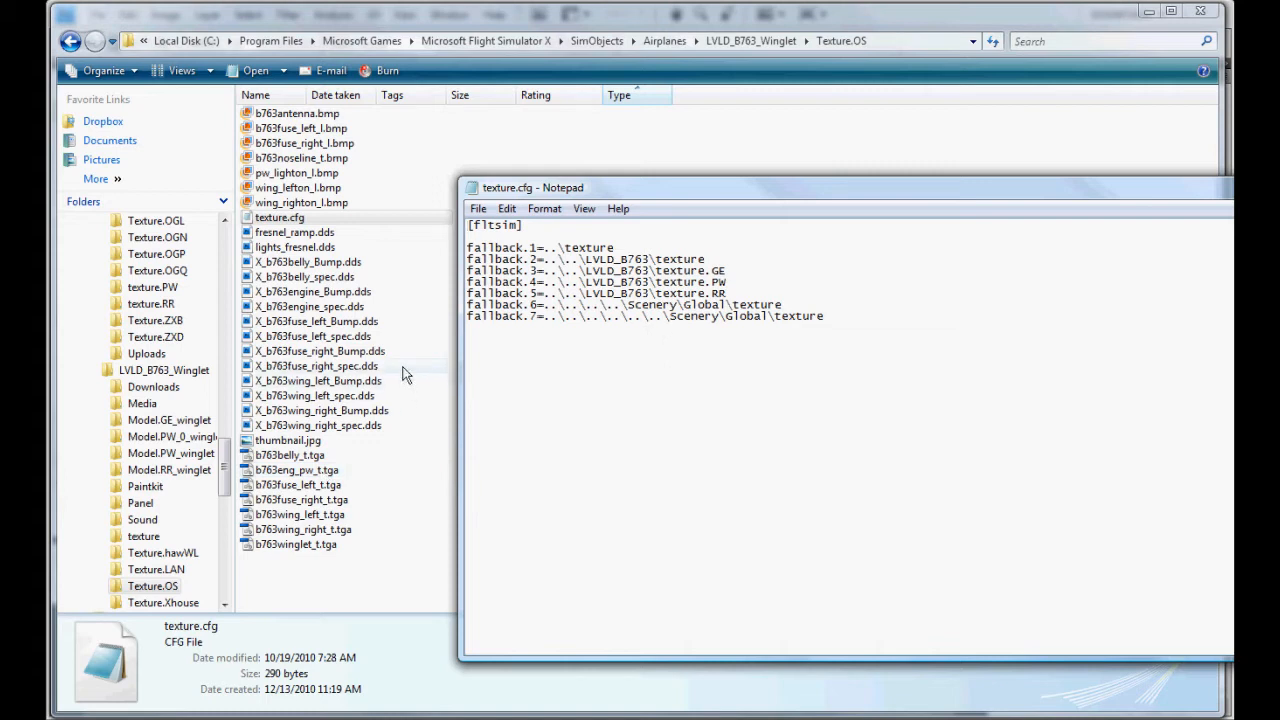
{"action": "mouse_move", "coordinate": [409, 368]}
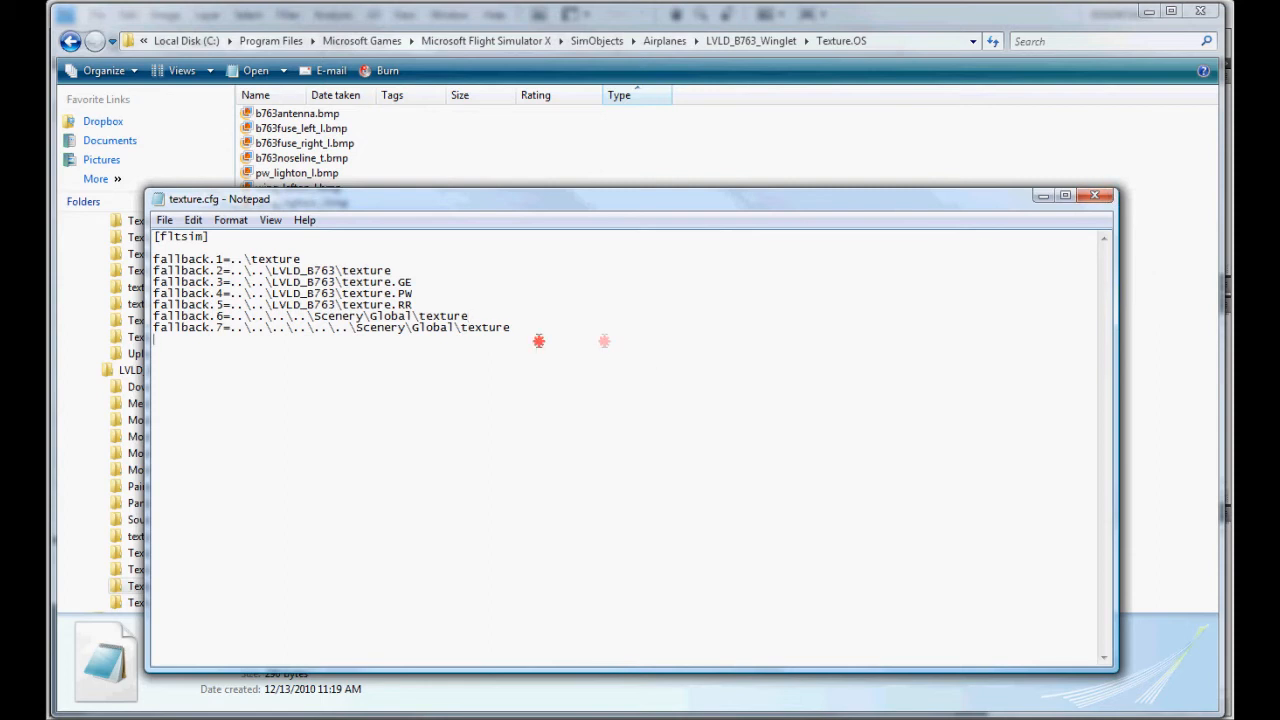
{"action": "key", "text": "ctrl+a"}
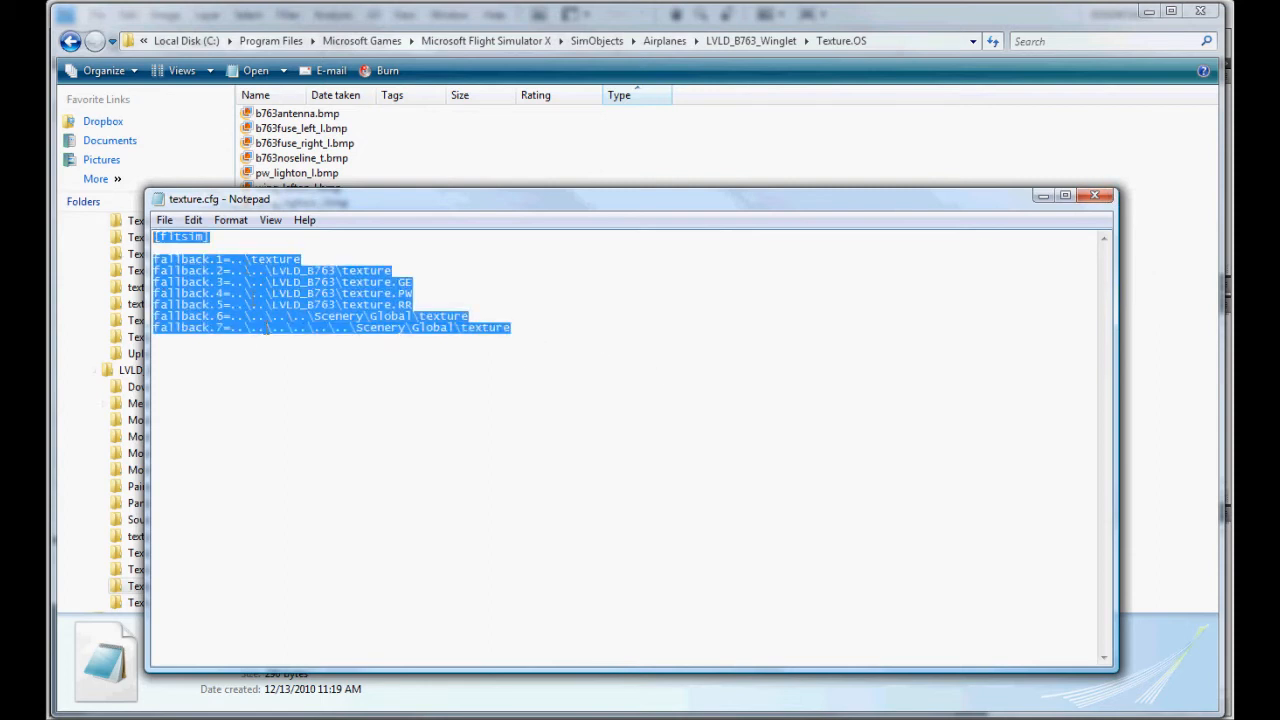
{"action": "left_click", "coordinate": [591, 314]}
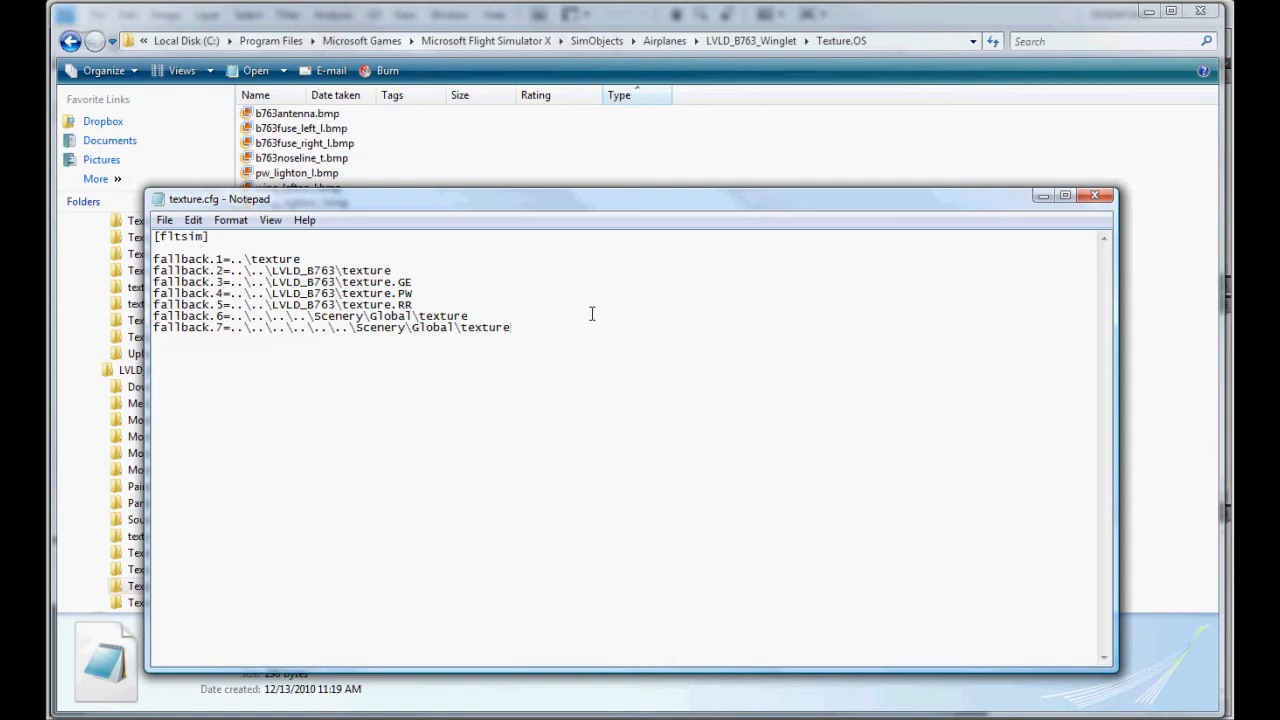
{"action": "left_click", "coordinate": [1095, 199]}
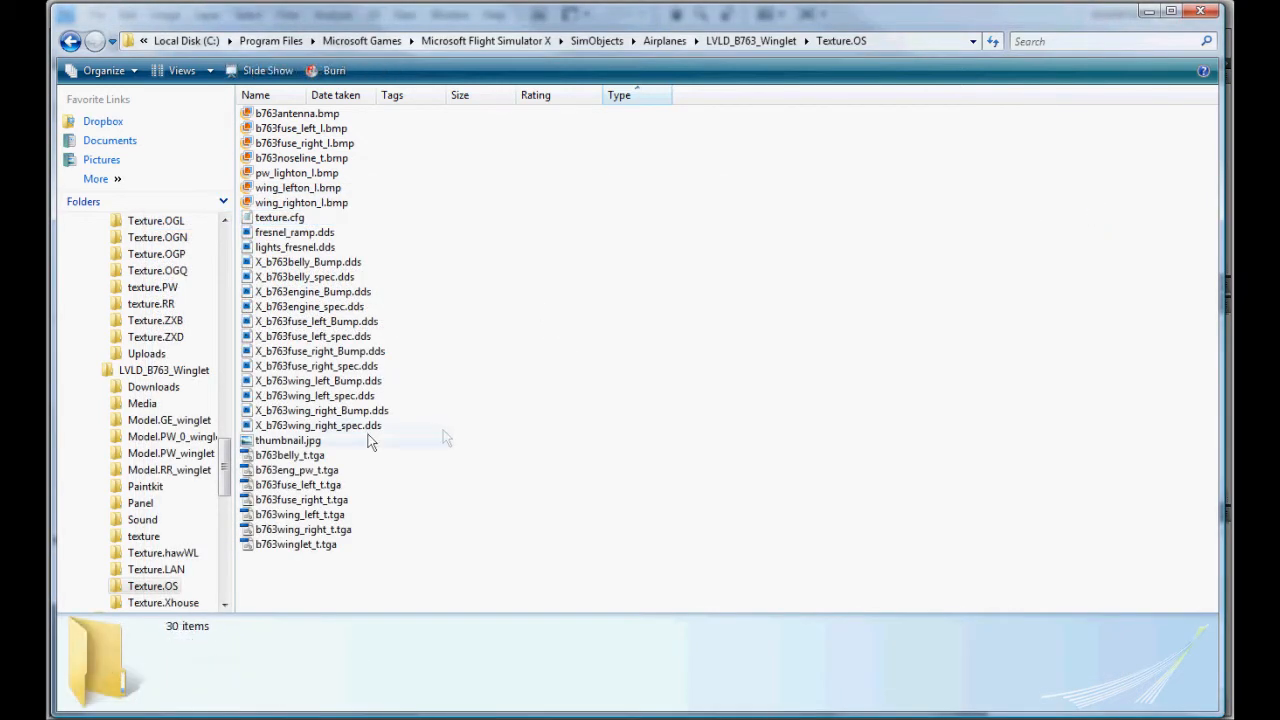
Open thumbnail.jpg from Texture.OS in Windows Photo Gallery
{"action": "left_click", "coordinate": [288, 440]}
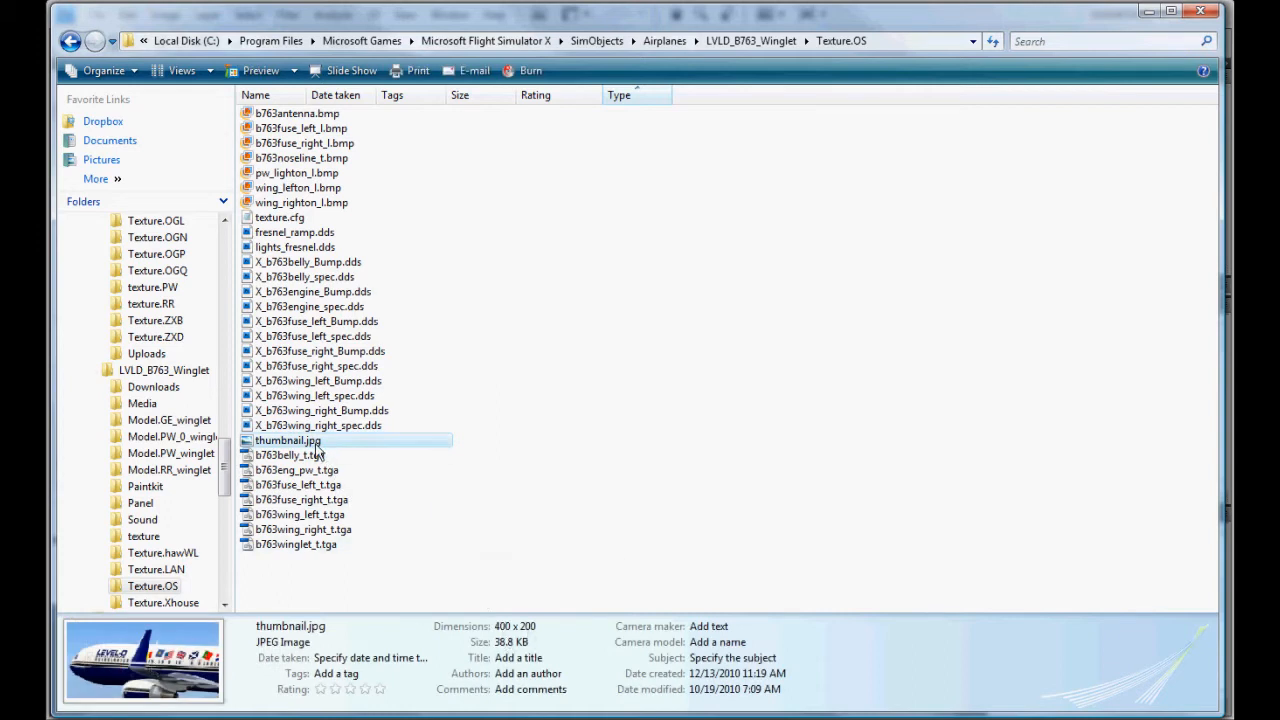
{"action": "double_click", "coordinate": [288, 440]}
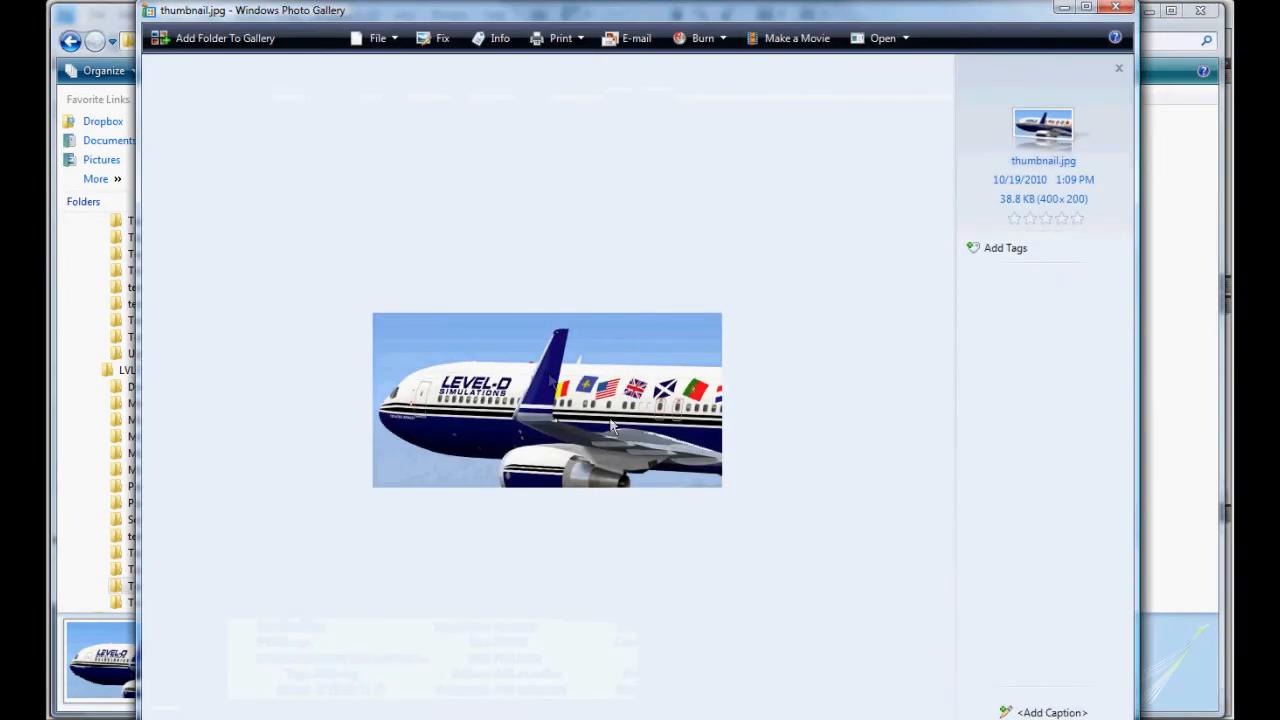
{"action": "mouse_move", "coordinate": [430, 314]}
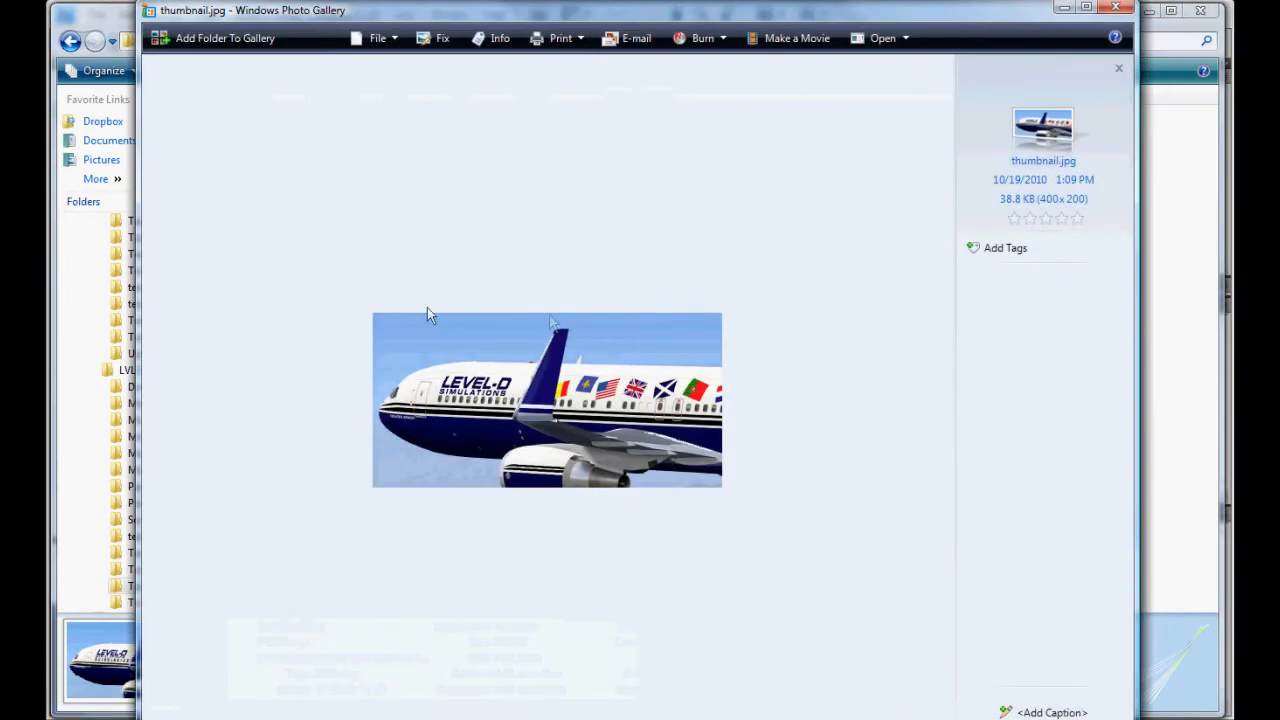
{"action": "mouse_move", "coordinate": [390, 382]}
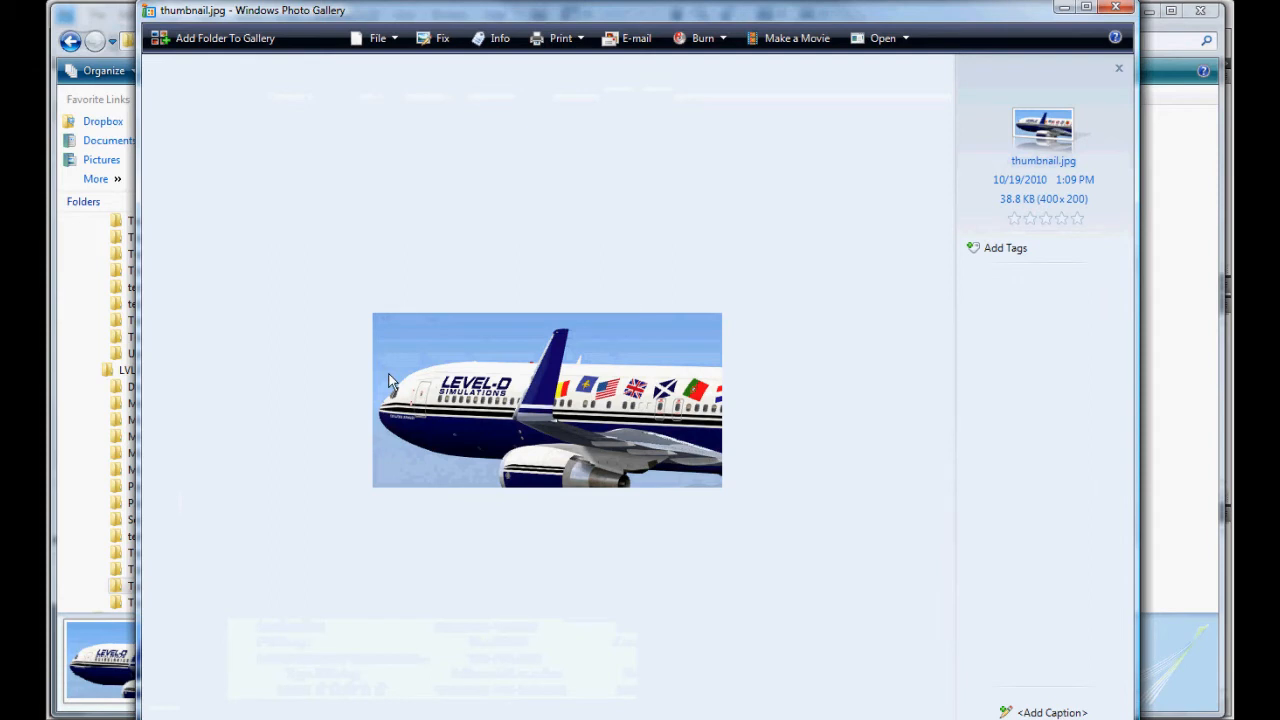
{"action": "mouse_move", "coordinate": [439, 318]}
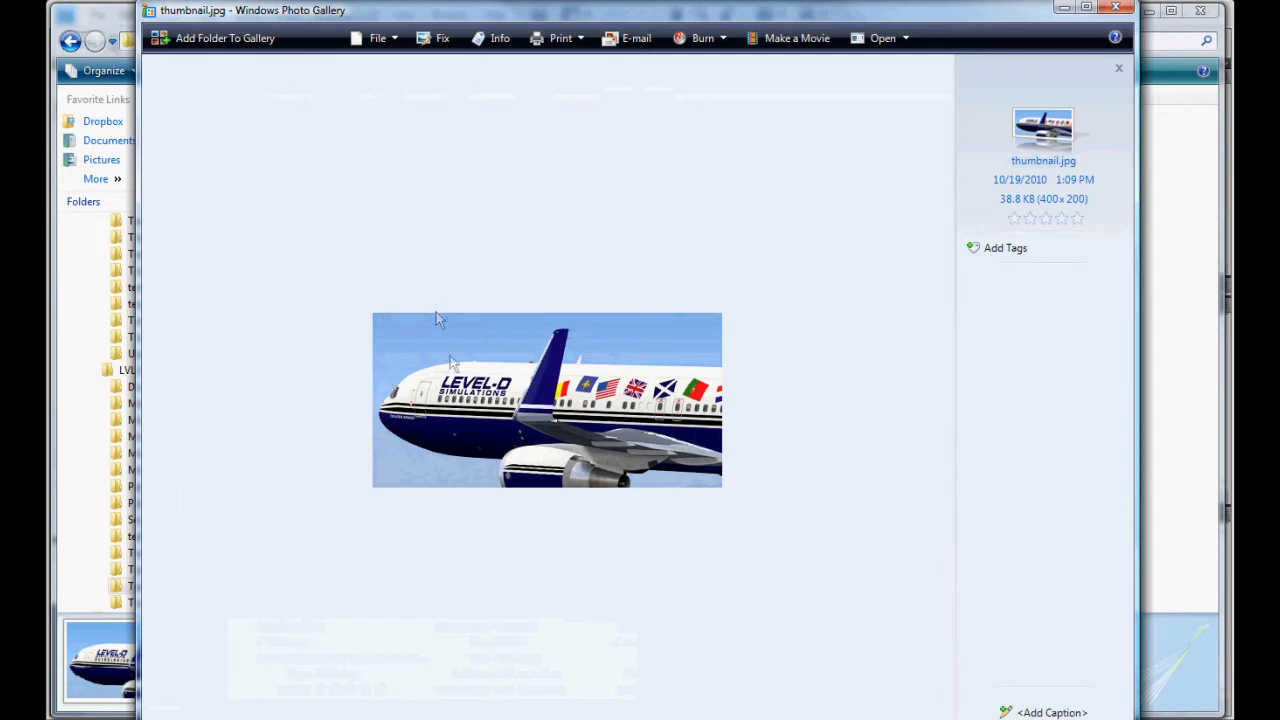
{"action": "mouse_move", "coordinate": [655, 372]}
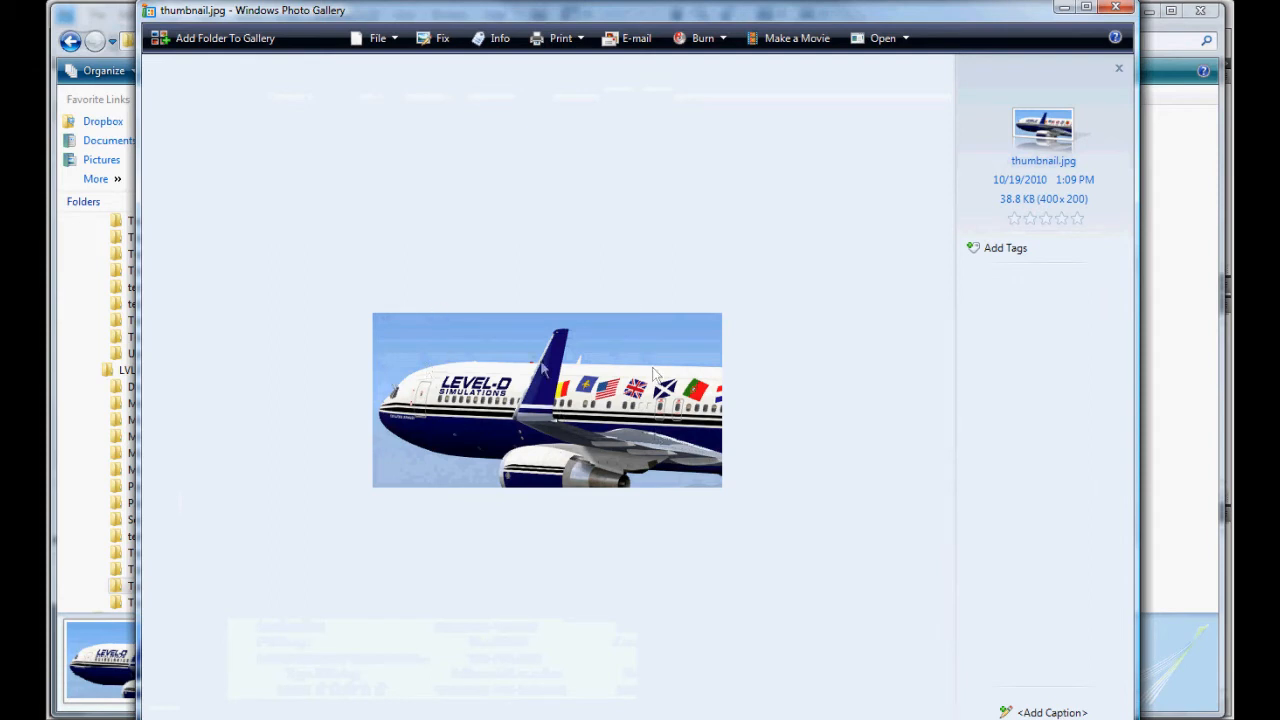
{"action": "mouse_move", "coordinate": [974, 90]}
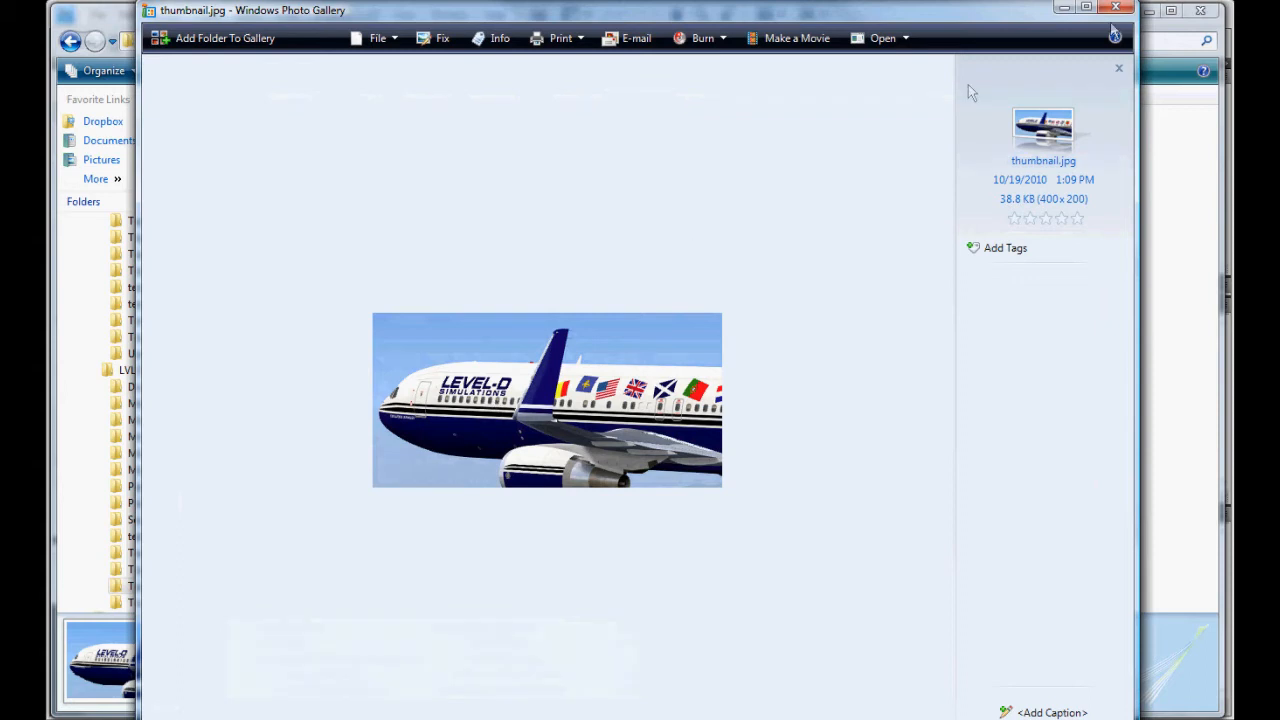
{"action": "mouse_move", "coordinate": [1120, 12]}
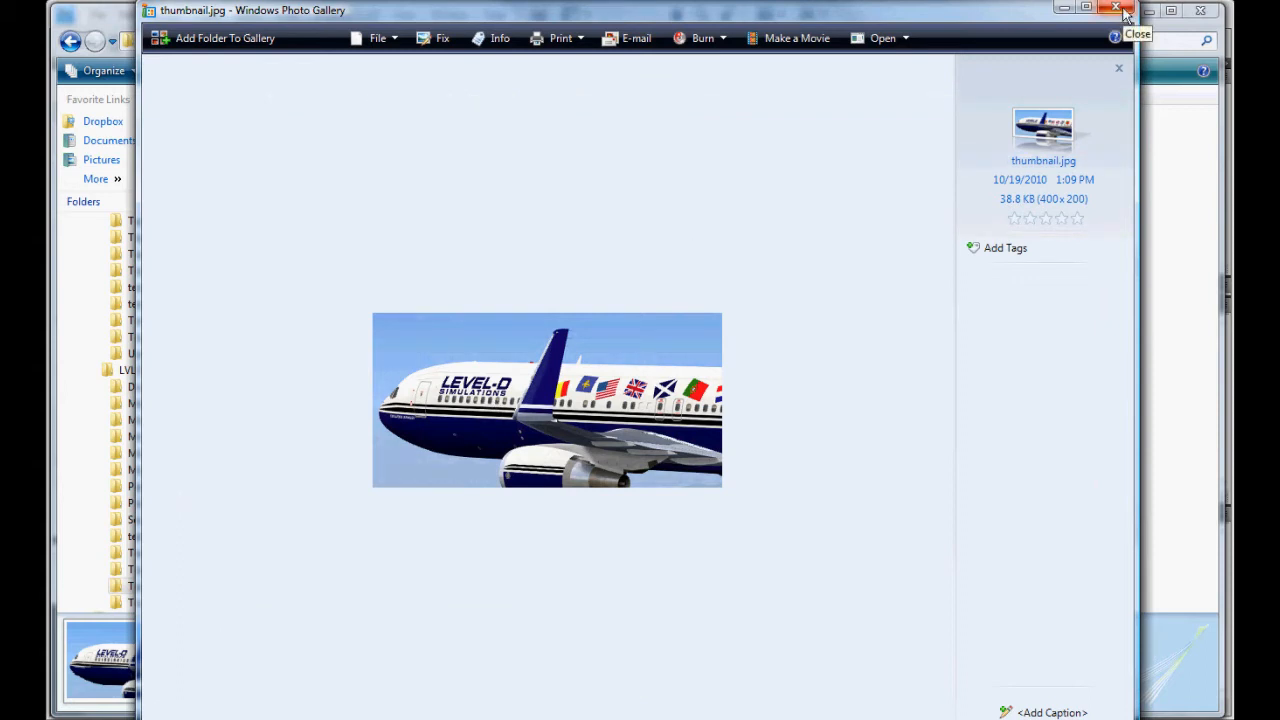
Close Photo Gallery and show b763belly_t.tga's Alpha 1 channel alone in Channels
{"action": "left_click", "coordinate": [1113, 10]}
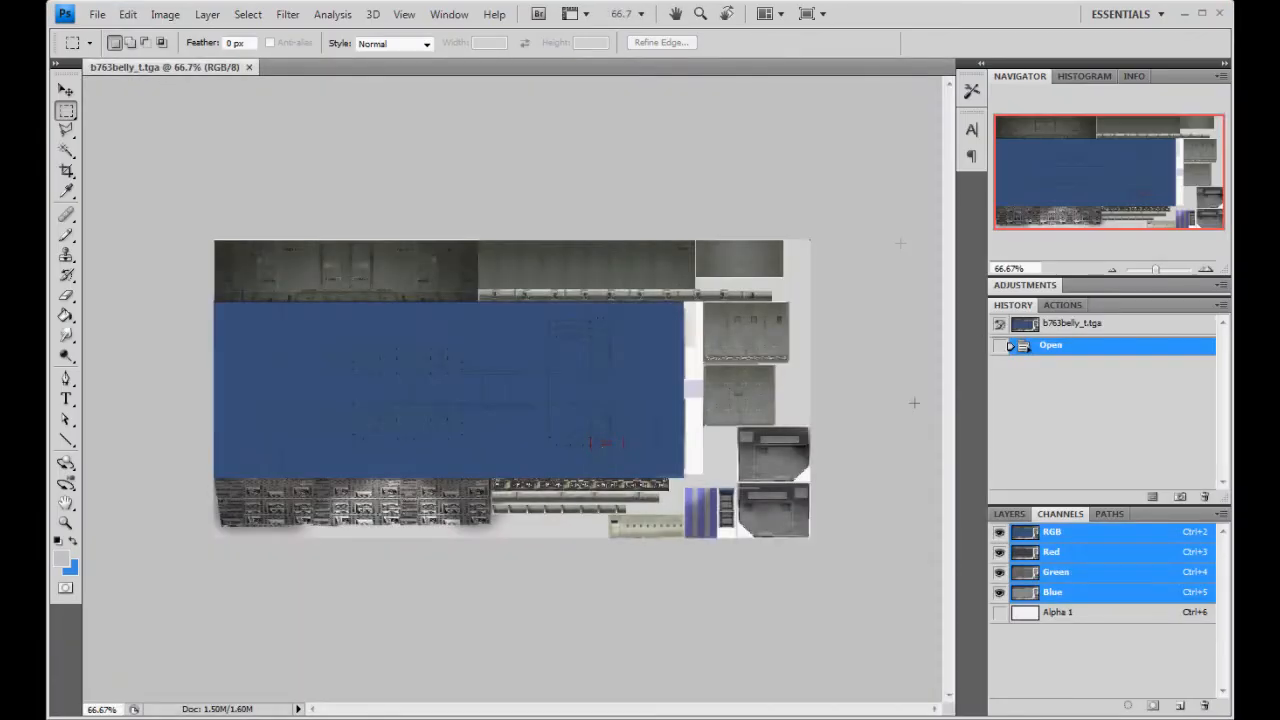
{"action": "left_click", "coordinate": [1009, 514]}
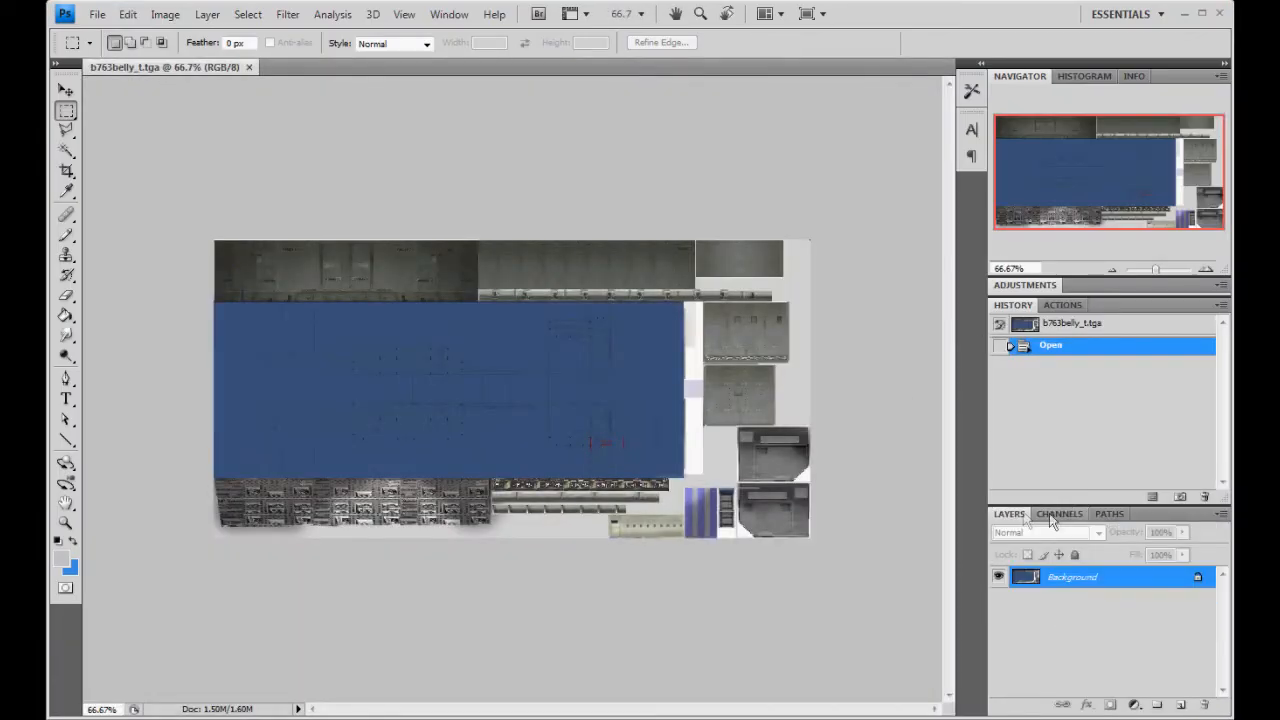
{"action": "left_click", "coordinate": [1059, 514]}
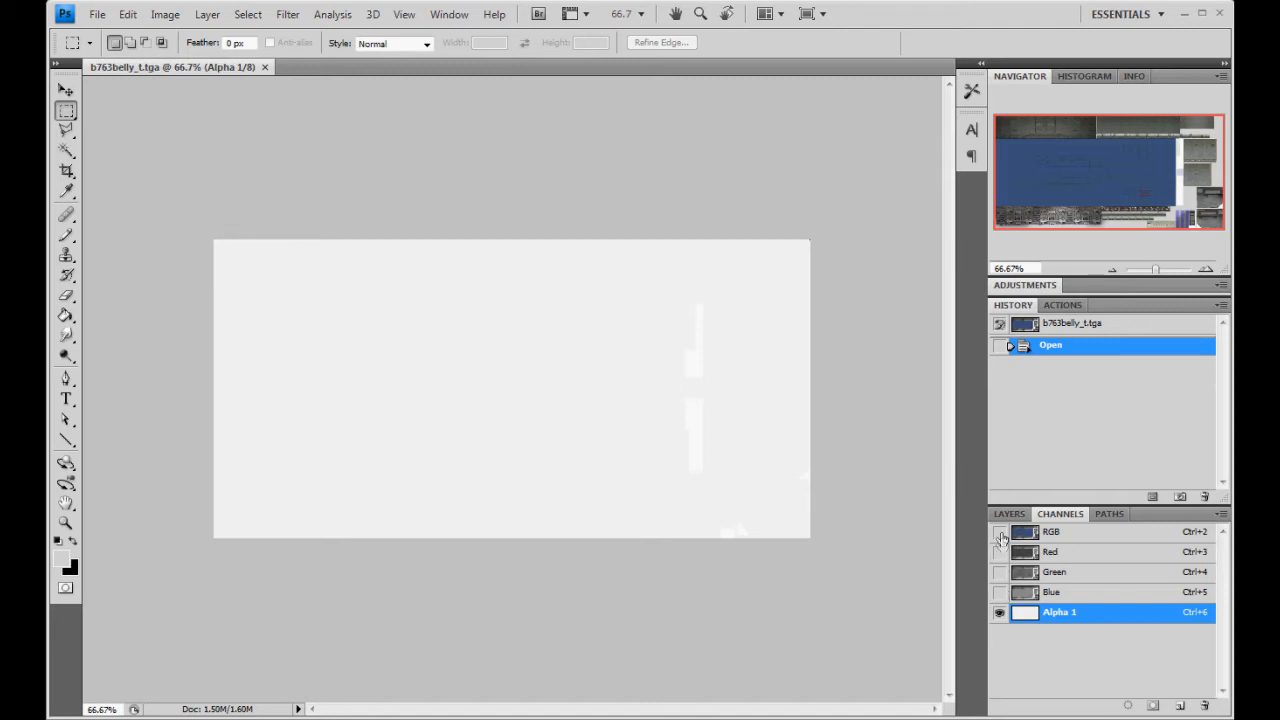
{"action": "left_click", "coordinate": [1000, 535]}
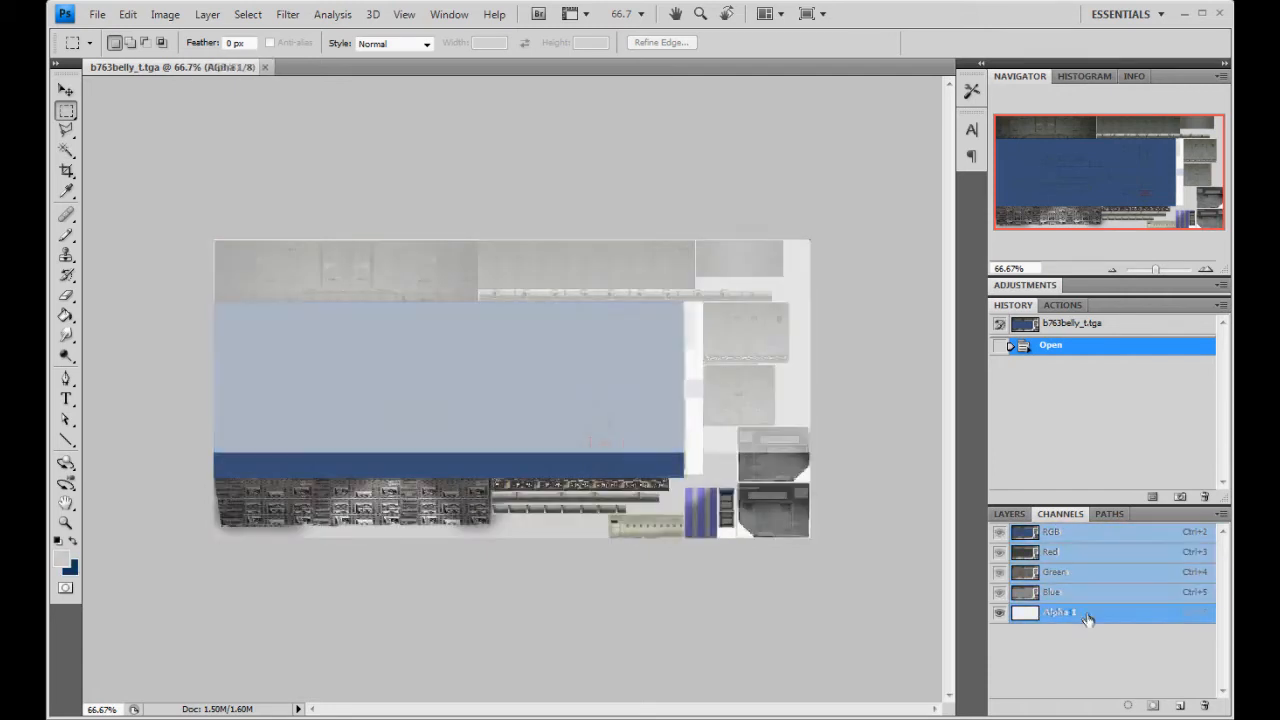
{"action": "left_click", "coordinate": [1069, 613]}
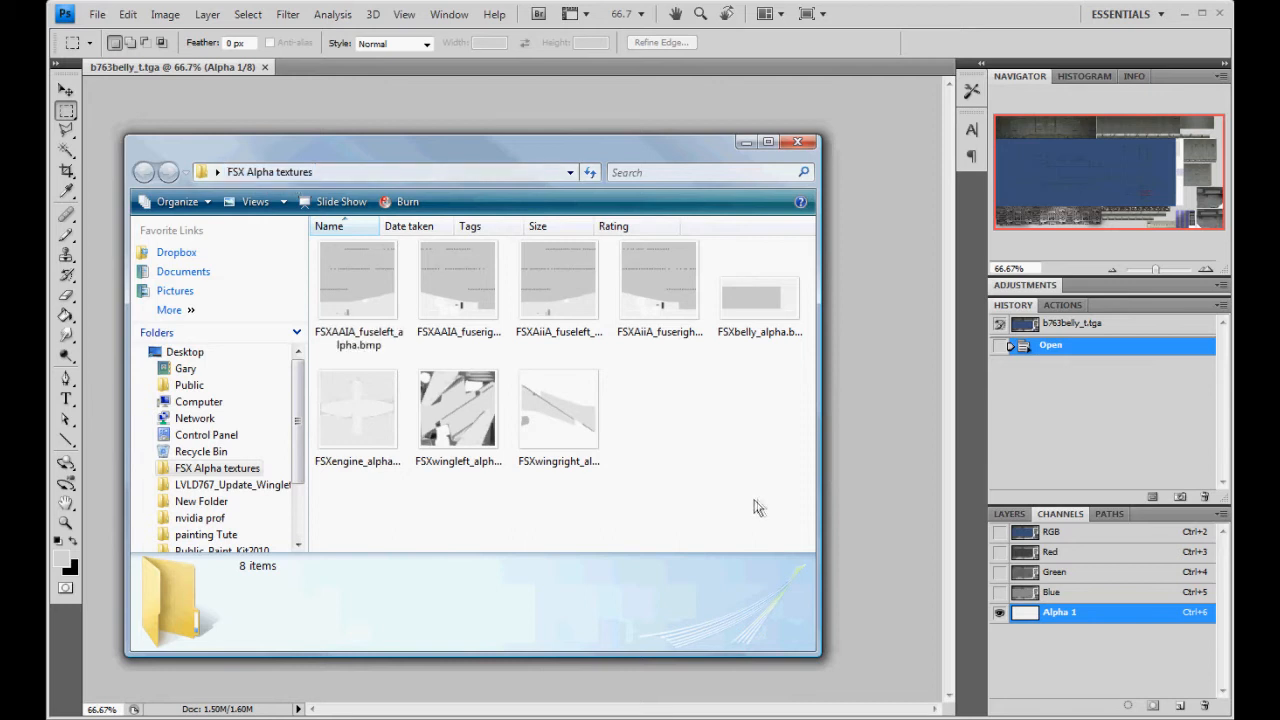
Open FSXbelly_alpha.bmp from the Desktop's FSX Alpha textures folder
{"action": "left_click", "coordinate": [759, 285]}
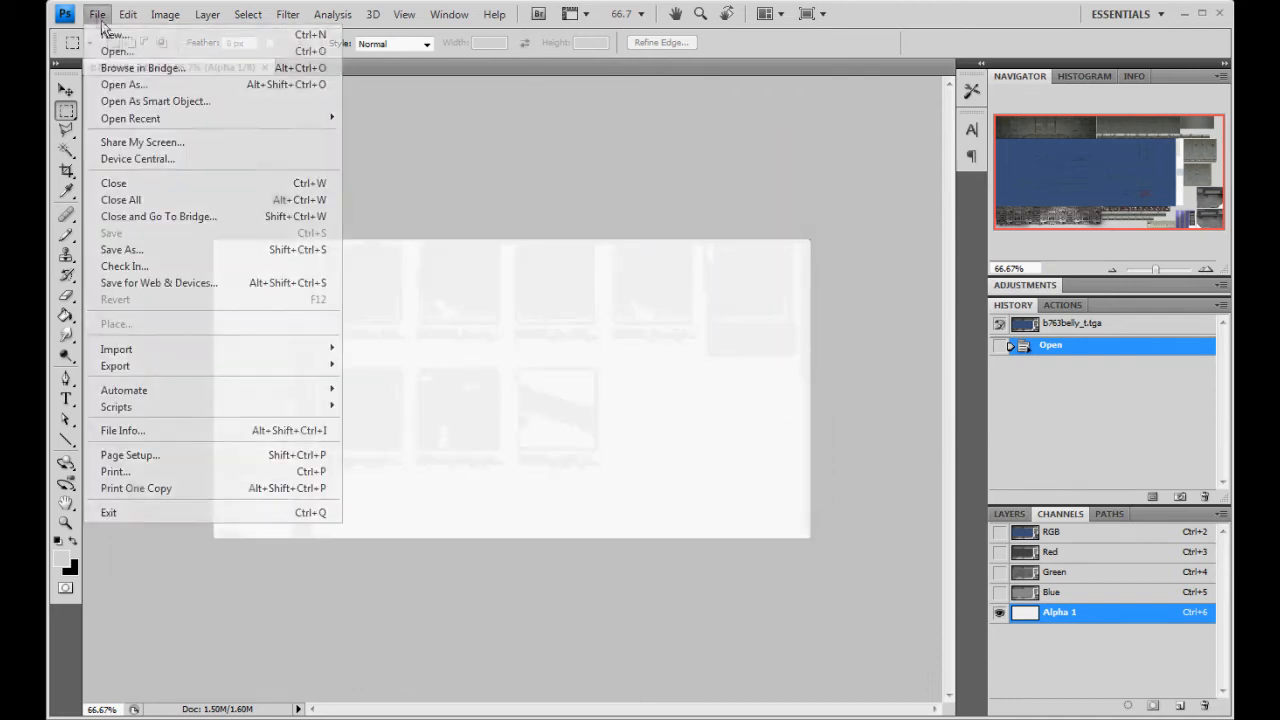
{"action": "left_click", "coordinate": [118, 50]}
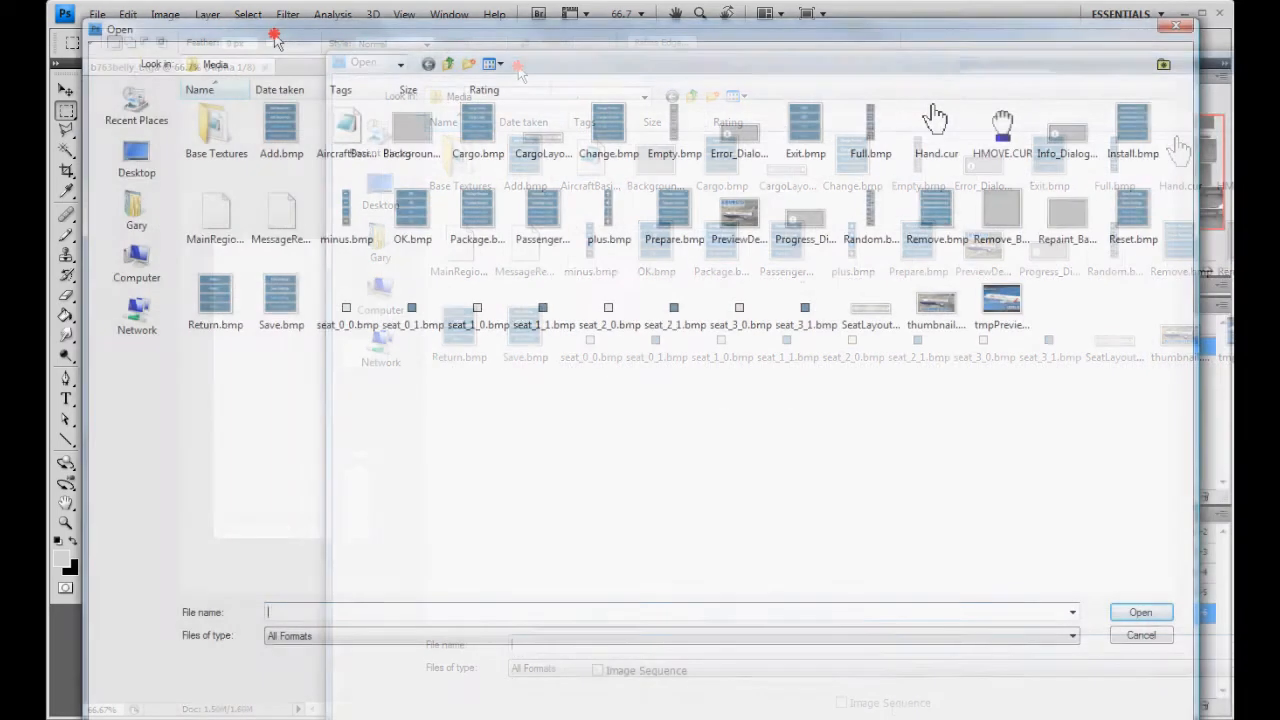
{"action": "left_click", "coordinate": [135, 160]}
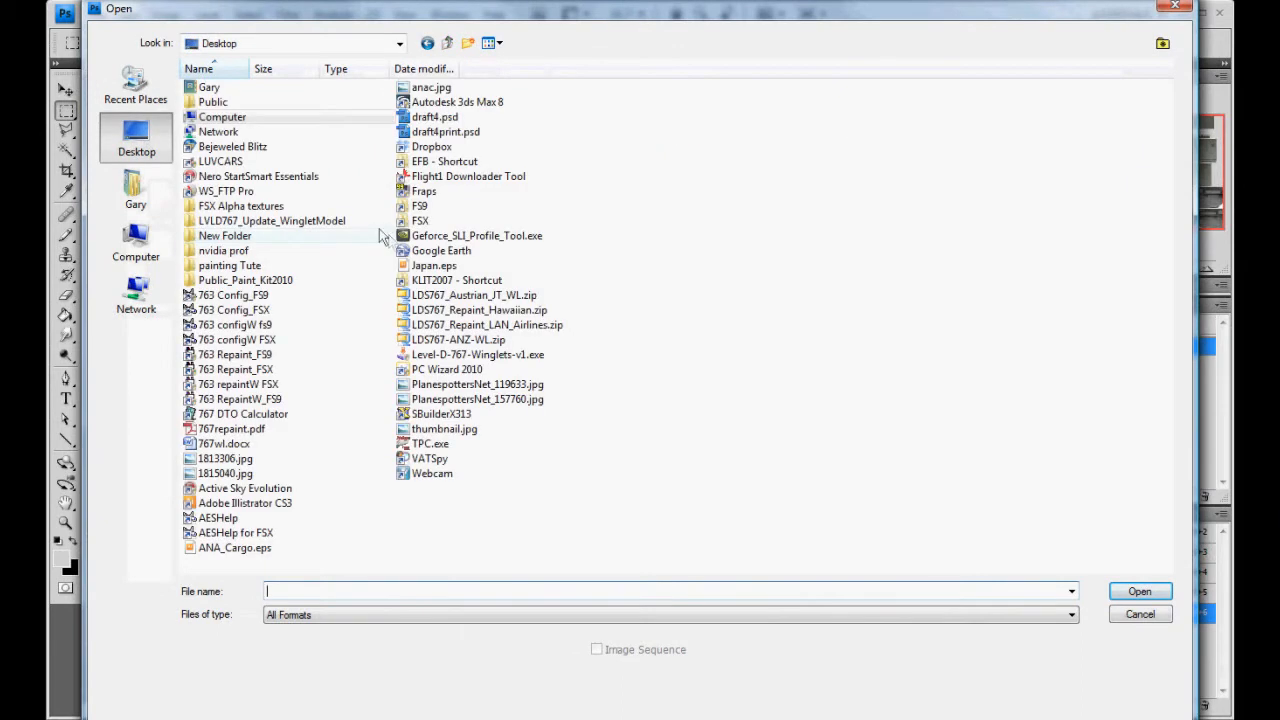
{"action": "double_click", "coordinate": [241, 206]}
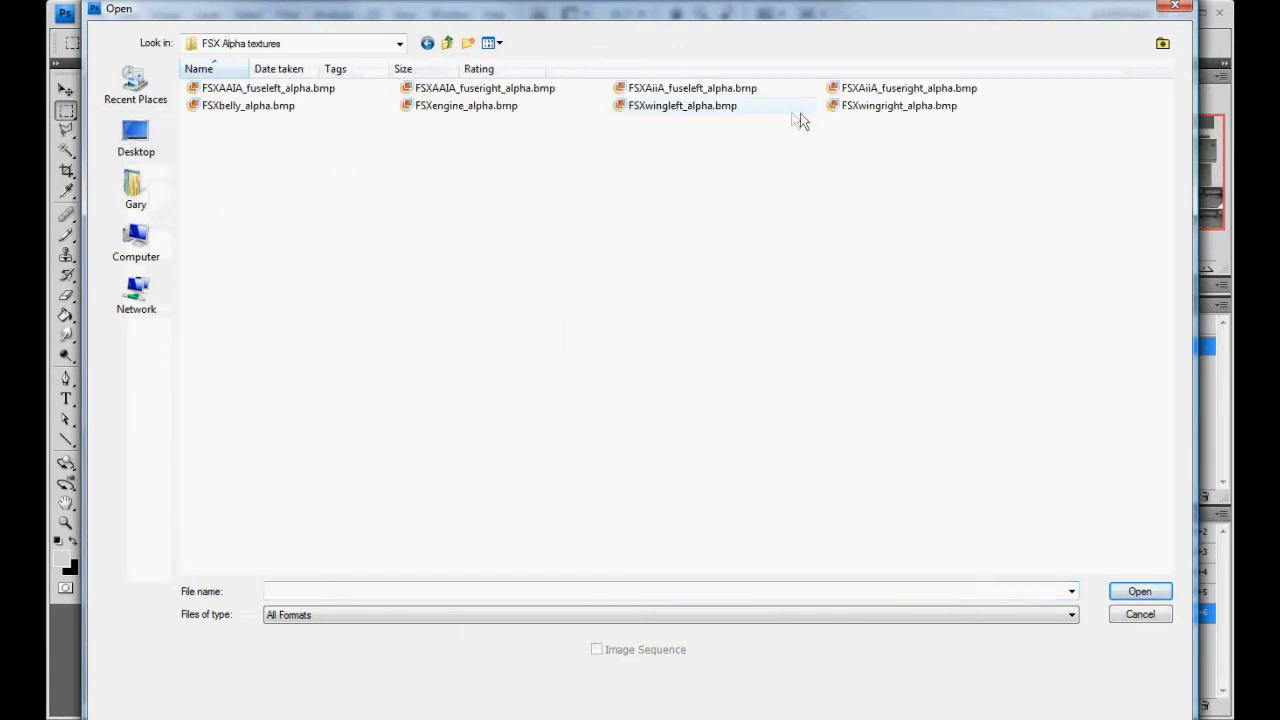
{"action": "left_click", "coordinate": [234, 105]}
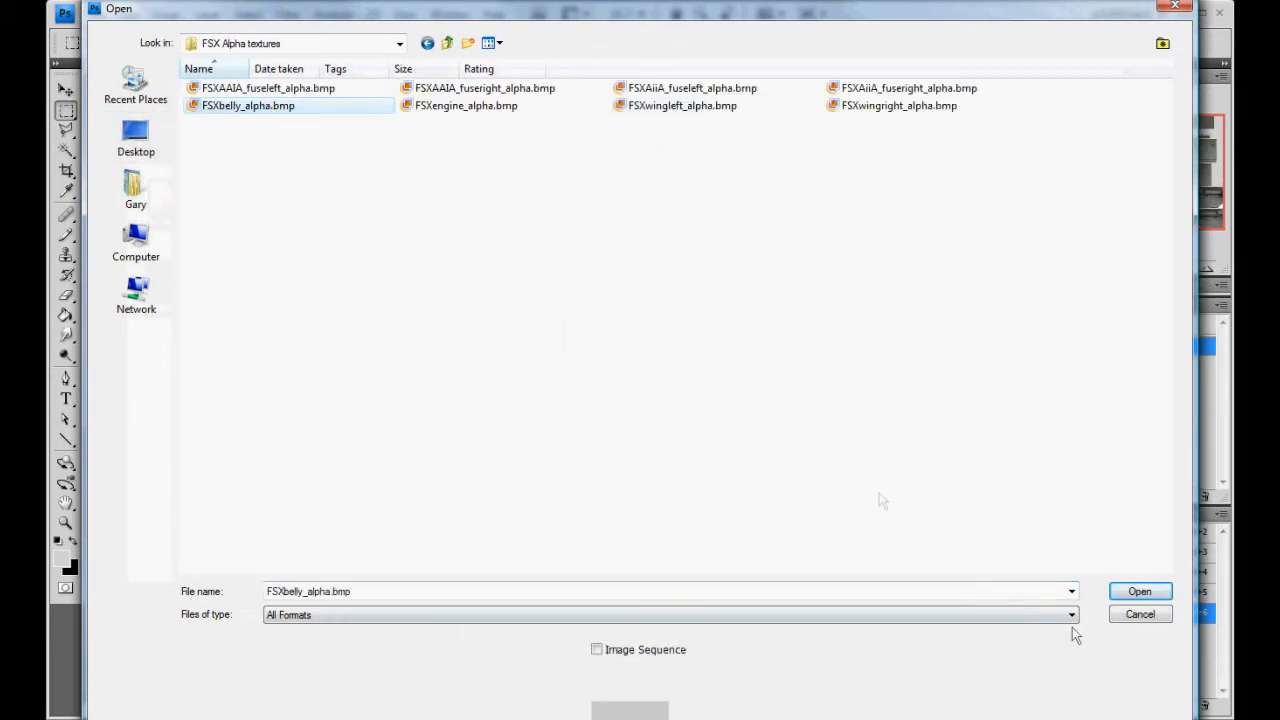
{"action": "left_click", "coordinate": [1145, 590]}
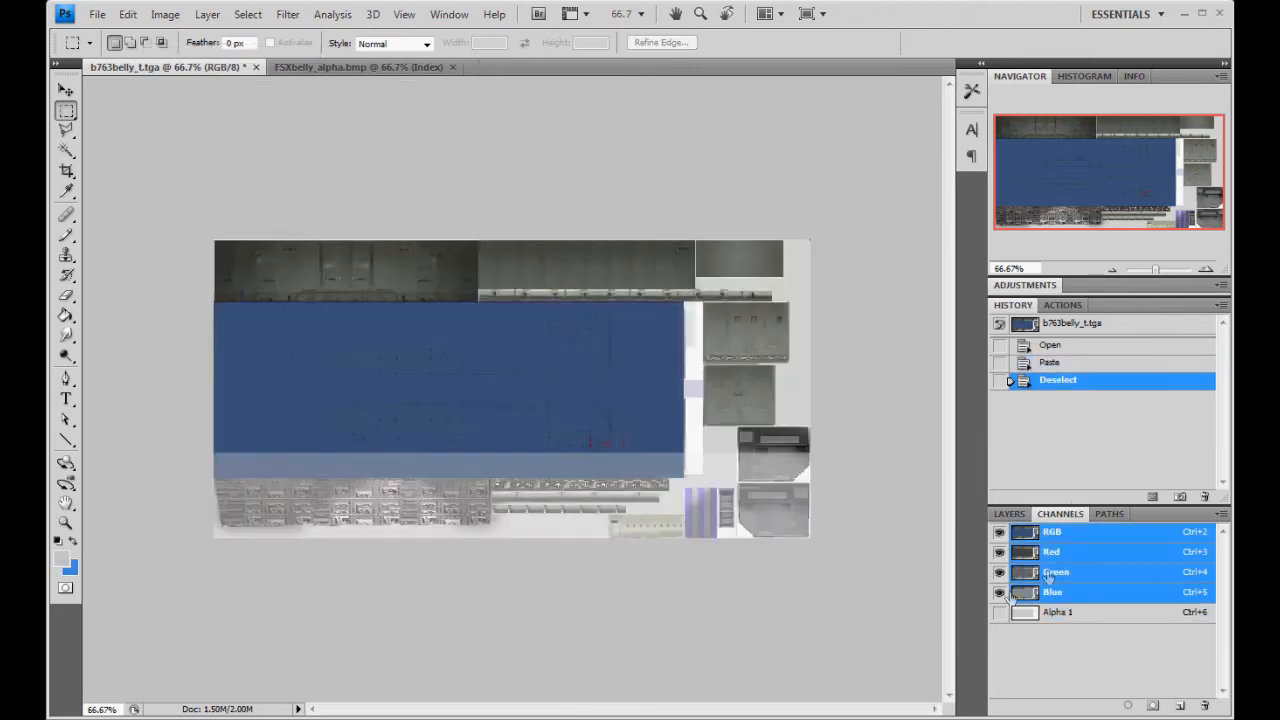
Inspect the pasted Alpha 1 channel, return to RGB, and close the belly texture
{"action": "left_click", "coordinate": [1068, 612]}
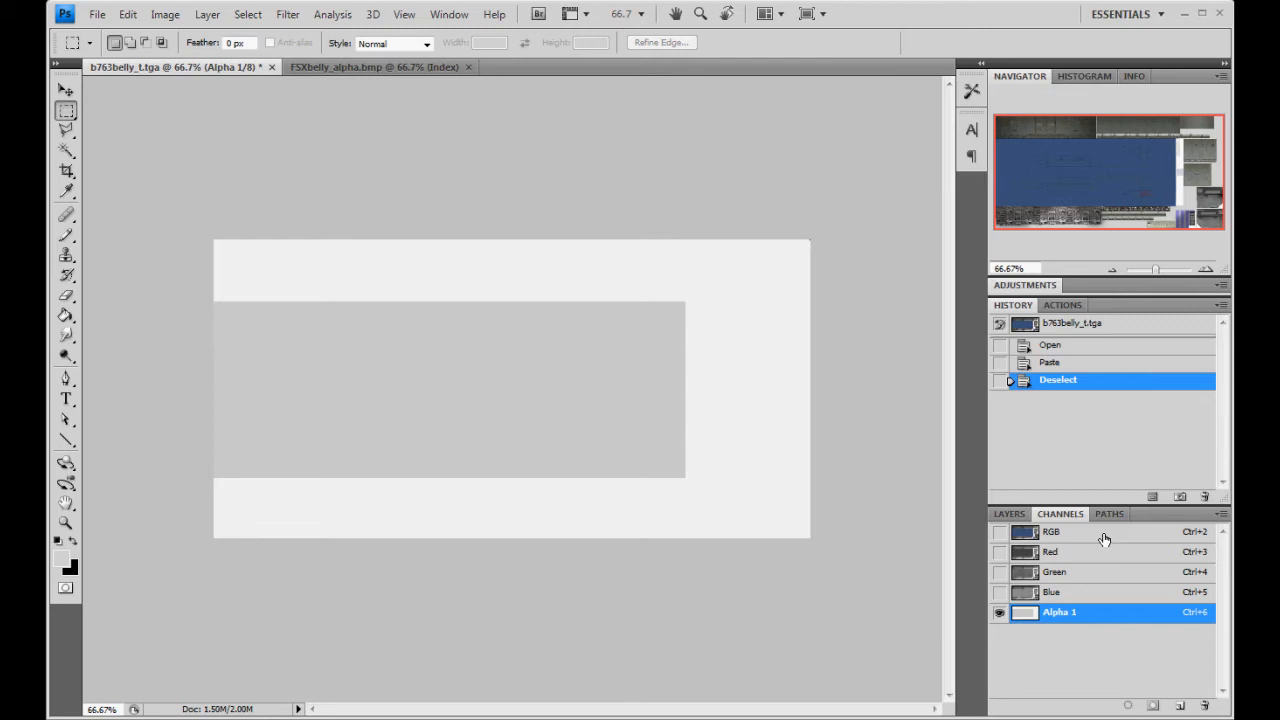
{"action": "left_click", "coordinate": [1051, 533]}
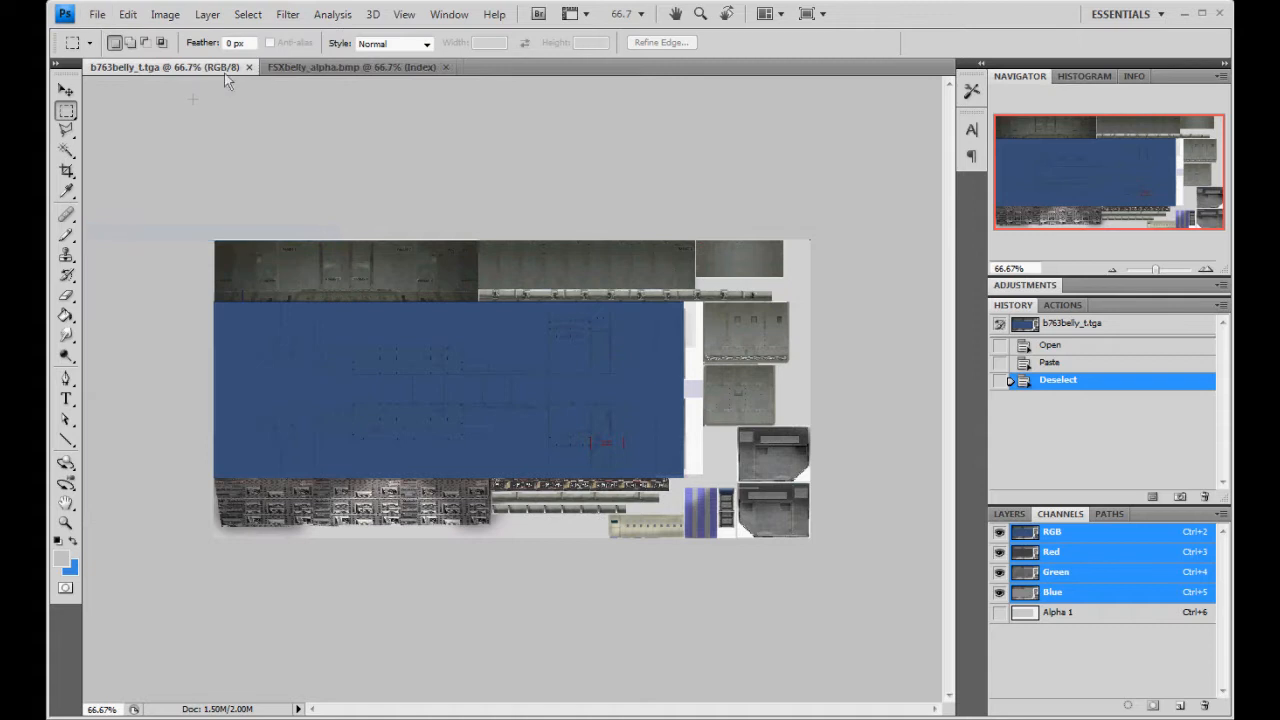
{"action": "left_click", "coordinate": [360, 67]}
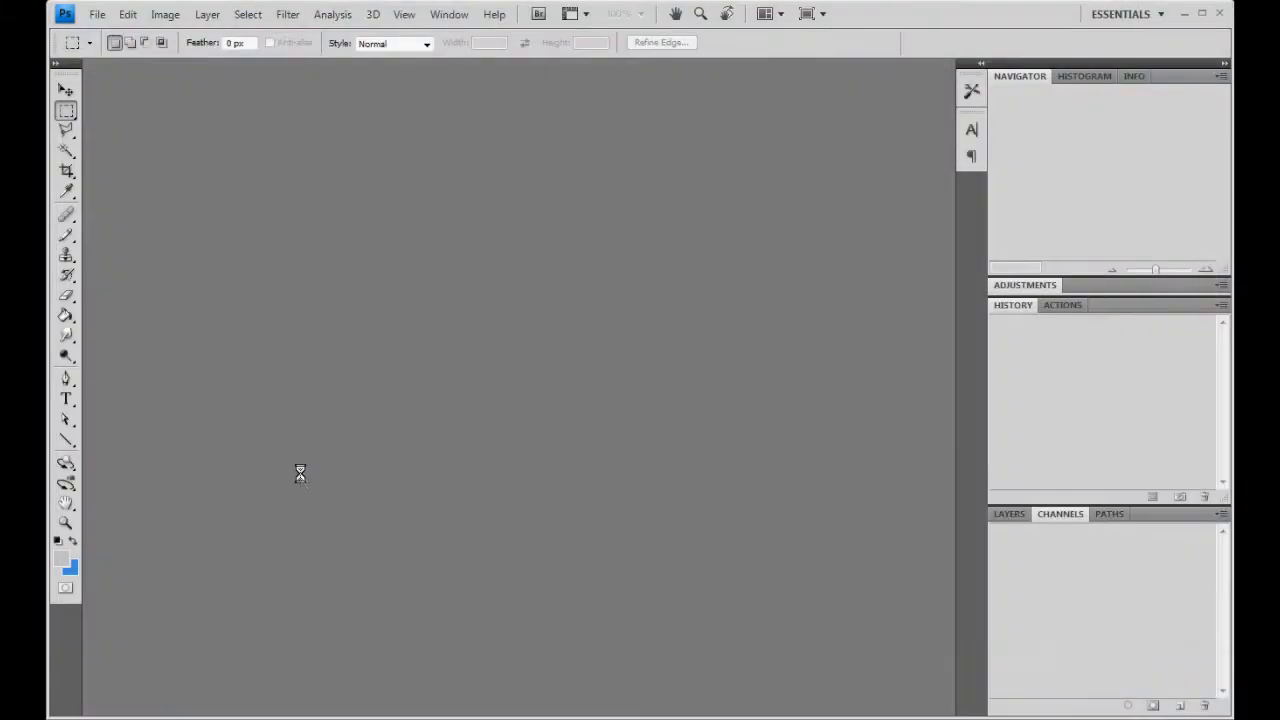
Open FSXengine_alpha.bmp and paste it into b763eng_pw_t.tga's Alpha 1 channel
{"action": "left_click", "coordinate": [99, 14]}
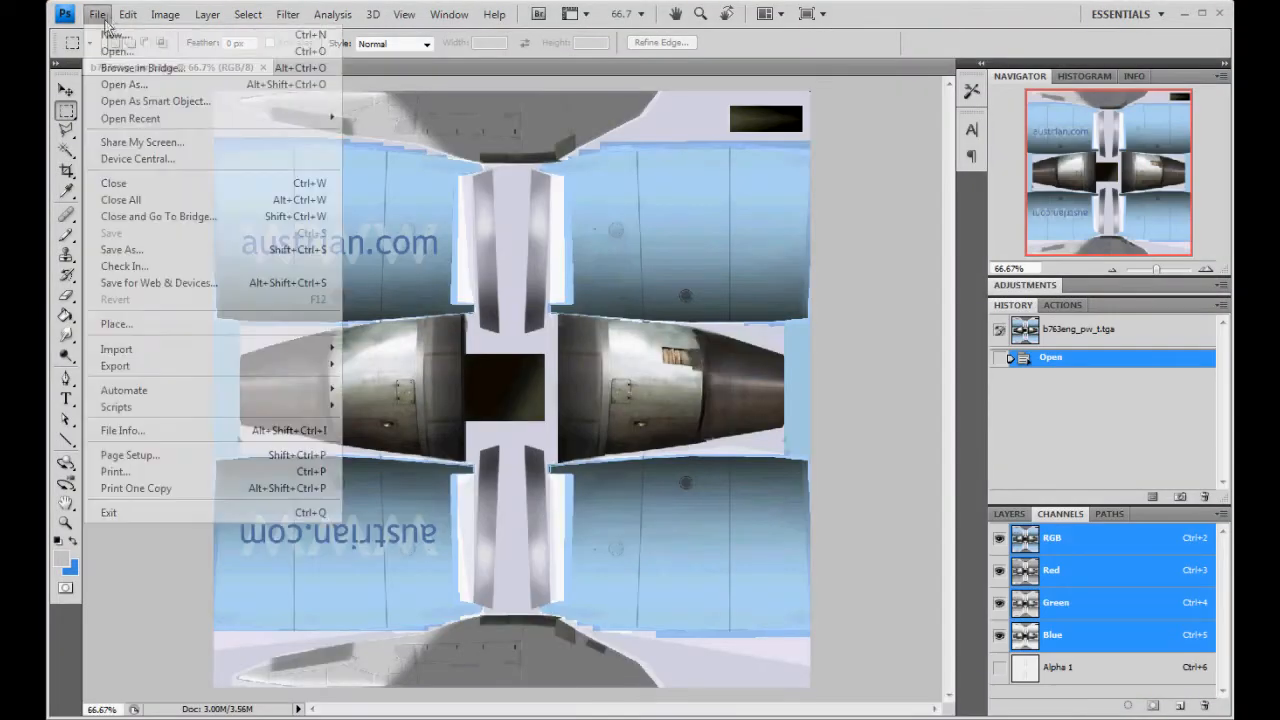
{"action": "left_click", "coordinate": [116, 51]}
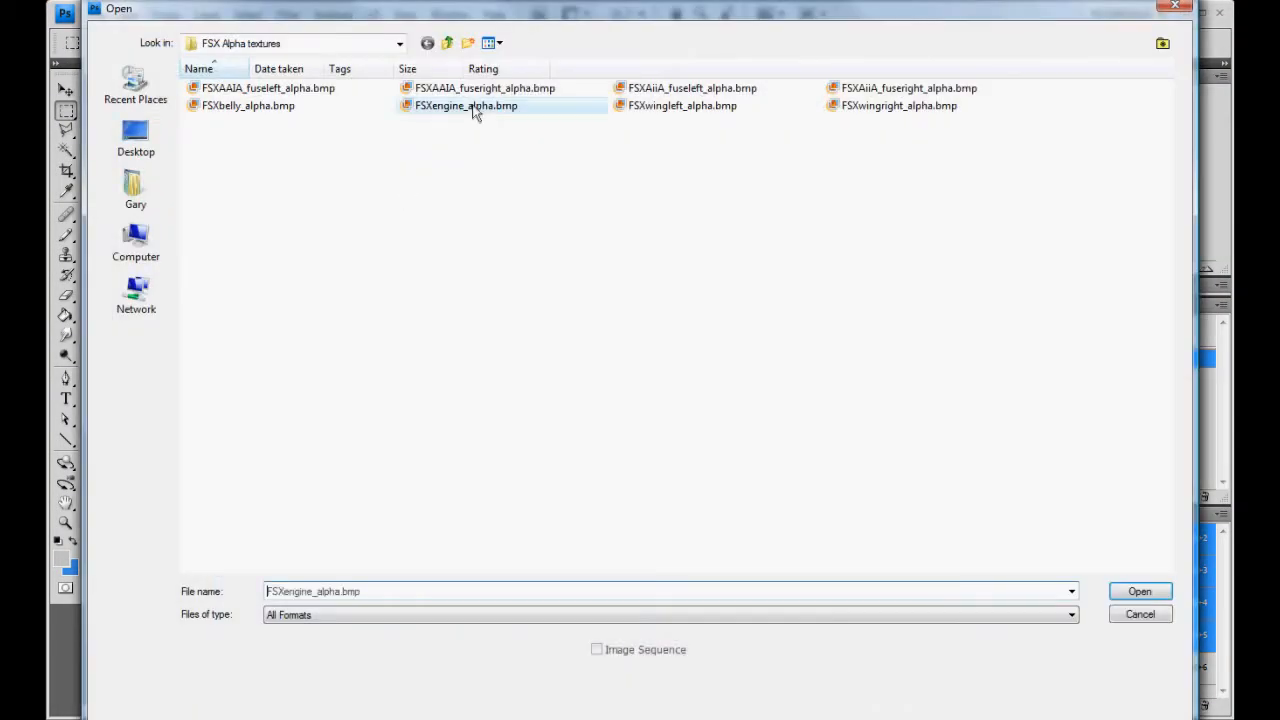
{"action": "left_click", "coordinate": [1138, 592]}
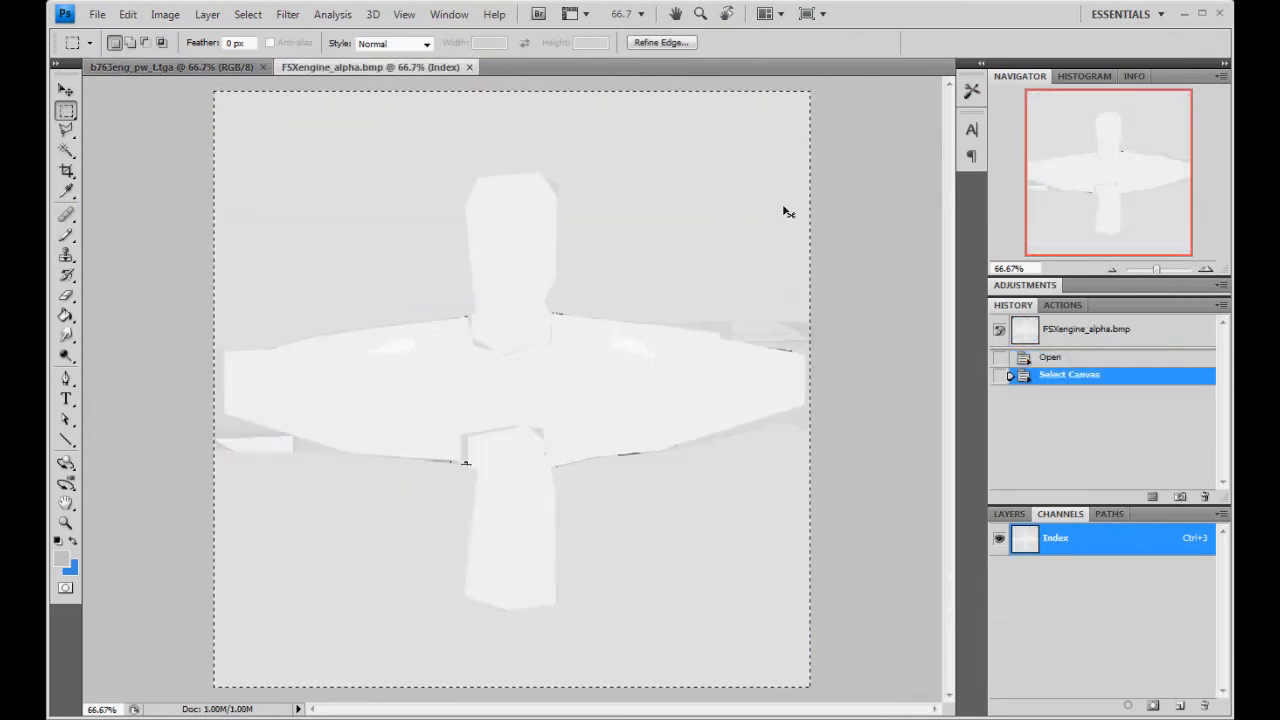
{"action": "left_click", "coordinate": [158, 68]}
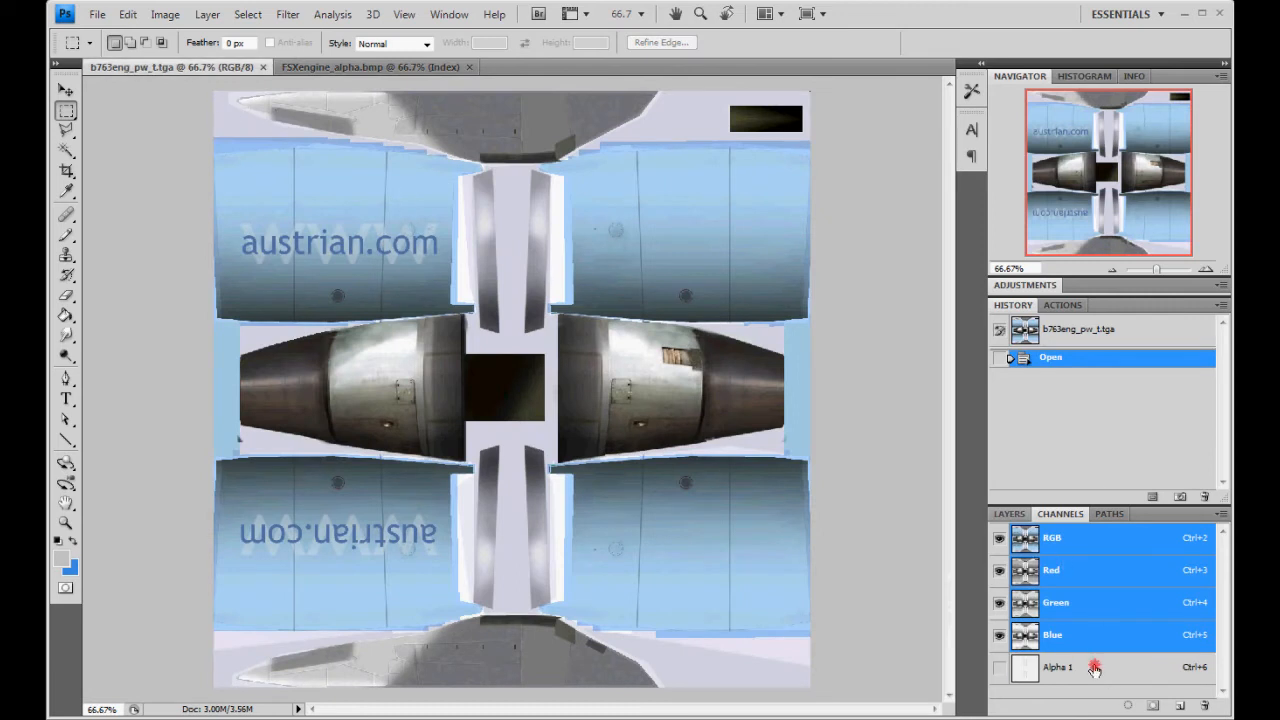
{"action": "left_click", "coordinate": [1093, 667]}
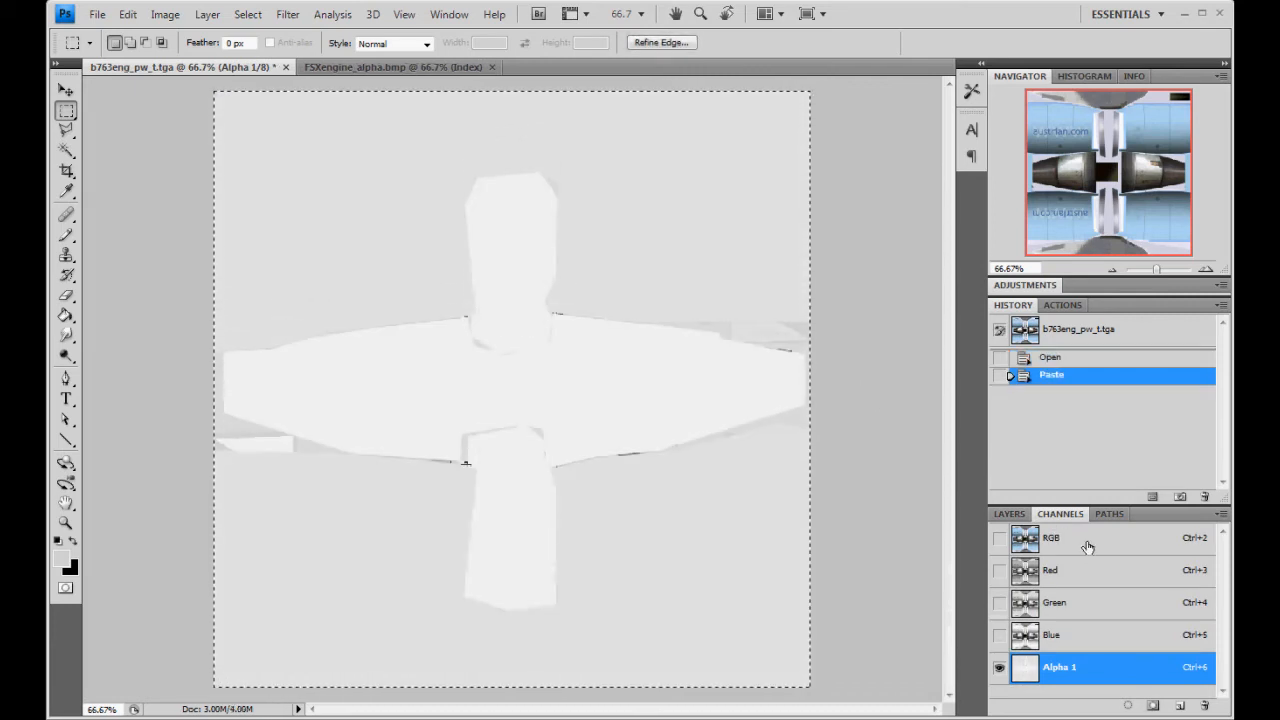
{"action": "left_click", "coordinate": [1052, 538]}
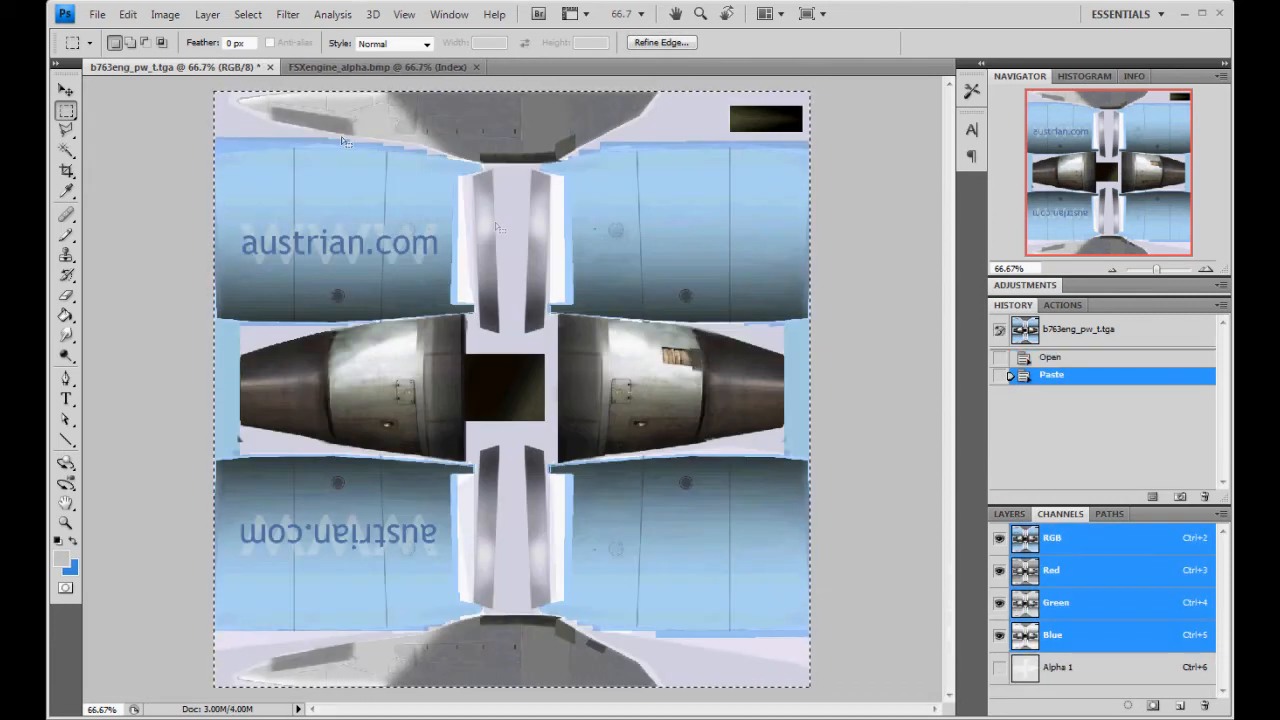
{"action": "left_click", "coordinate": [96, 15]}
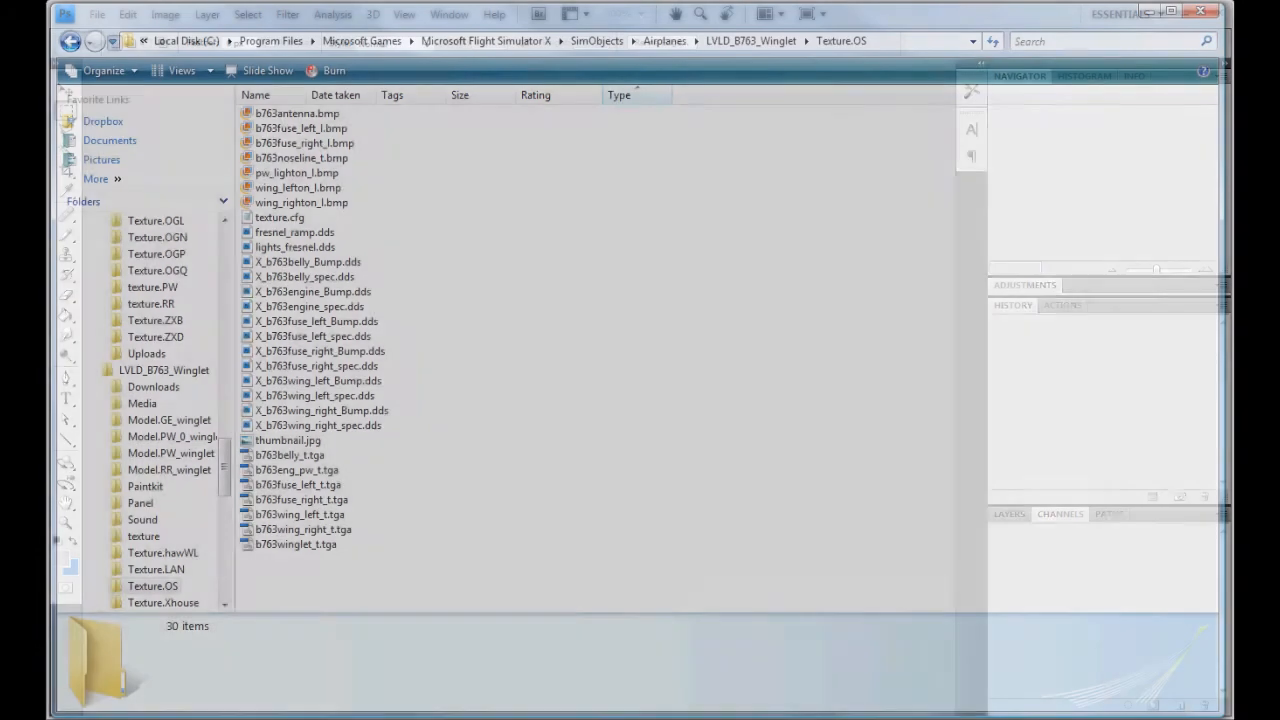
Open b763fuse_left_t.tga, then show the Open dialog in large icons and delete New Folder
{"action": "double_click", "coordinate": [287, 484]}
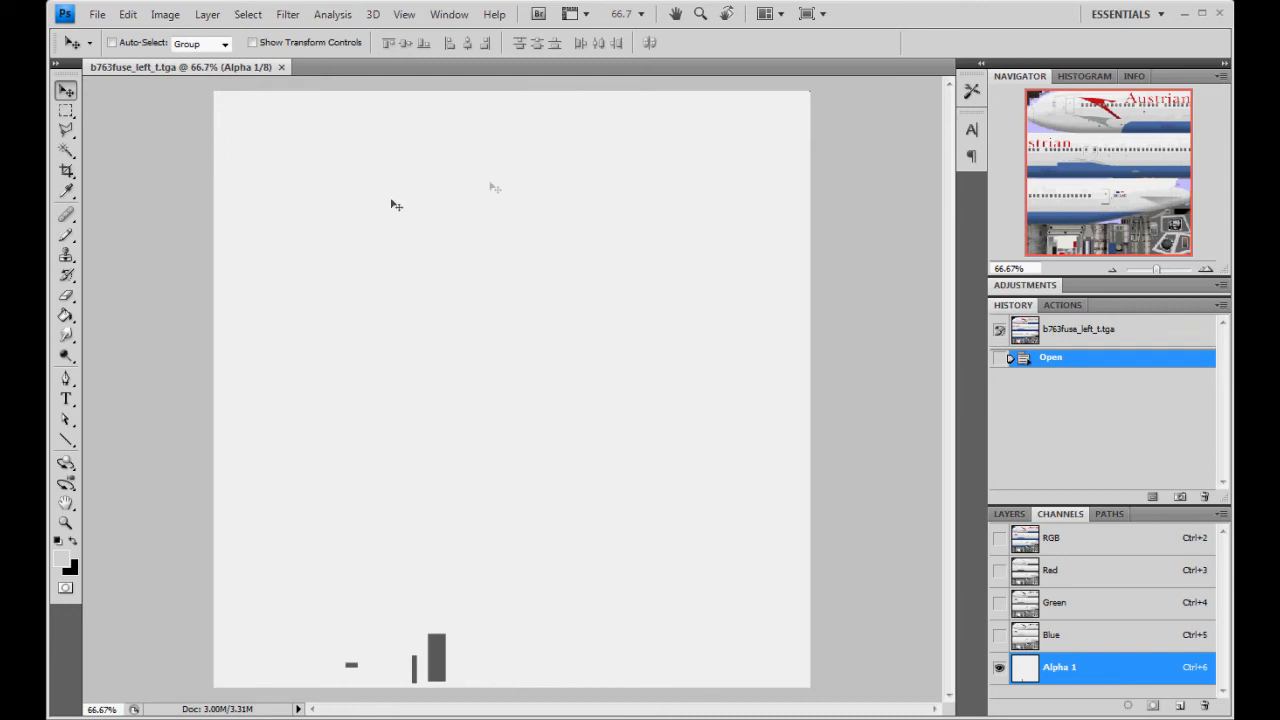
{"action": "mouse_move", "coordinate": [434, 655]}
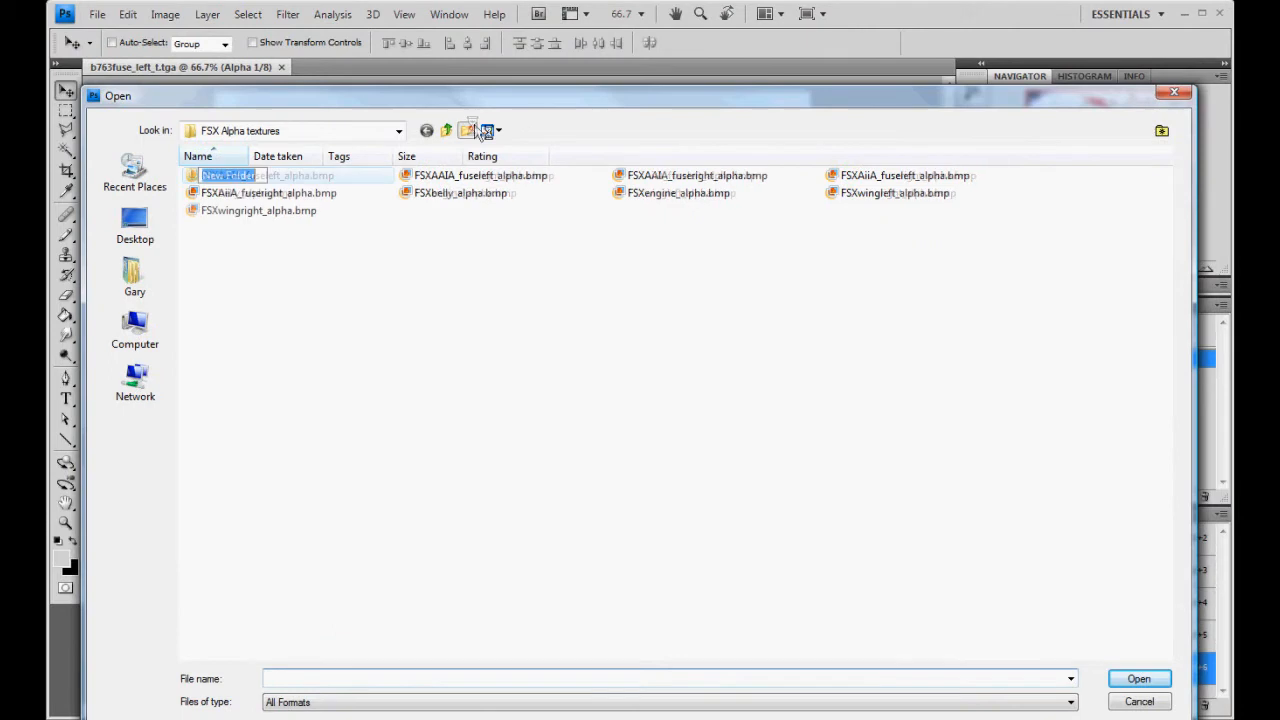
{"action": "left_click", "coordinate": [485, 130]}
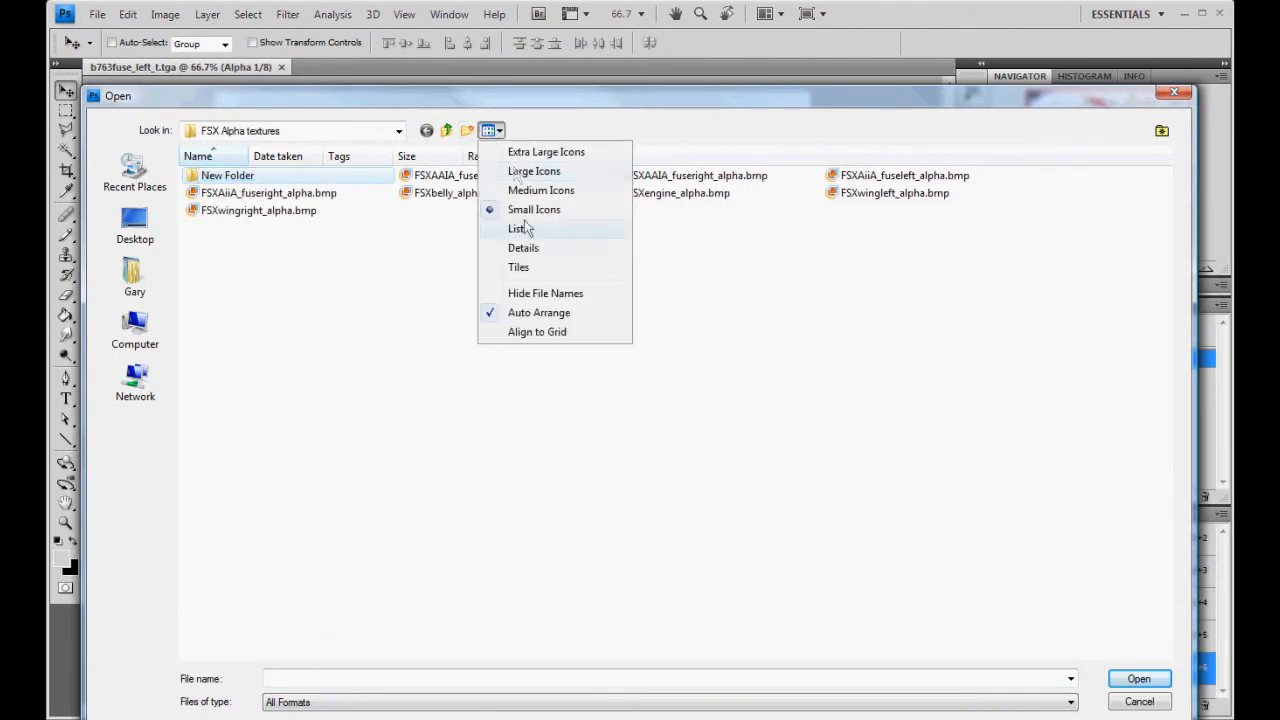
{"action": "left_click", "coordinate": [521, 209]}
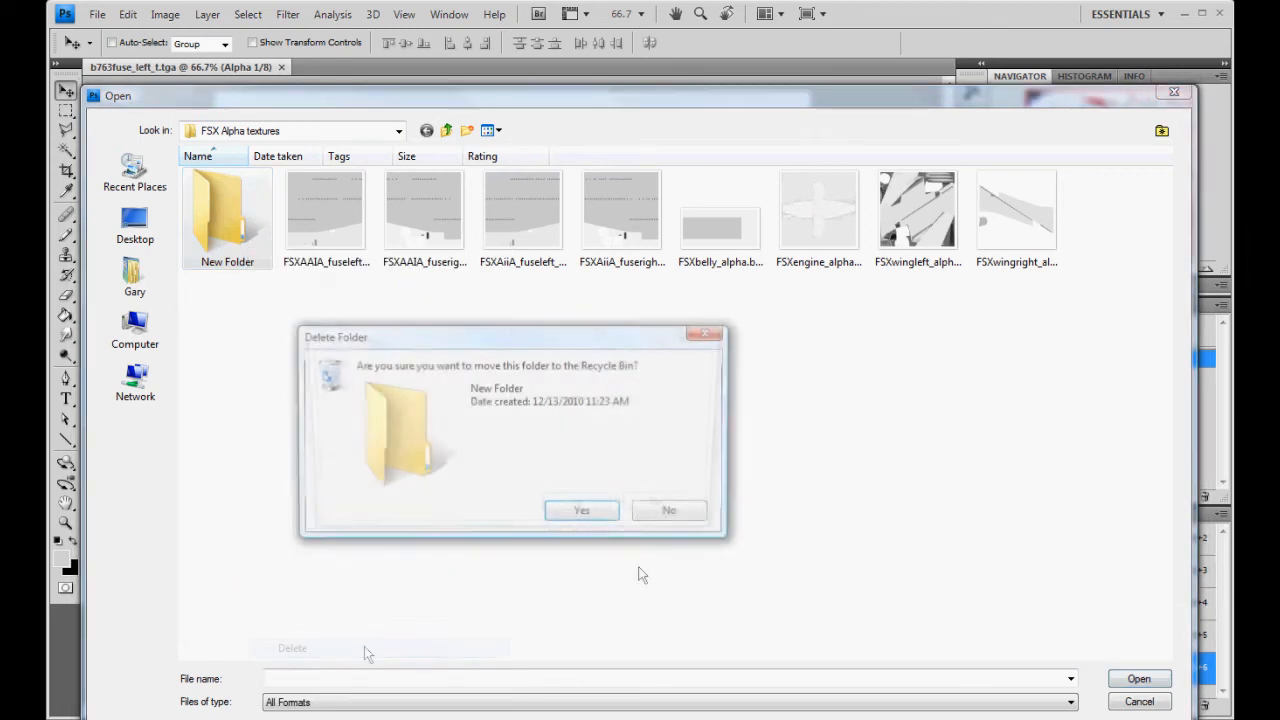
{"action": "left_click", "coordinate": [581, 510]}
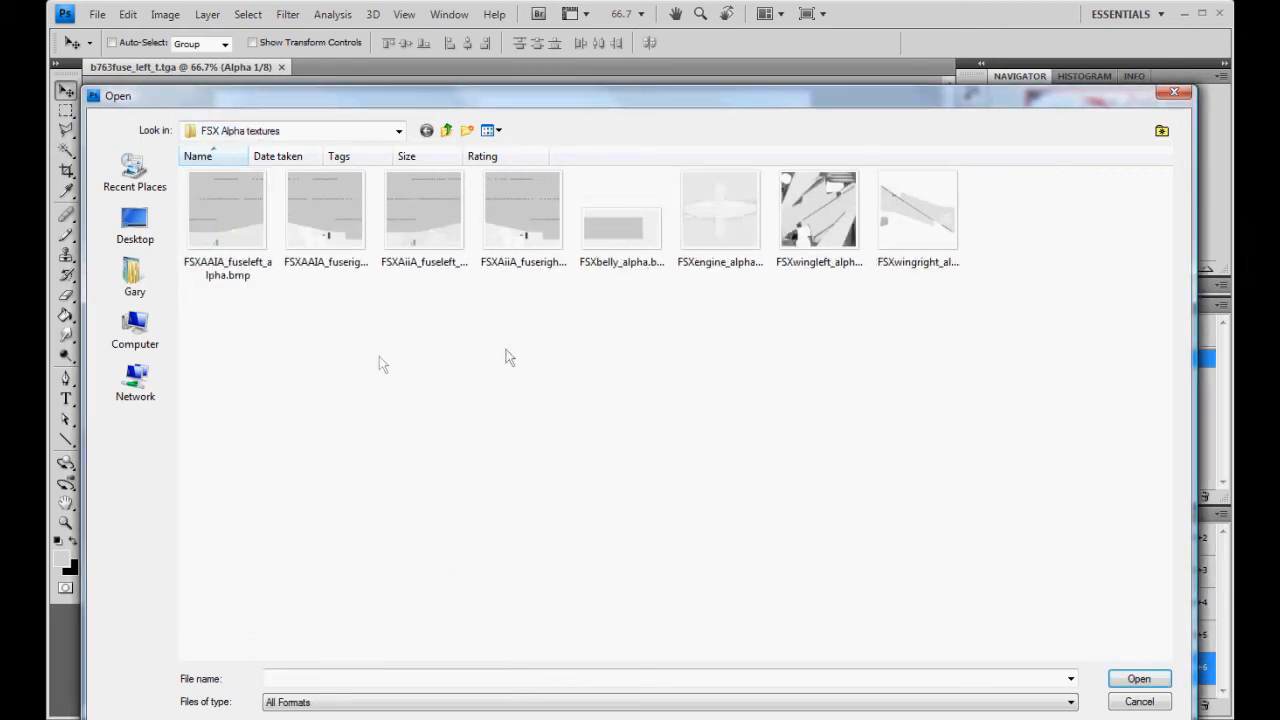
Compare the fuselage alpha images and open FSXAiiA_fuseleft_alpha.bmp
{"action": "left_click", "coordinate": [425, 210]}
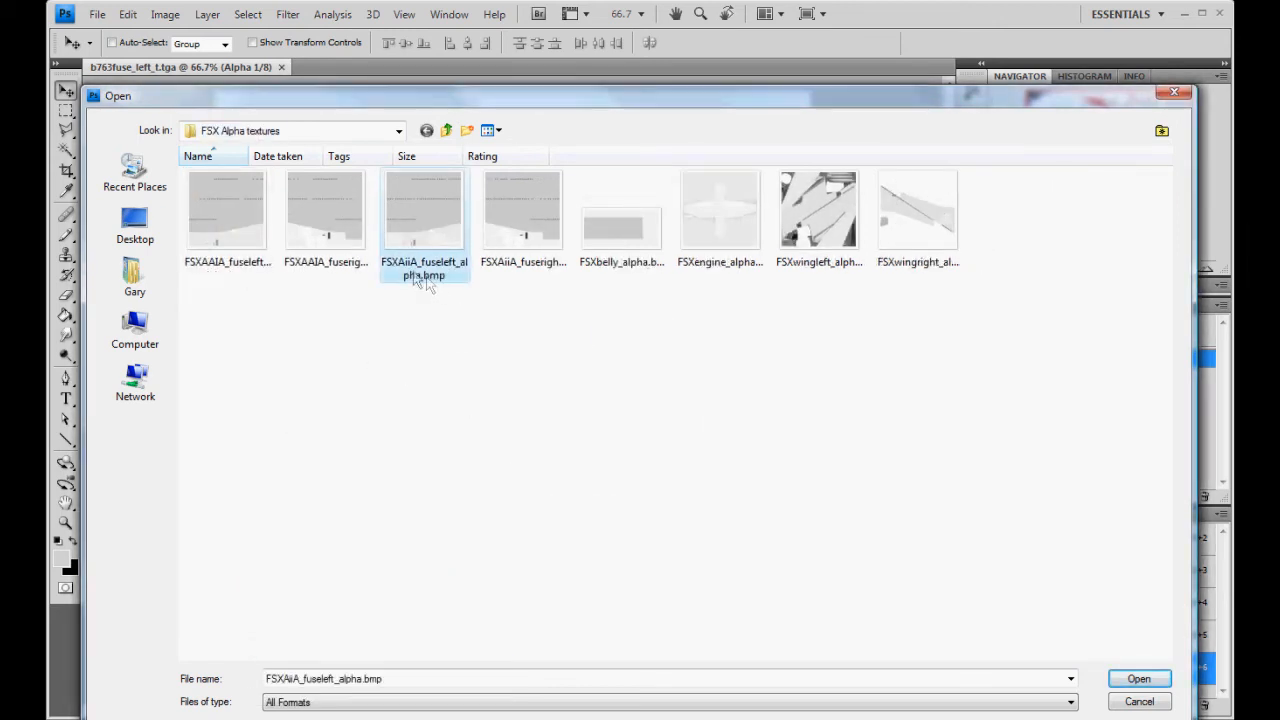
{"action": "left_click", "coordinate": [522, 210]}
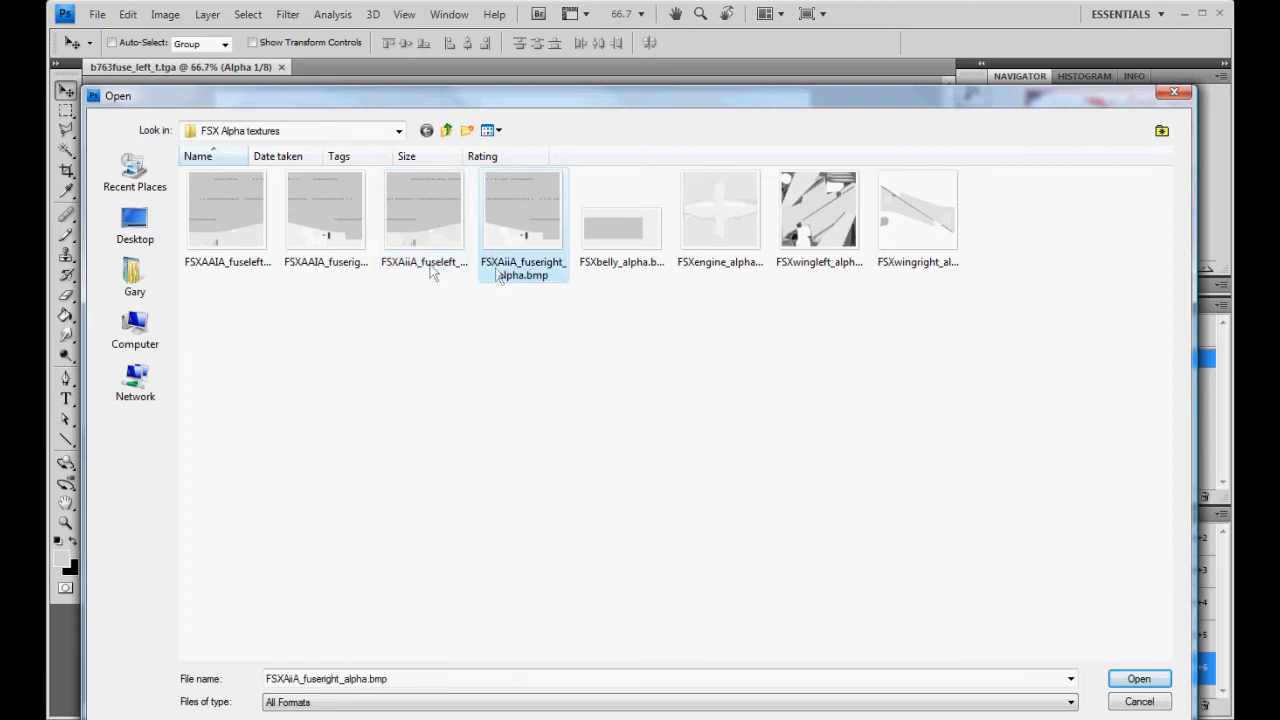
{"action": "left_click", "coordinate": [424, 210]}
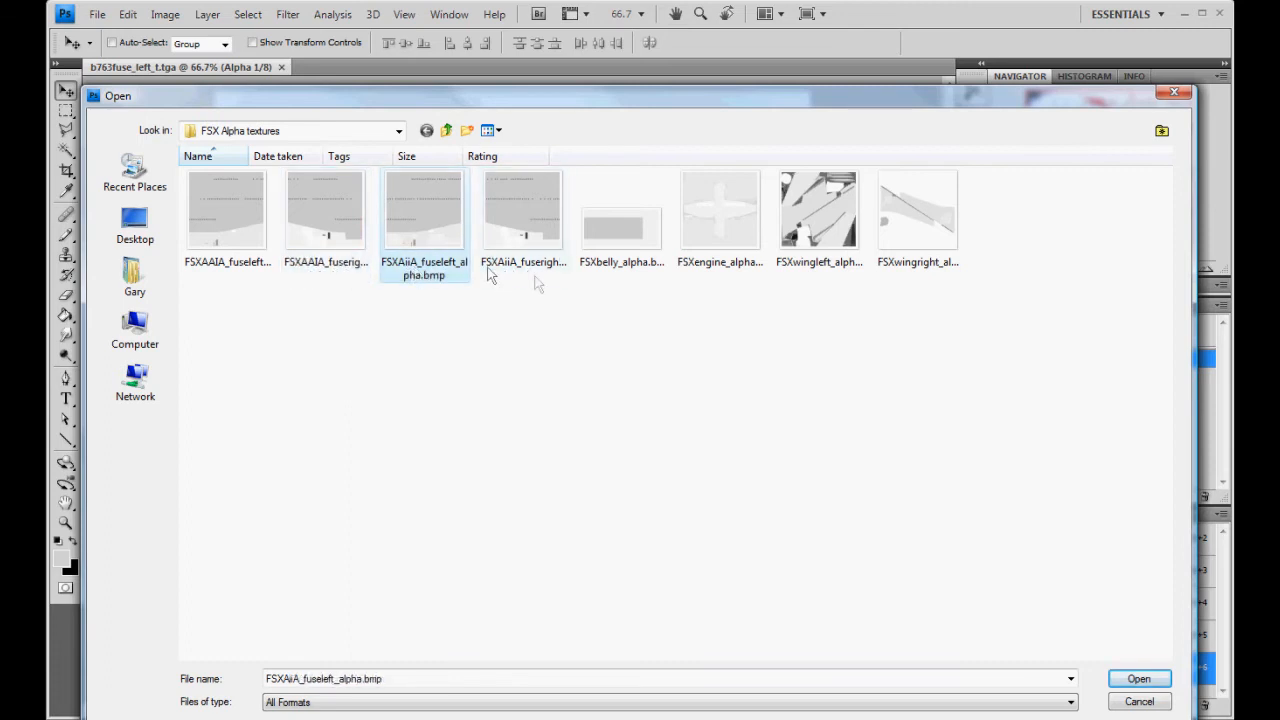
{"action": "left_click", "coordinate": [325, 210]}
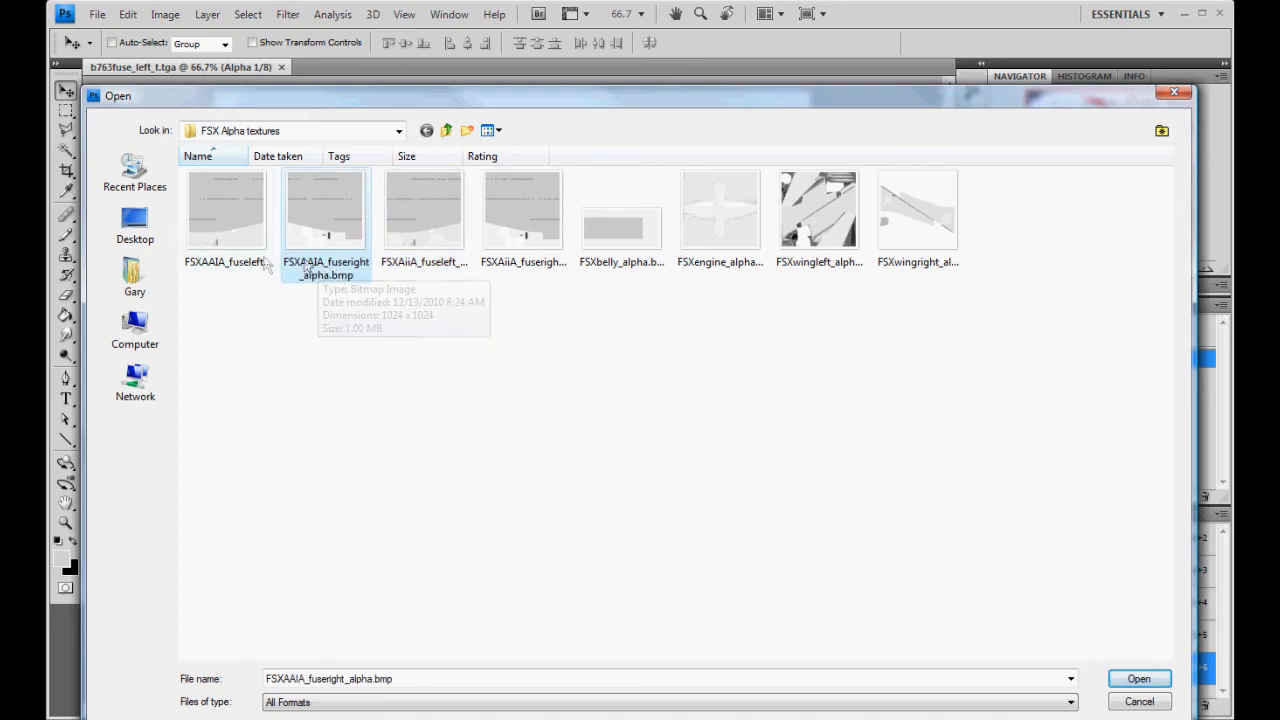
{"action": "left_click", "coordinate": [424, 210]}
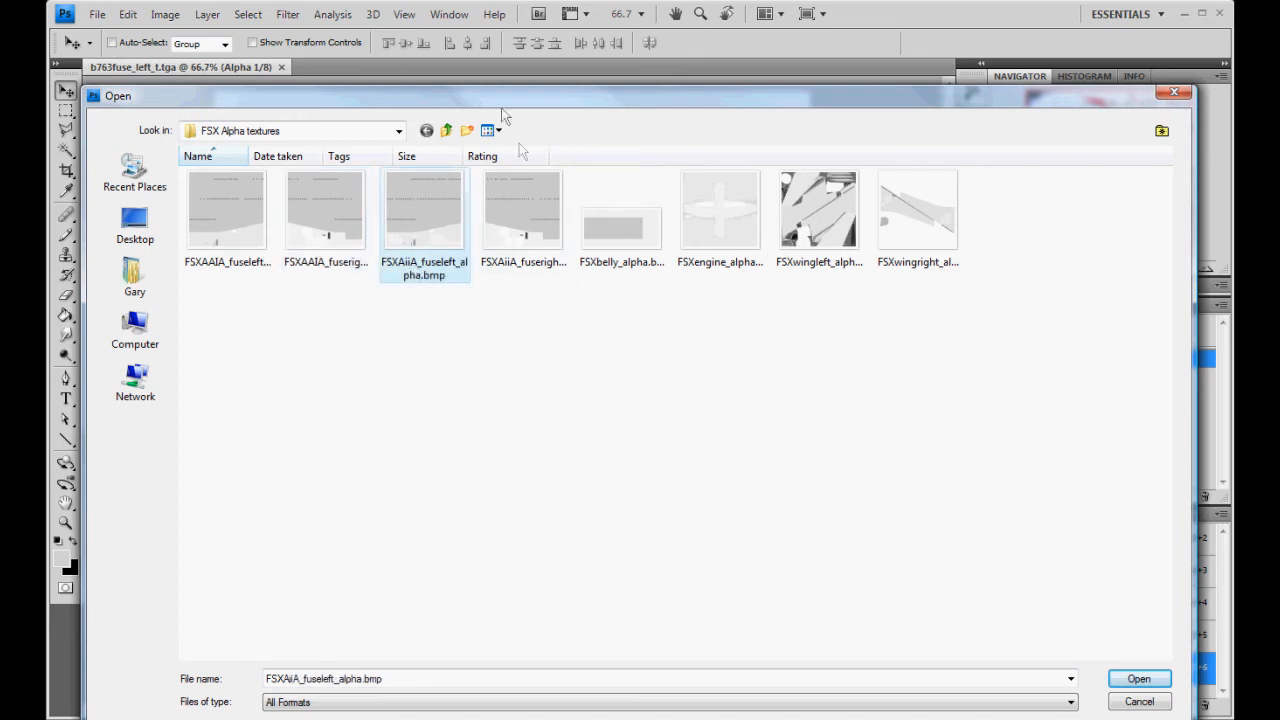
{"action": "mouse_move", "coordinate": [436, 240]}
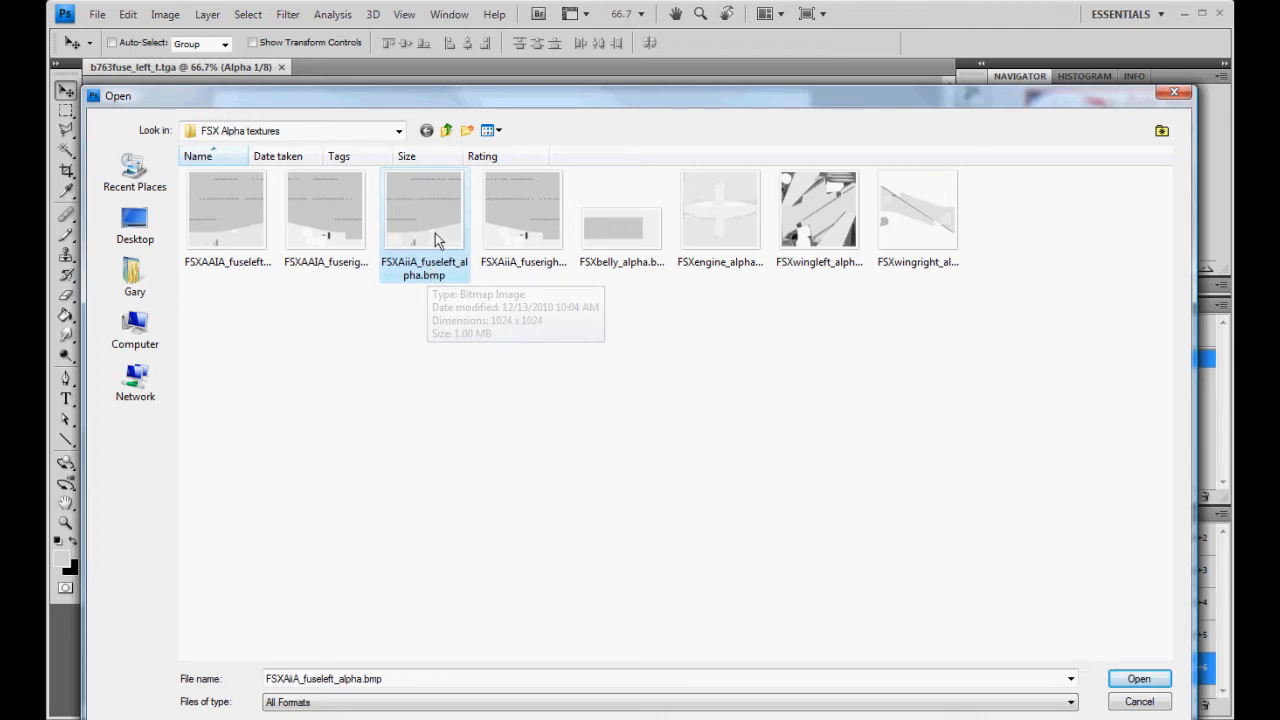
{"action": "left_click", "coordinate": [1142, 679]}
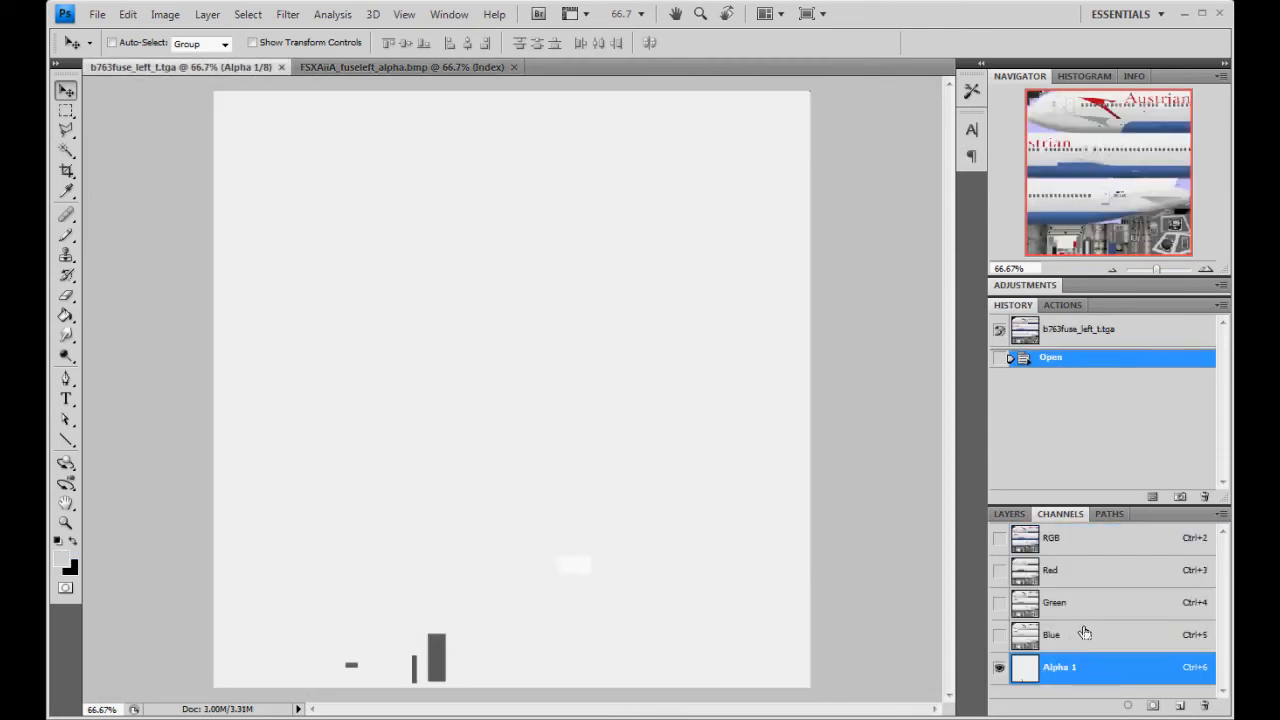
Paste the copied alpha into Alpha 1, deselect, and show the colour channels over it
{"action": "key", "text": "Ctrl+v"}
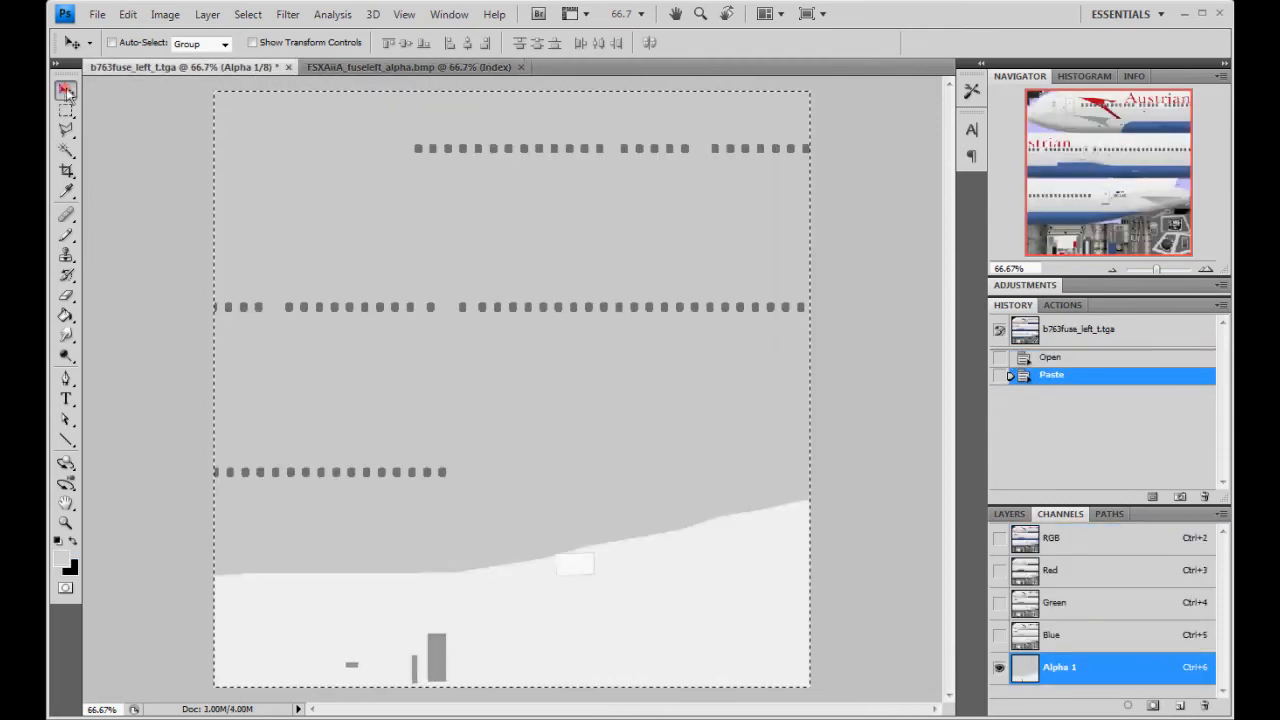
{"action": "key", "text": "Ctrl+D"}
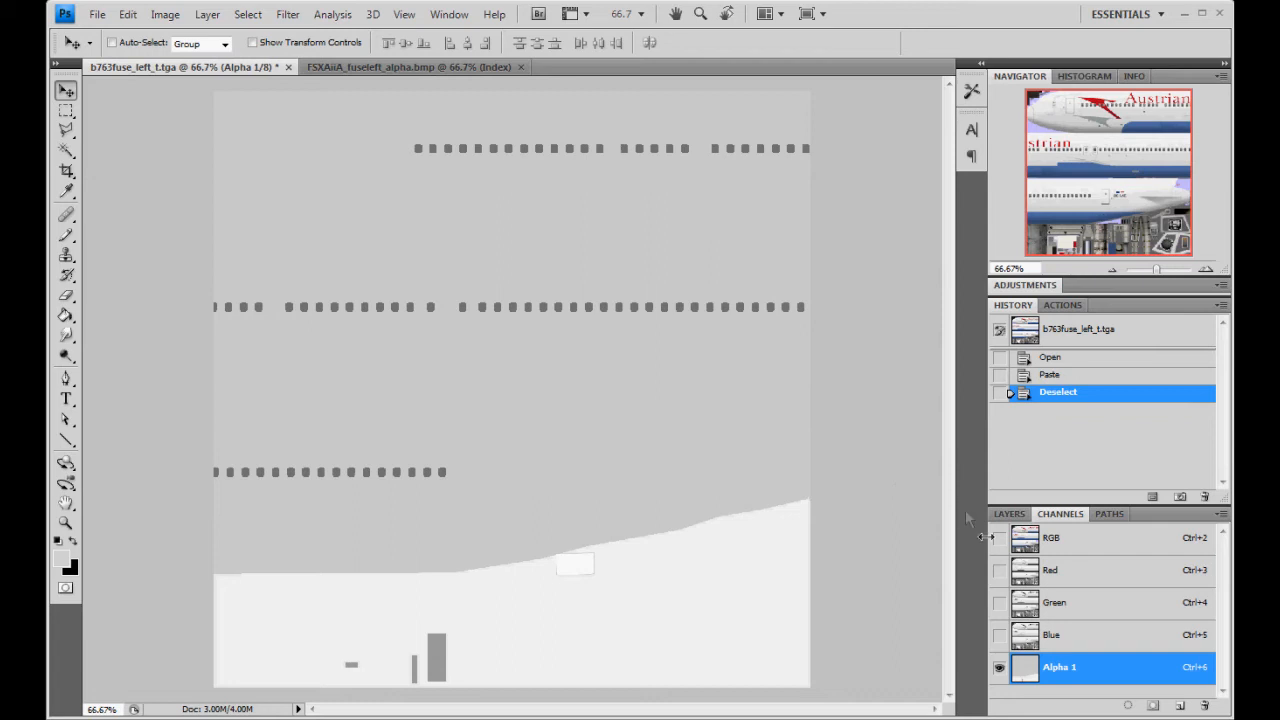
{"action": "left_click", "coordinate": [1048, 538]}
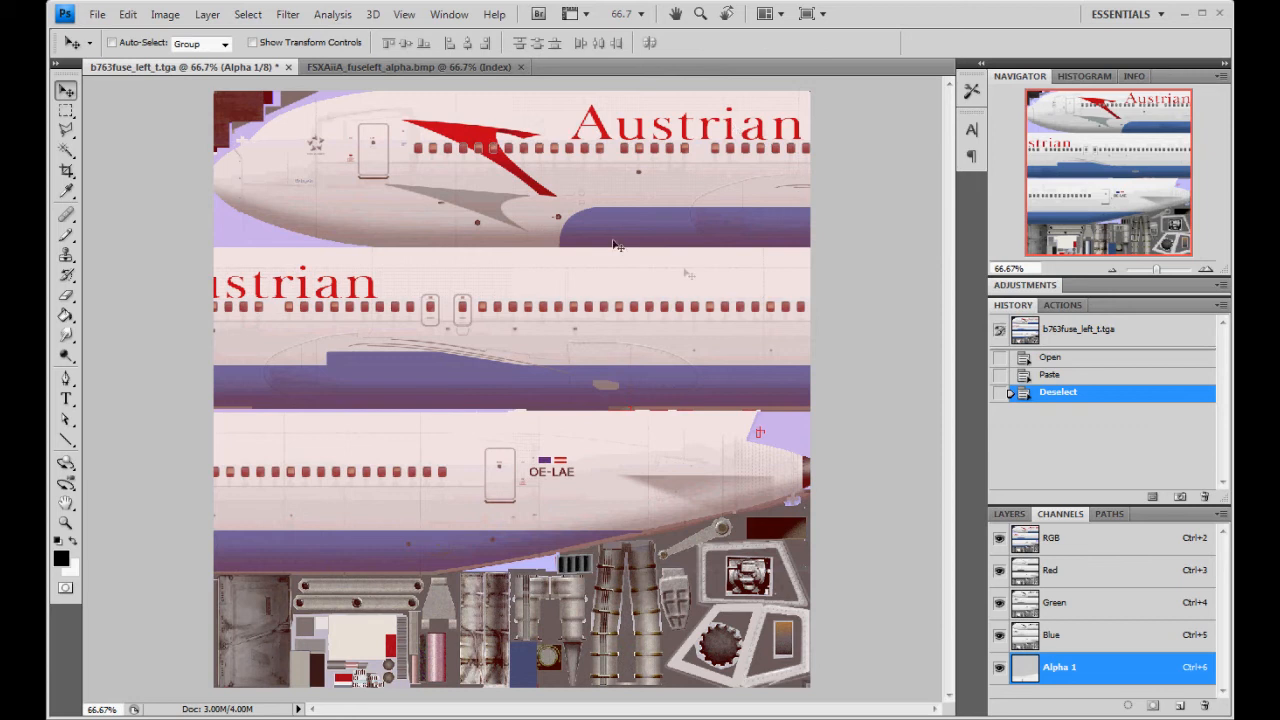
{"action": "mouse_move", "coordinate": [1035, 197]}
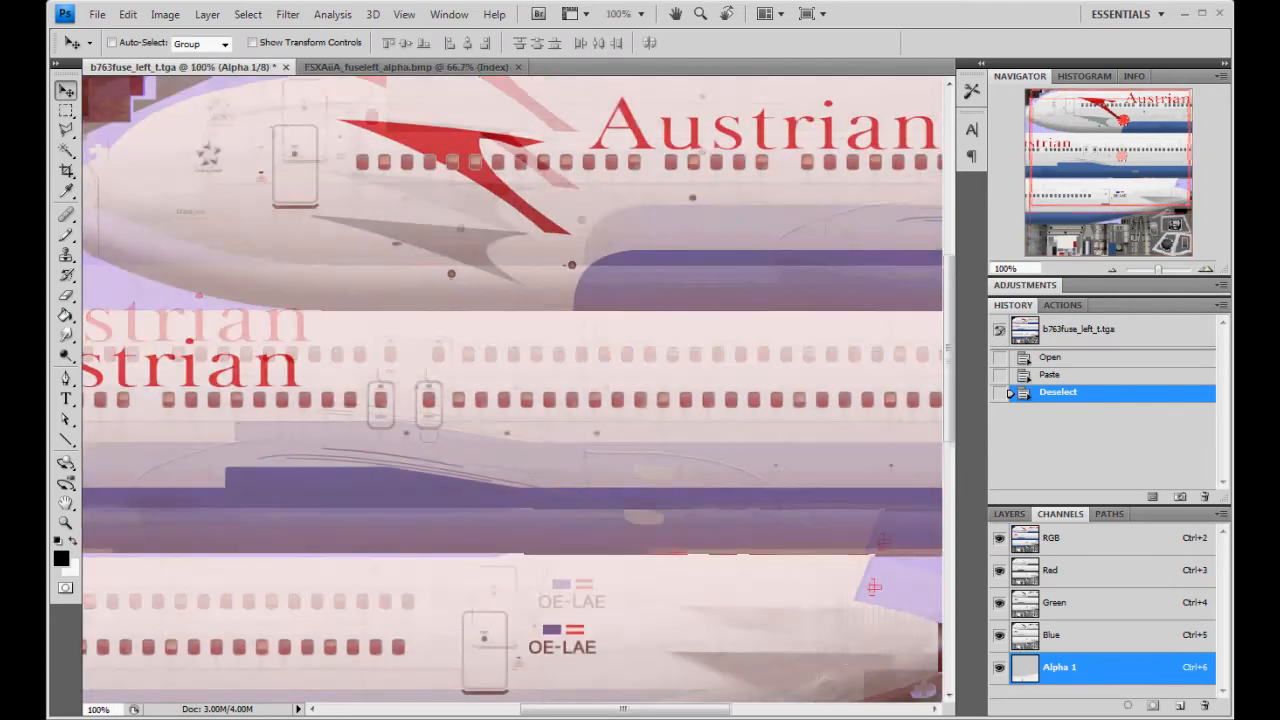
Check the Alpha 1 mask alone, return to the RGB composite, and close the left fuselage texture
{"action": "left_click", "coordinate": [999, 537]}
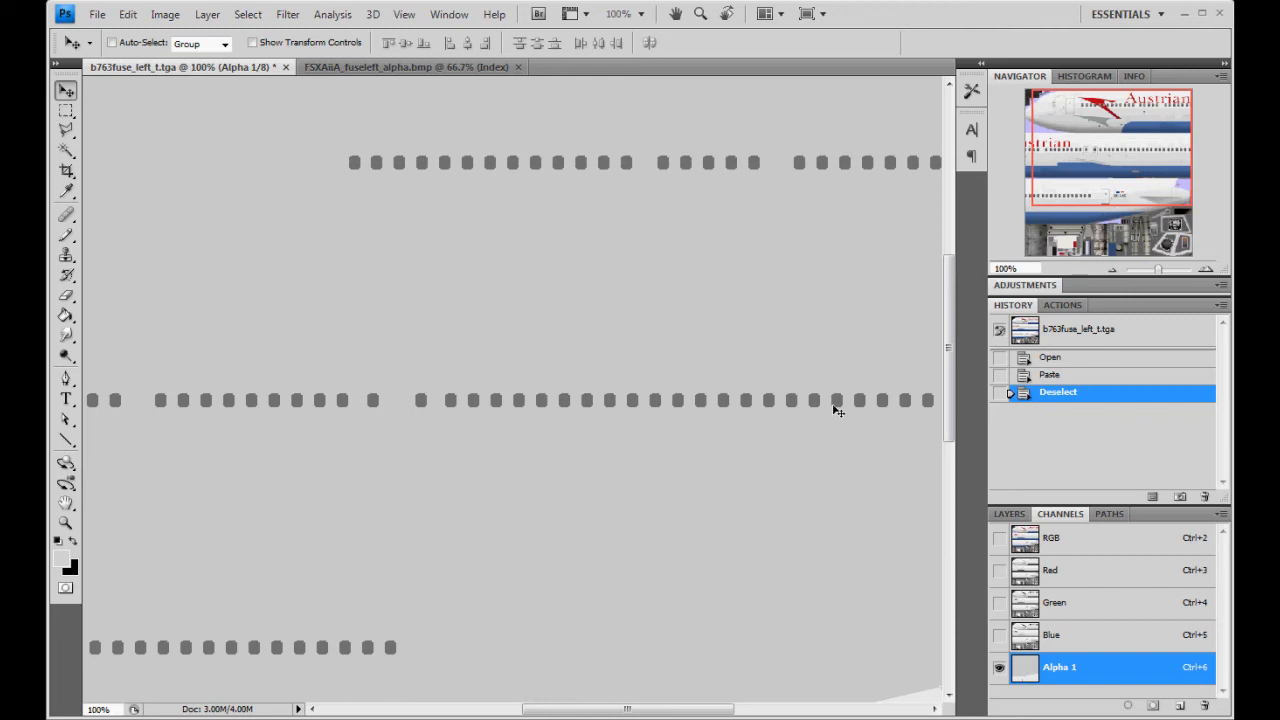
{"action": "mouse_move", "coordinate": [637, 403]}
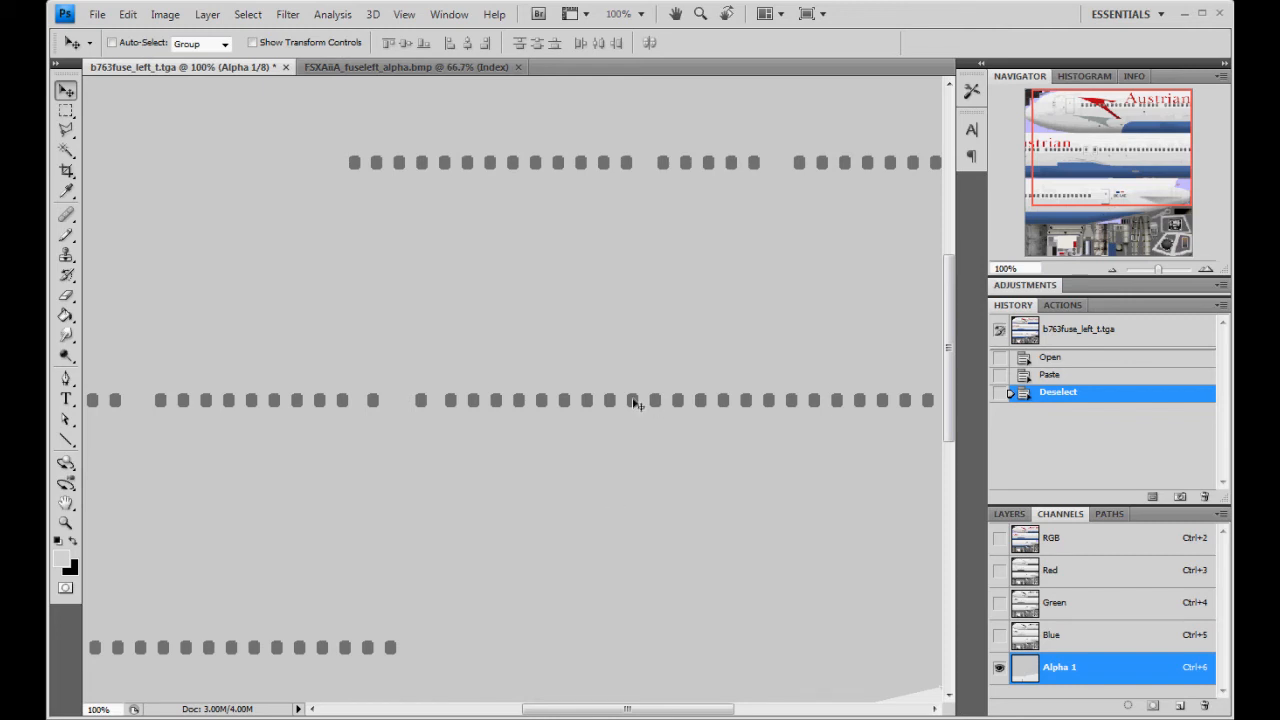
{"action": "mouse_move", "coordinate": [582, 167]}
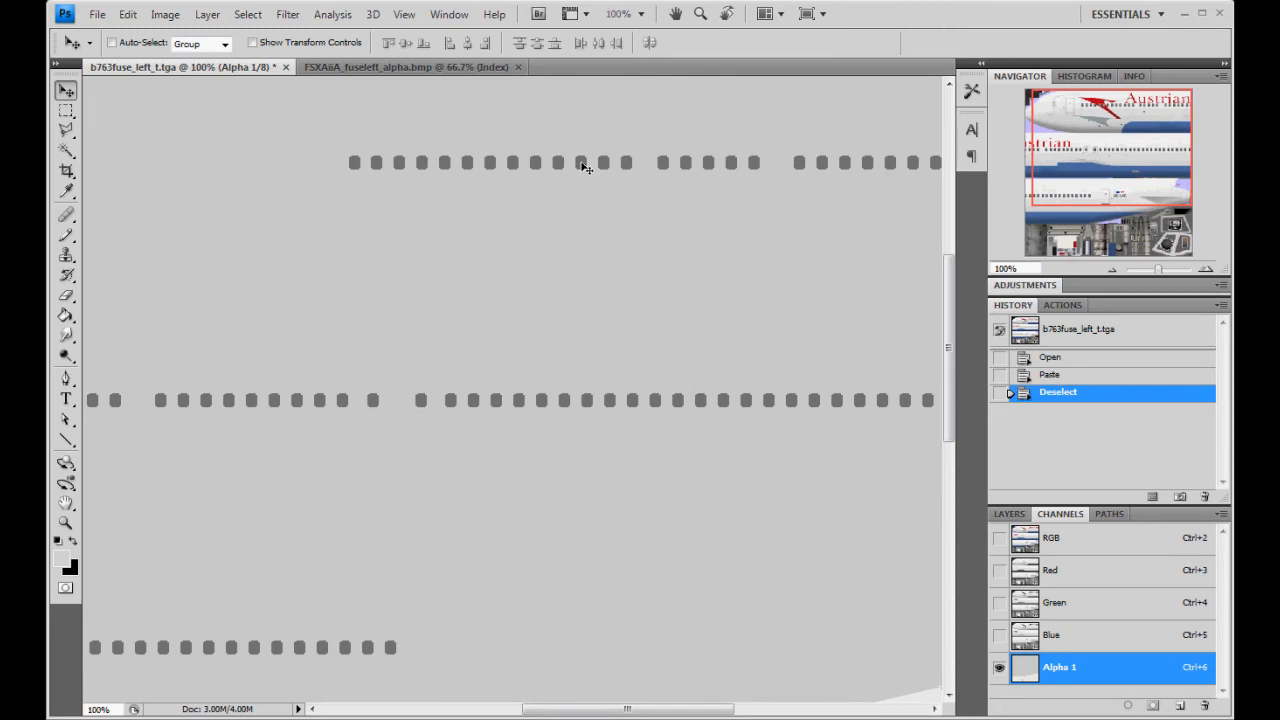
{"action": "mouse_move", "coordinate": [585, 166]}
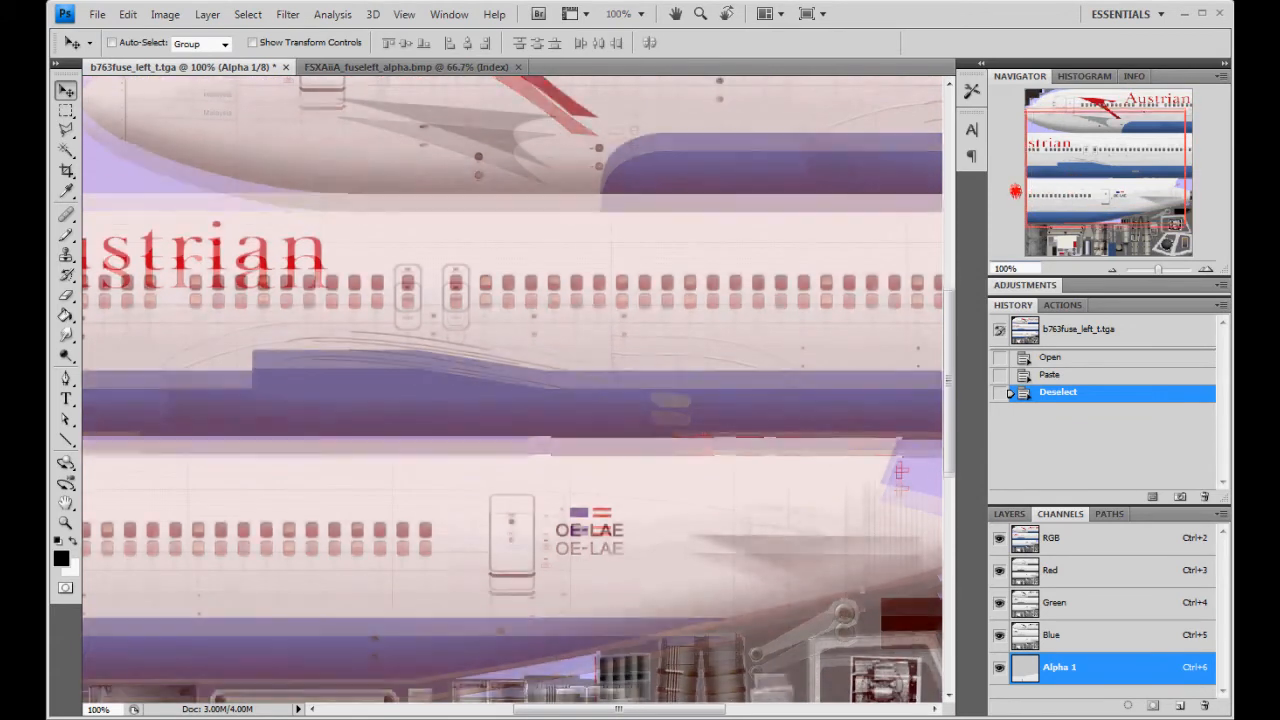
{"action": "left_click", "coordinate": [997, 537]}
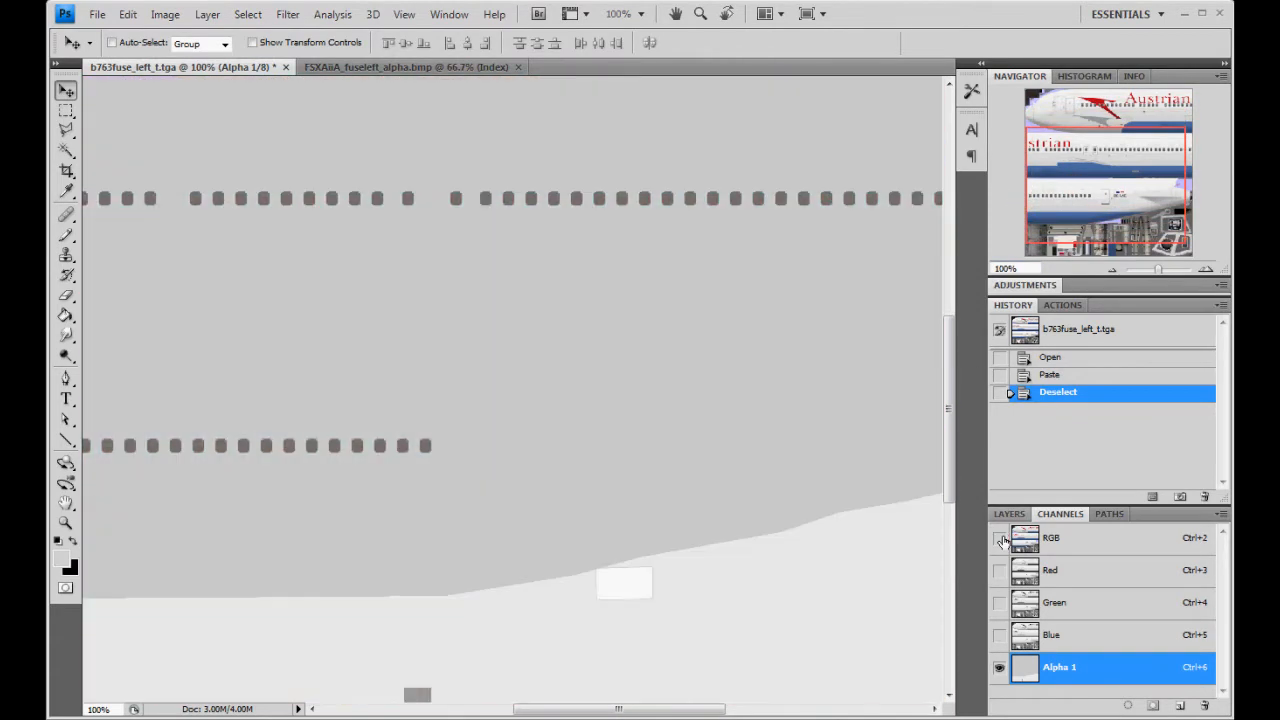
{"action": "mouse_move", "coordinate": [1001, 538]}
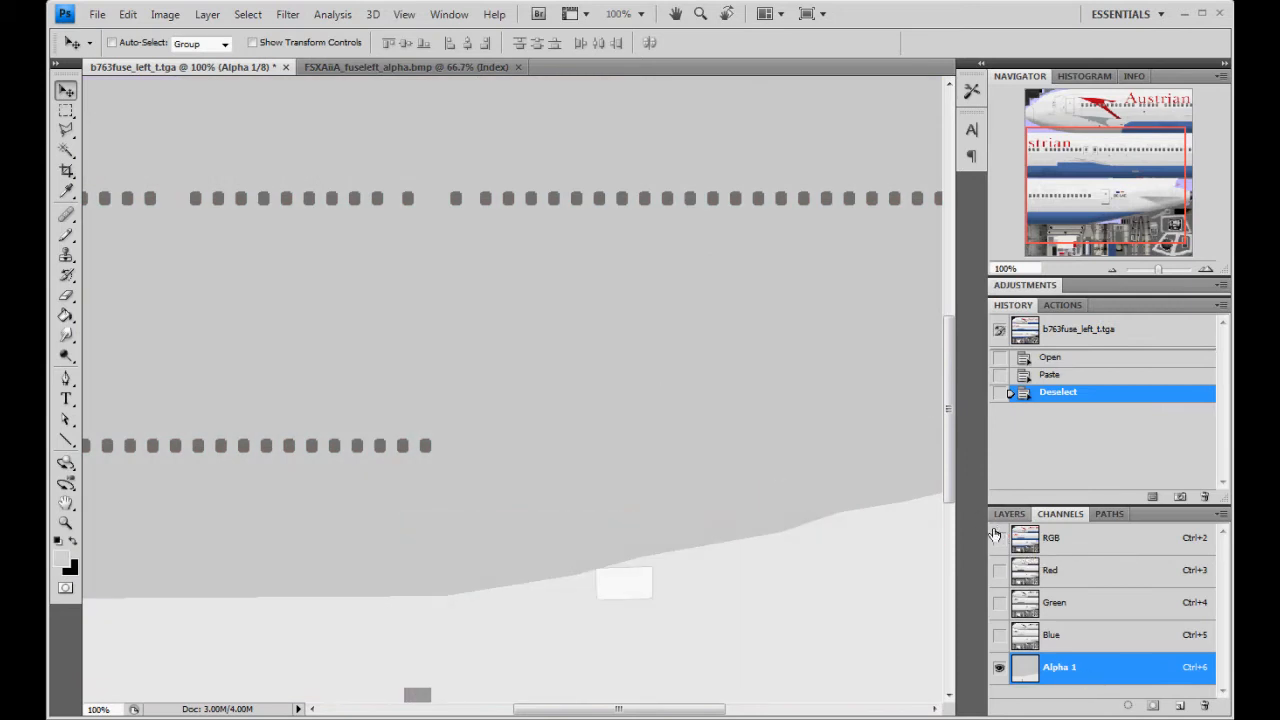
{"action": "mouse_move", "coordinate": [1000, 538]}
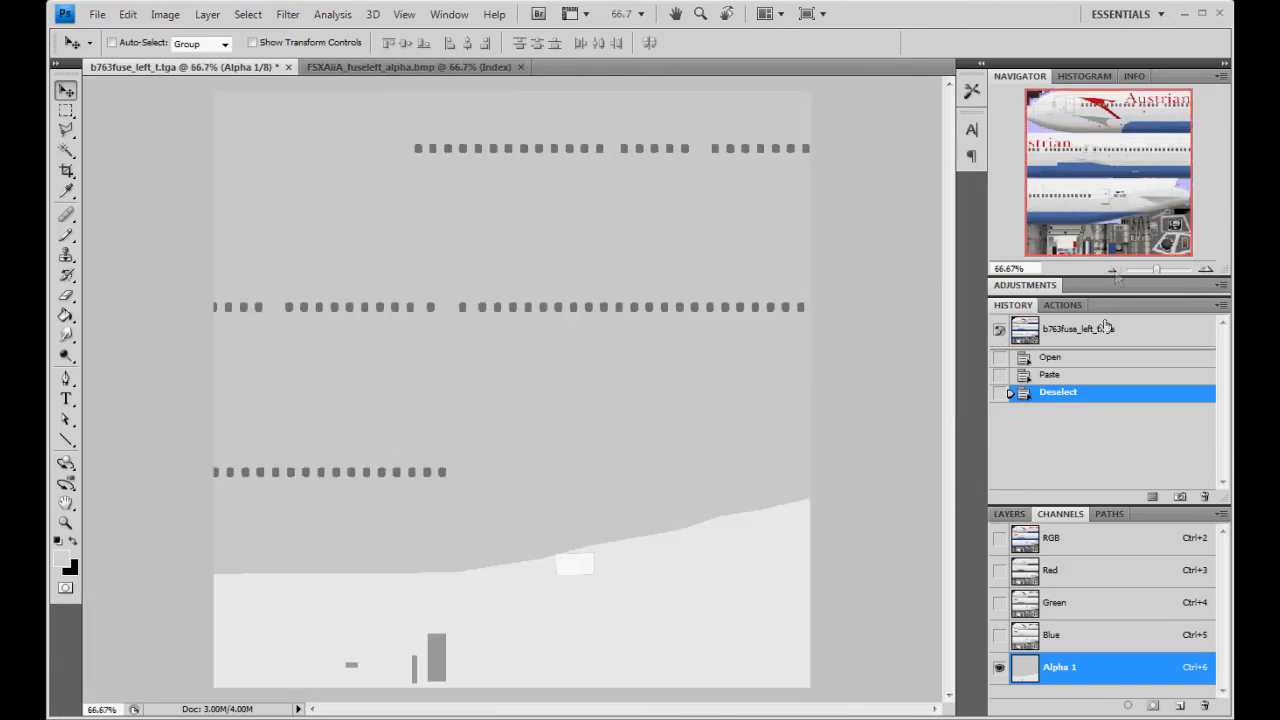
{"action": "left_click", "coordinate": [1053, 537]}
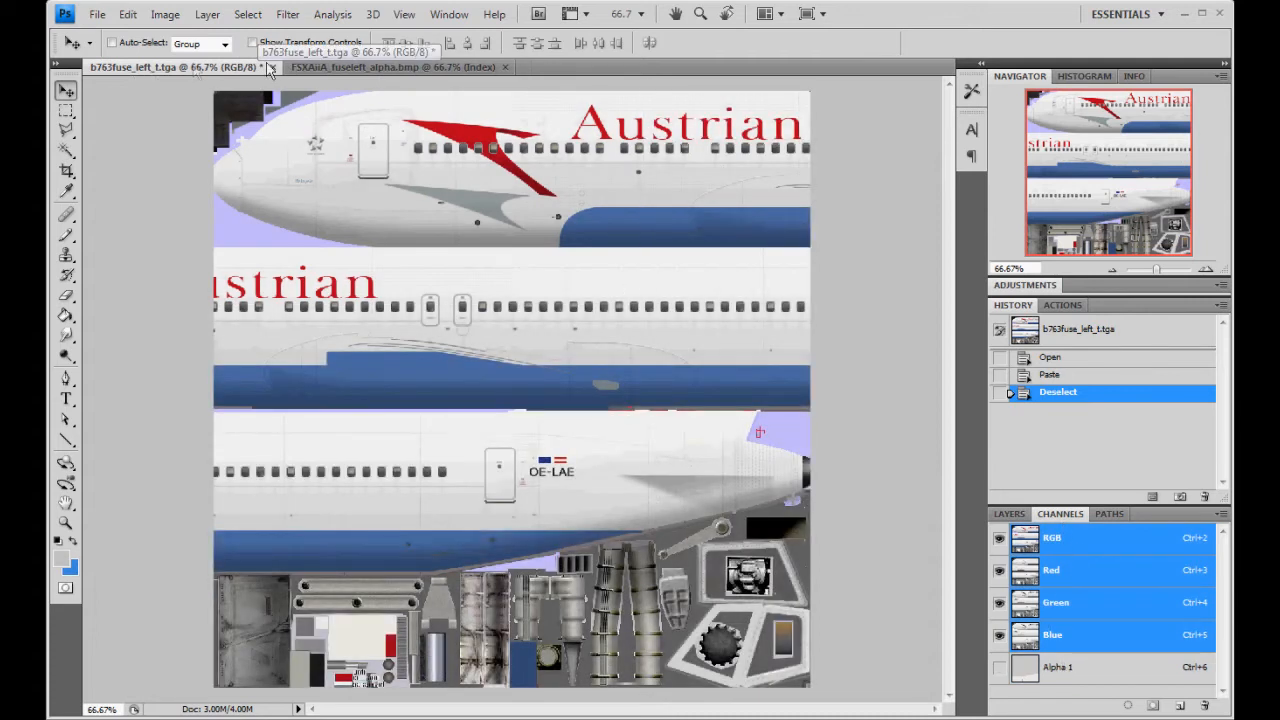
{"action": "left_click", "coordinate": [97, 15]}
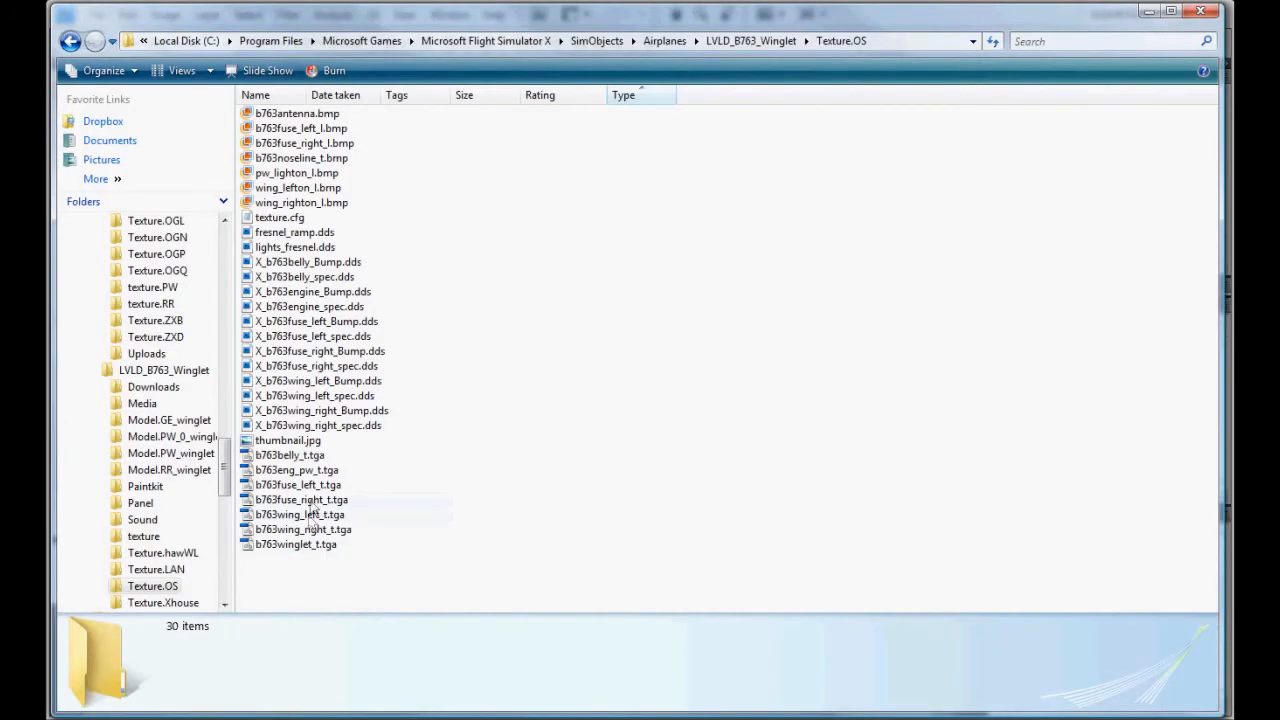
Open b763fuse_right_t.tga along with the FSXAiiA_fuseright_alpha.bmp image
{"action": "double_click", "coordinate": [301, 500]}
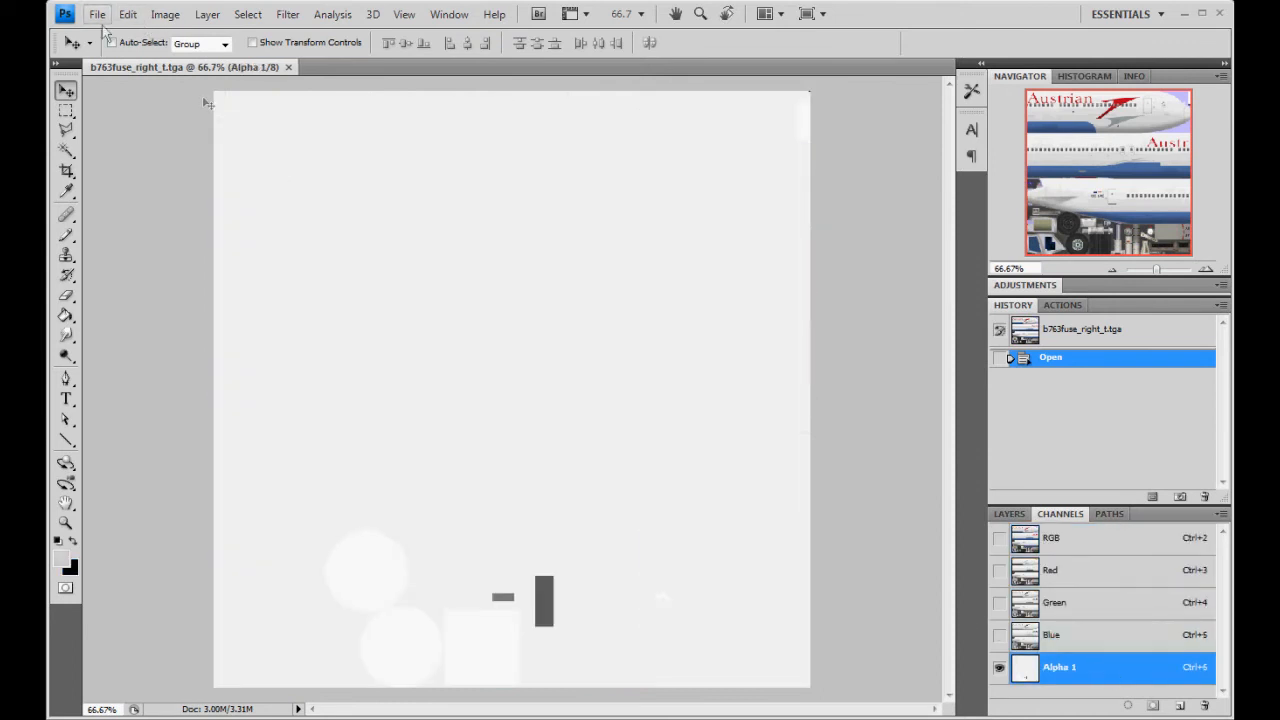
{"action": "left_click", "coordinate": [97, 14]}
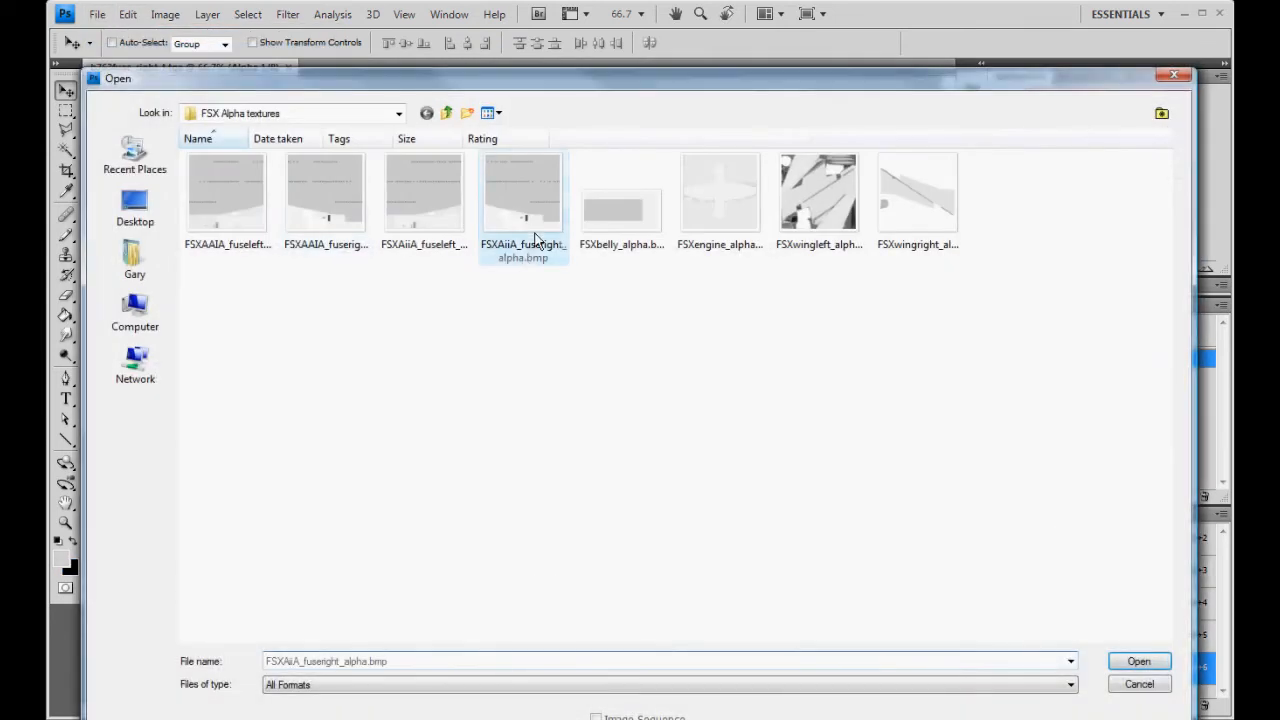
{"action": "left_click", "coordinate": [1142, 661]}
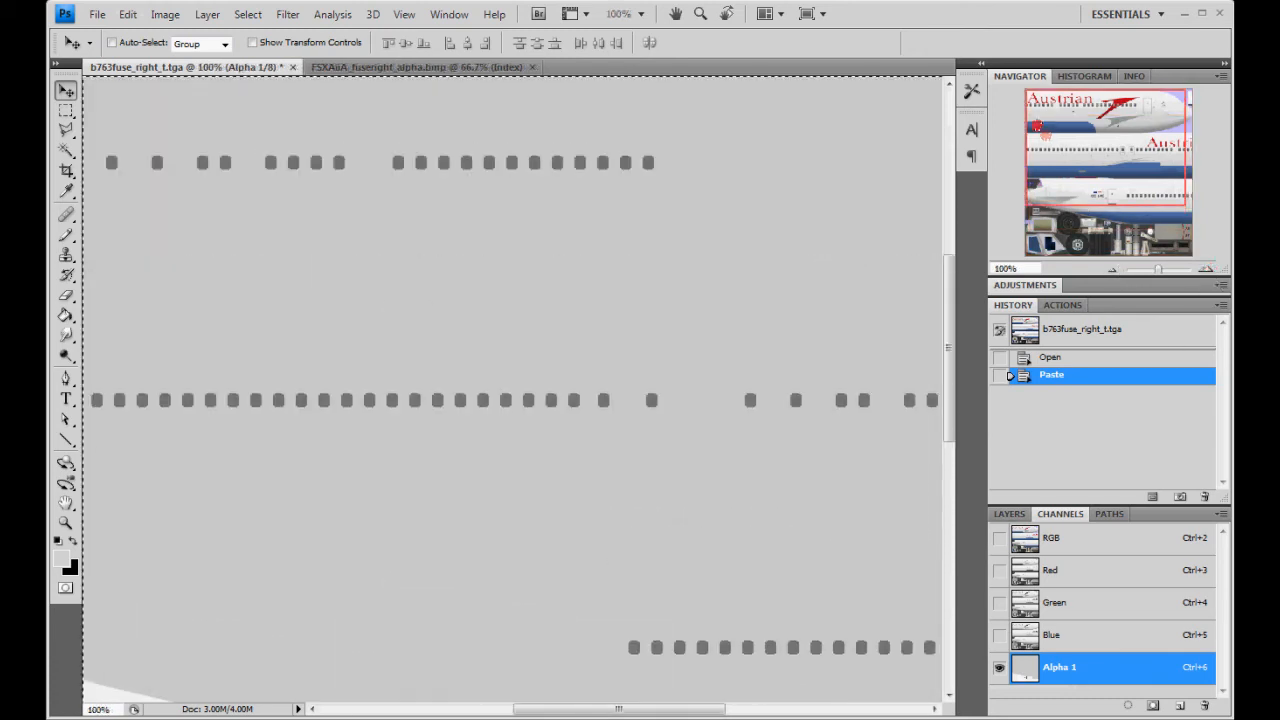
Patch extra windows into the right fuselage alpha, close it, and open b763wing_left_t.tga
{"action": "key", "text": "Ctrl+D"}
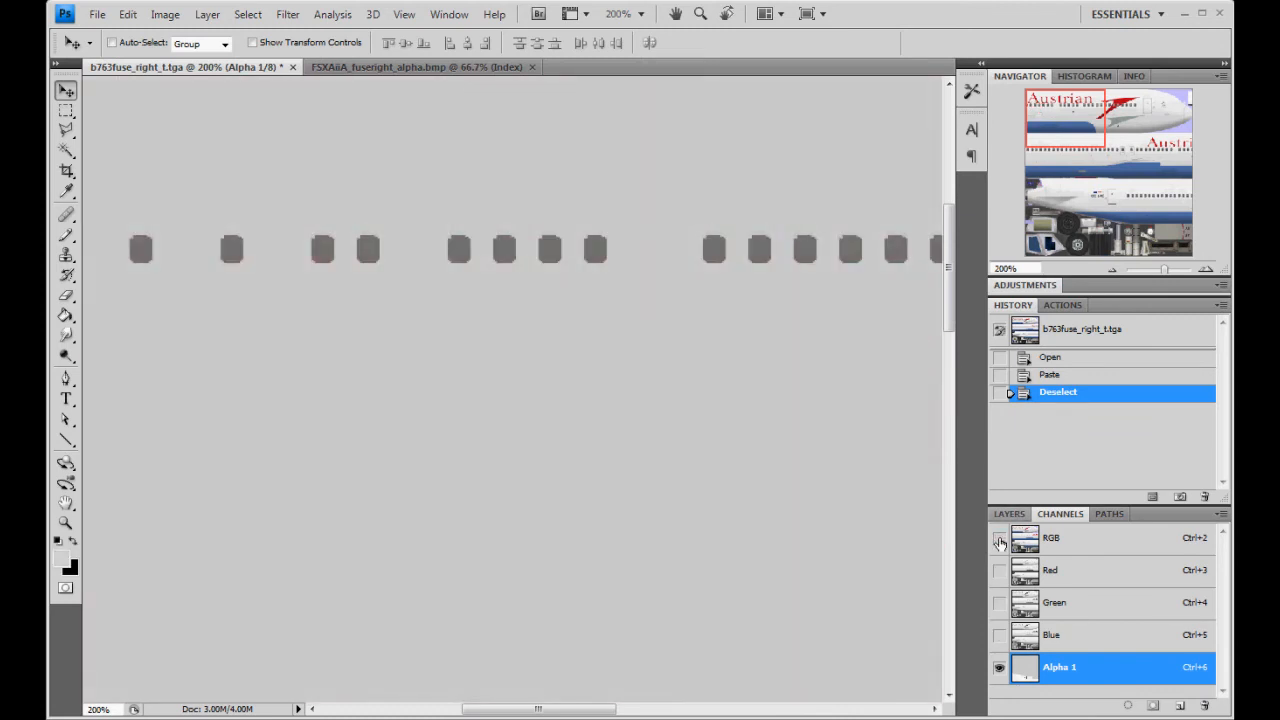
{"action": "left_click", "coordinate": [57, 111]}
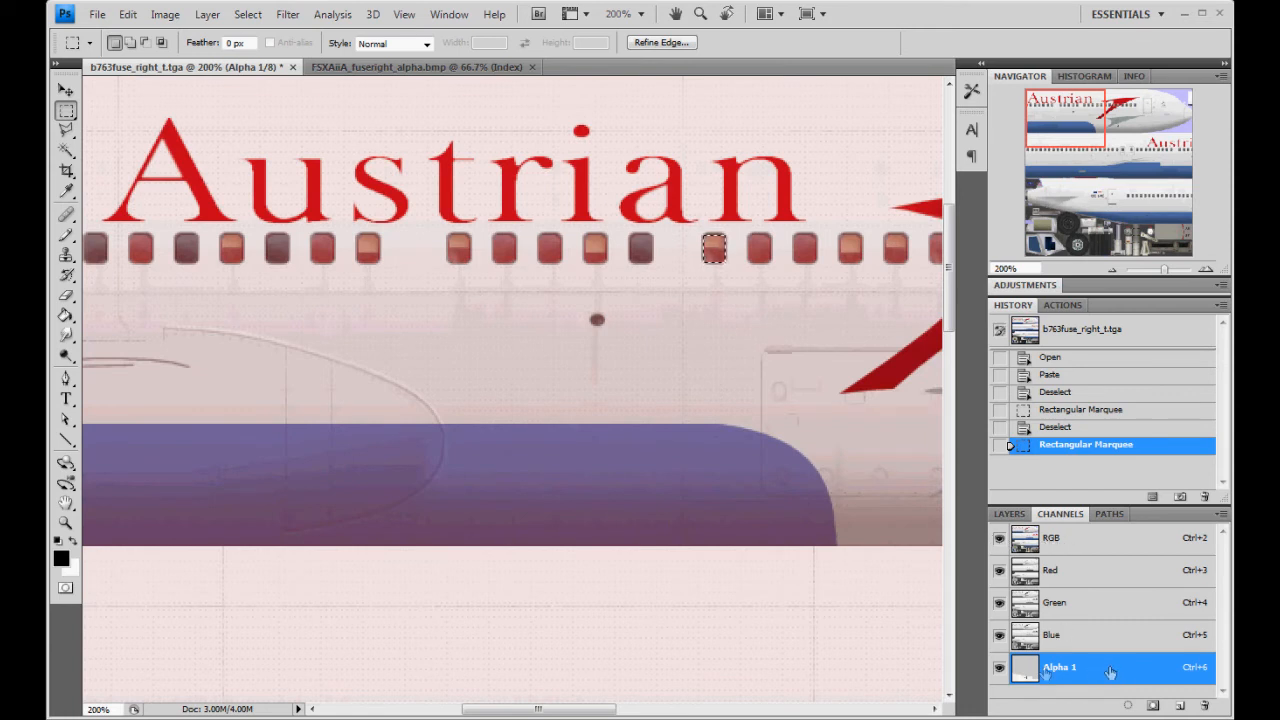
{"action": "mouse_move", "coordinate": [153, 104]}
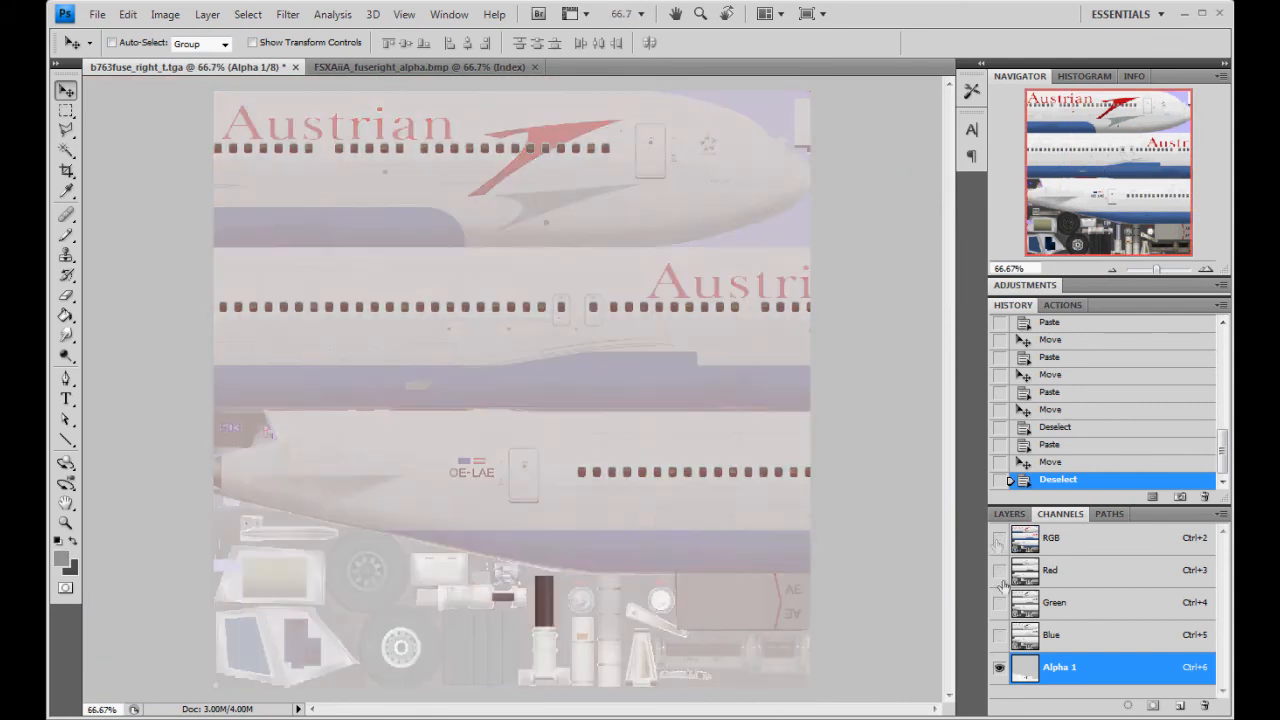
{"action": "left_click", "coordinate": [999, 548]}
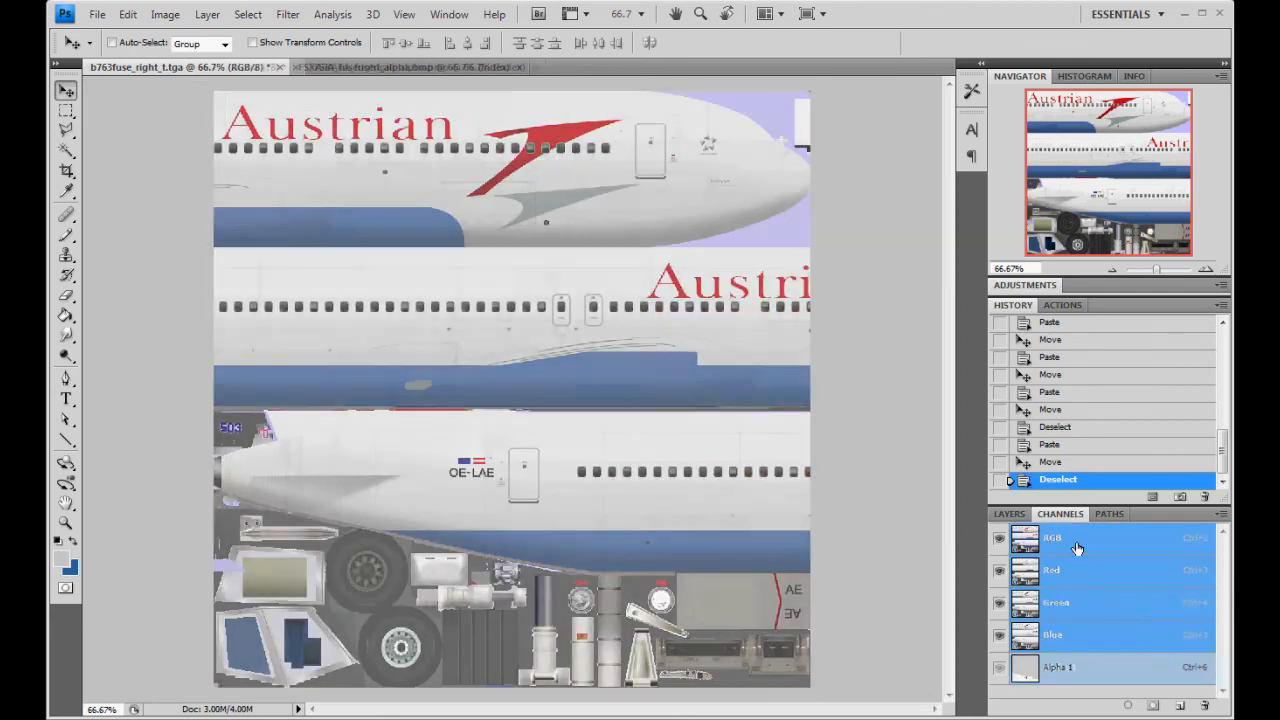
{"action": "left_click", "coordinate": [98, 16]}
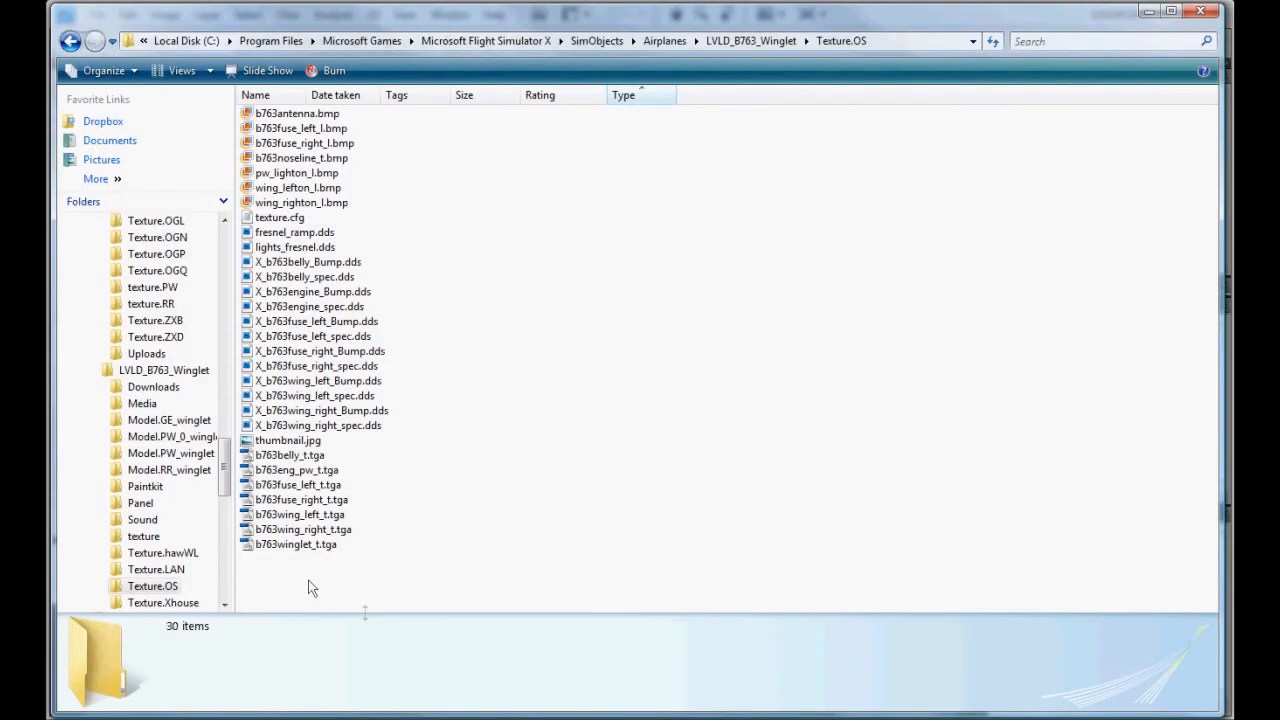
{"action": "double_click", "coordinate": [294, 514]}
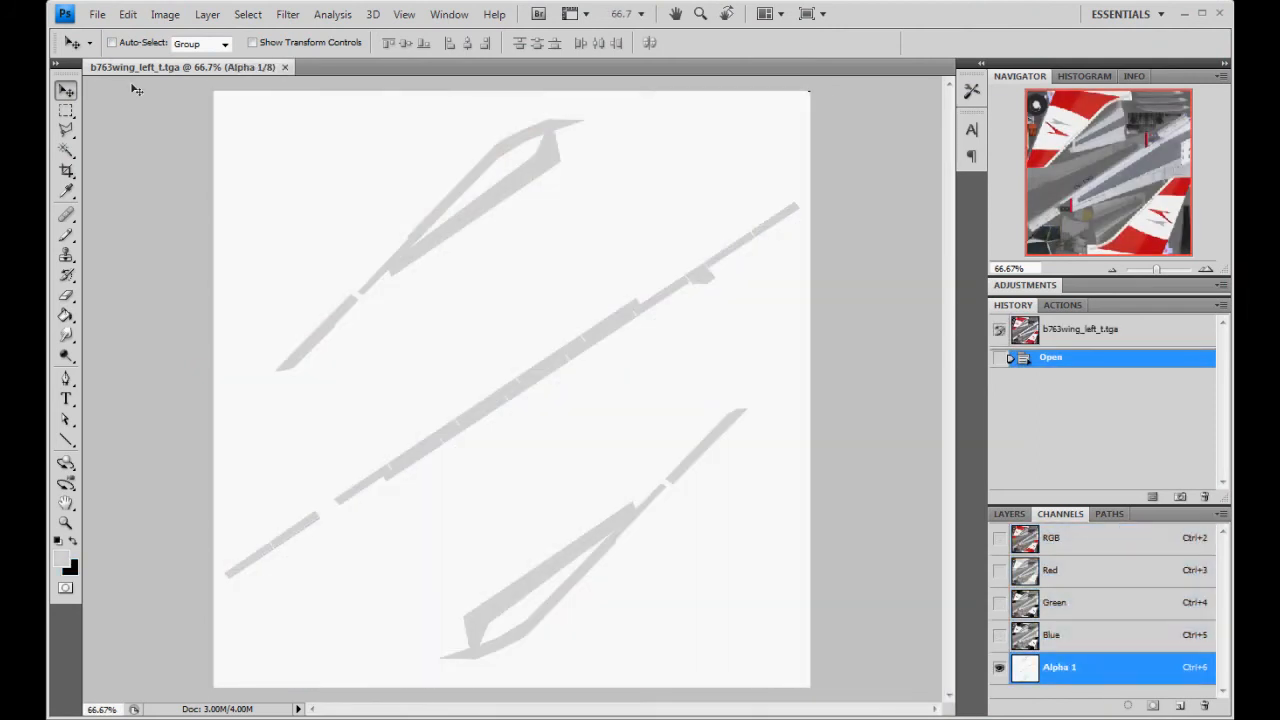
Open the FSXwingleft_alpha and FSXwingright_alpha images for the wing textures
{"action": "left_click", "coordinate": [96, 15]}
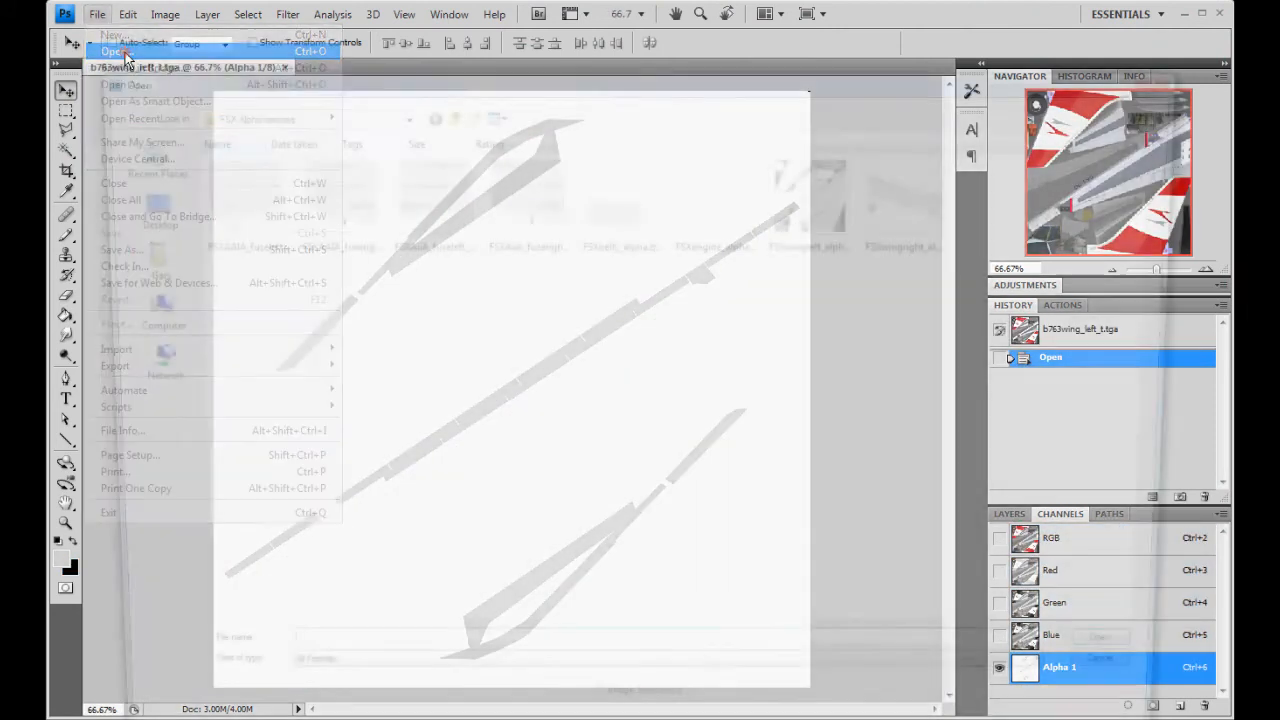
{"action": "left_click", "coordinate": [110, 50]}
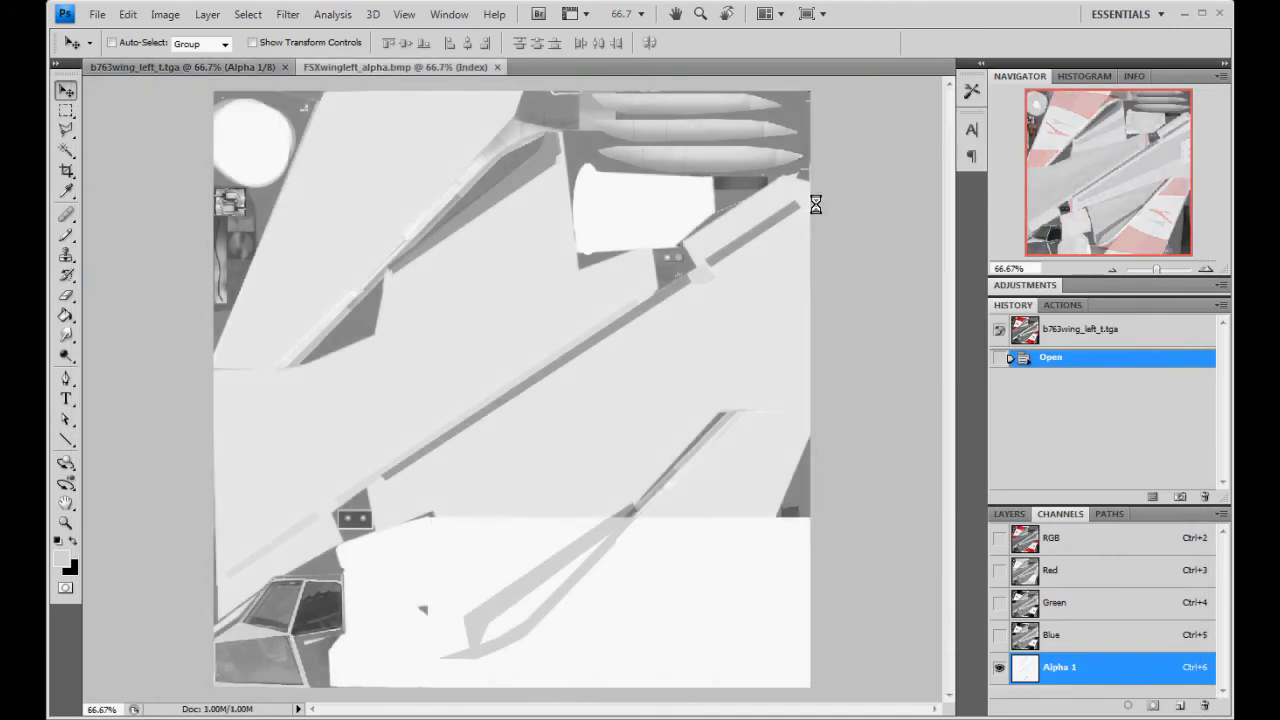
{"action": "left_click", "coordinate": [410, 67]}
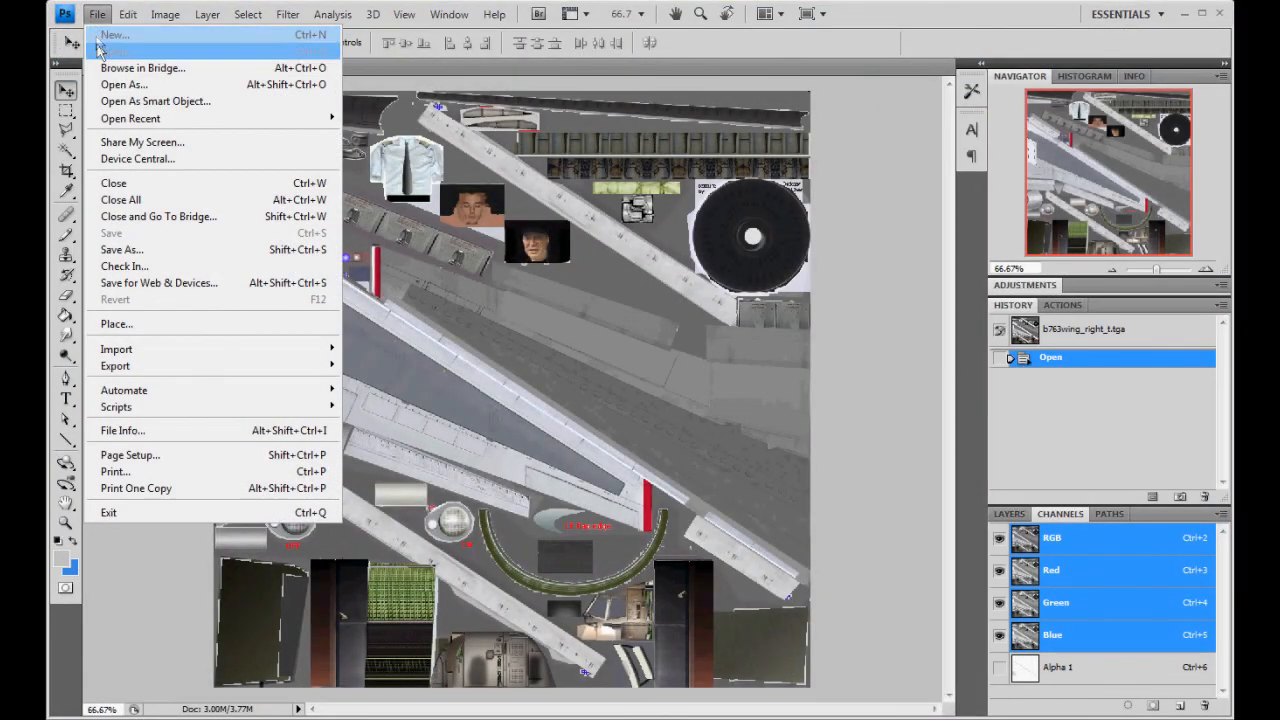
{"action": "left_click", "coordinate": [125, 47]}
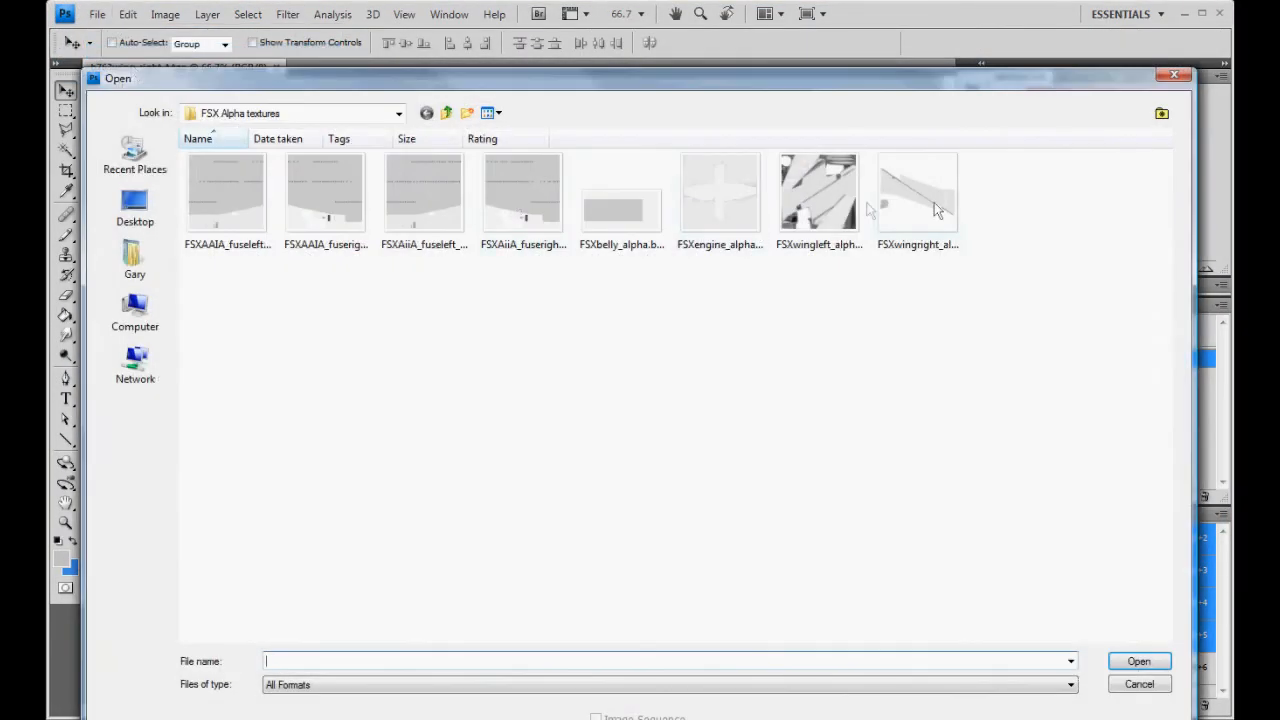
{"action": "double_click", "coordinate": [917, 192]}
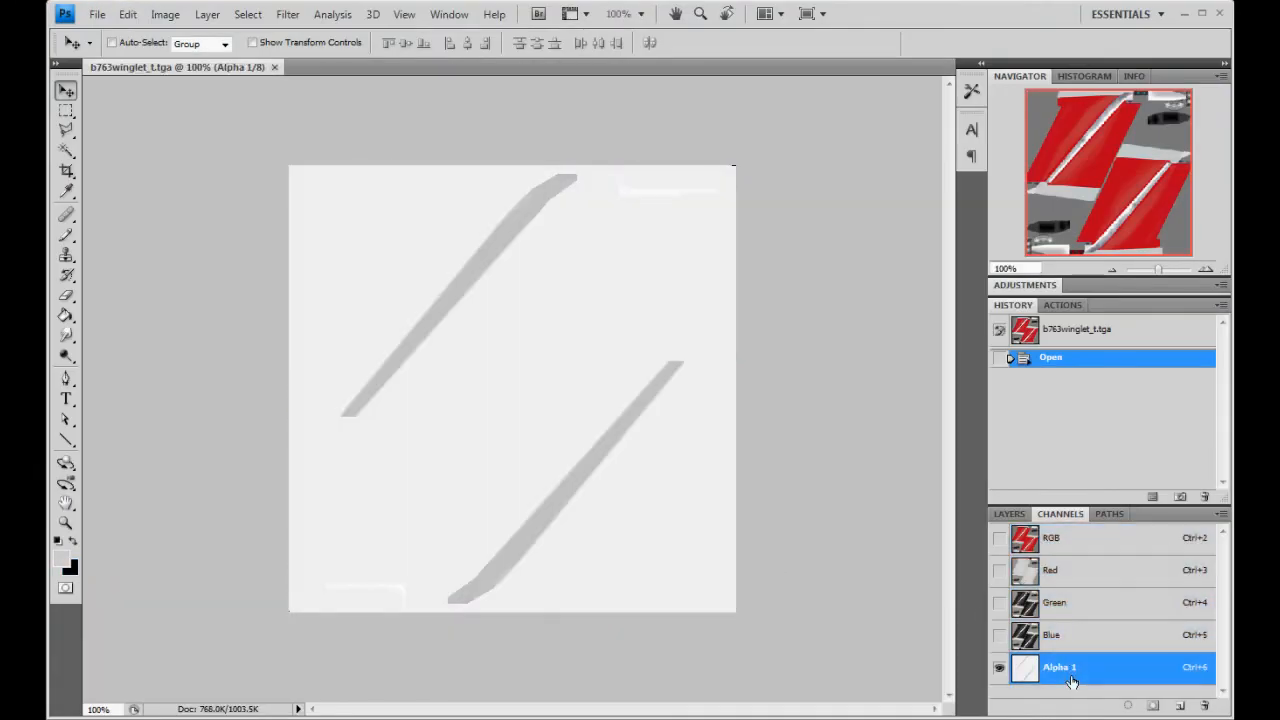
Close b763winglet_t.tga and clear the file selection in the Texture.OS folder
{"action": "left_click", "coordinate": [1048, 538]}
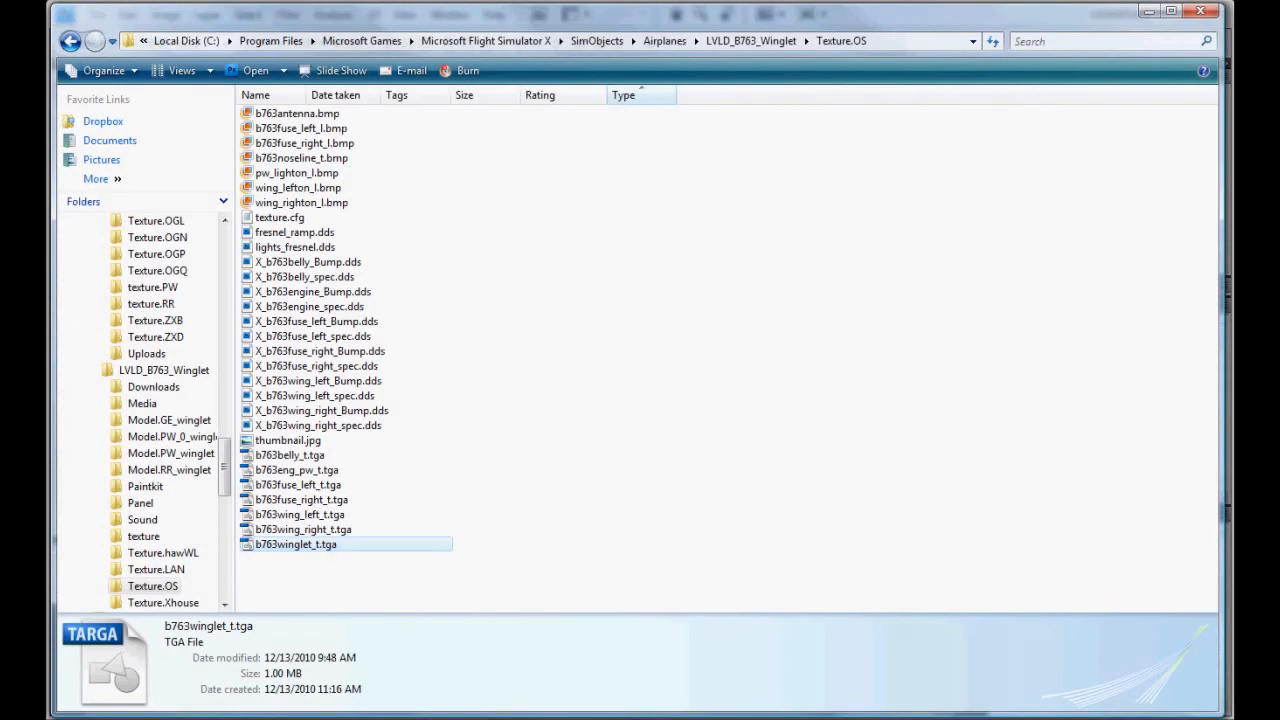
{"action": "left_click", "coordinate": [556, 480]}
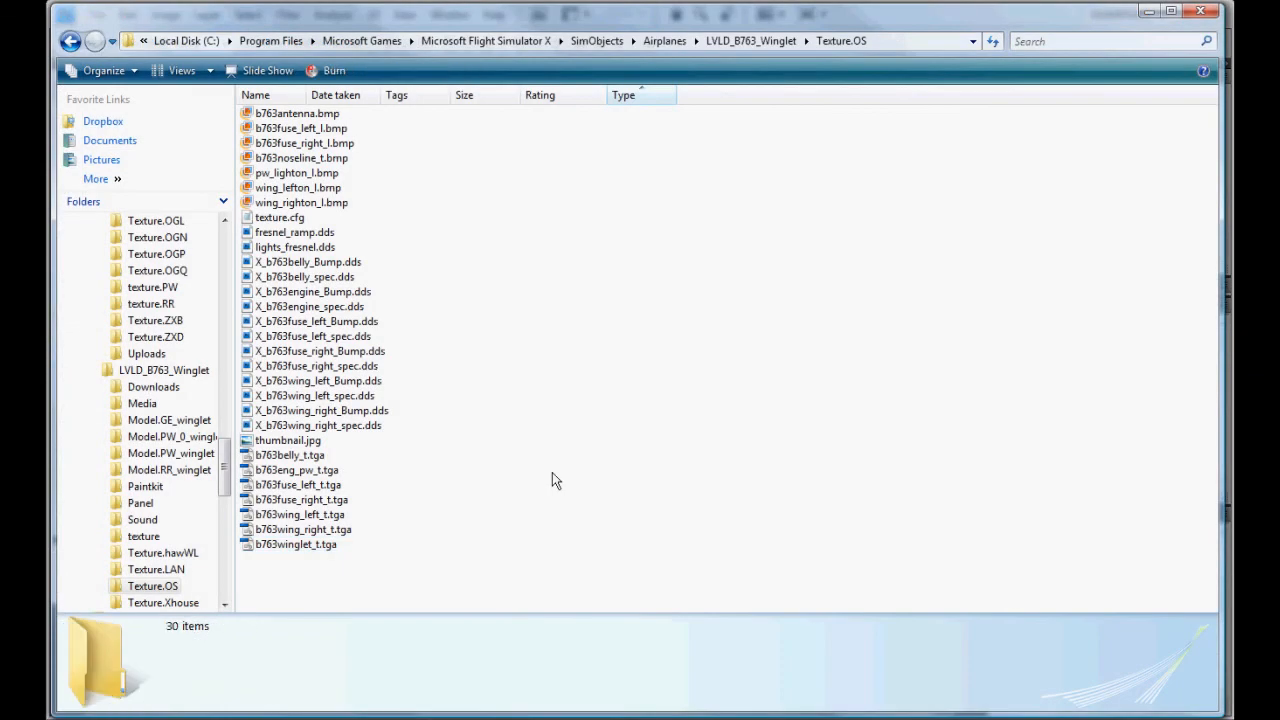